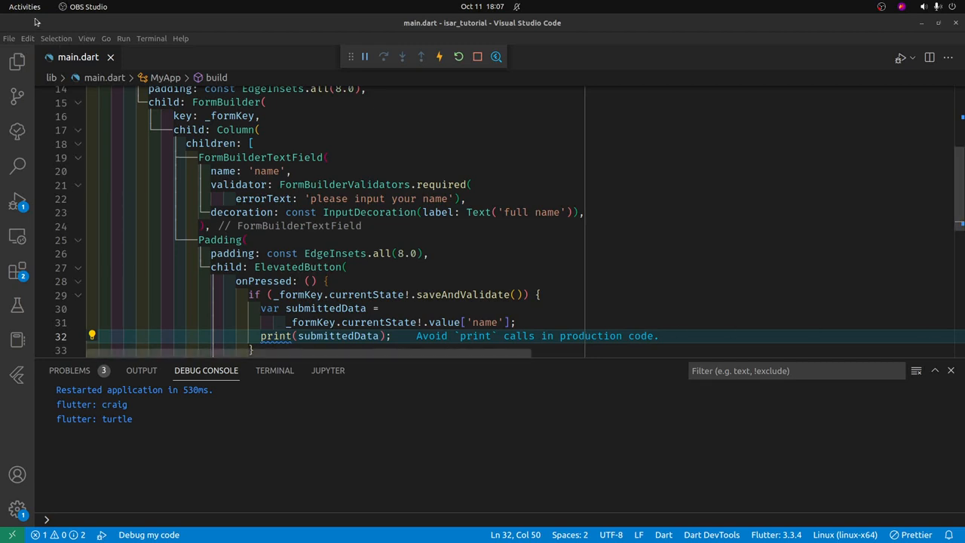
Create services and data folders under lib from the Explorer
{"action": "left_click", "coordinate": [18, 62]}
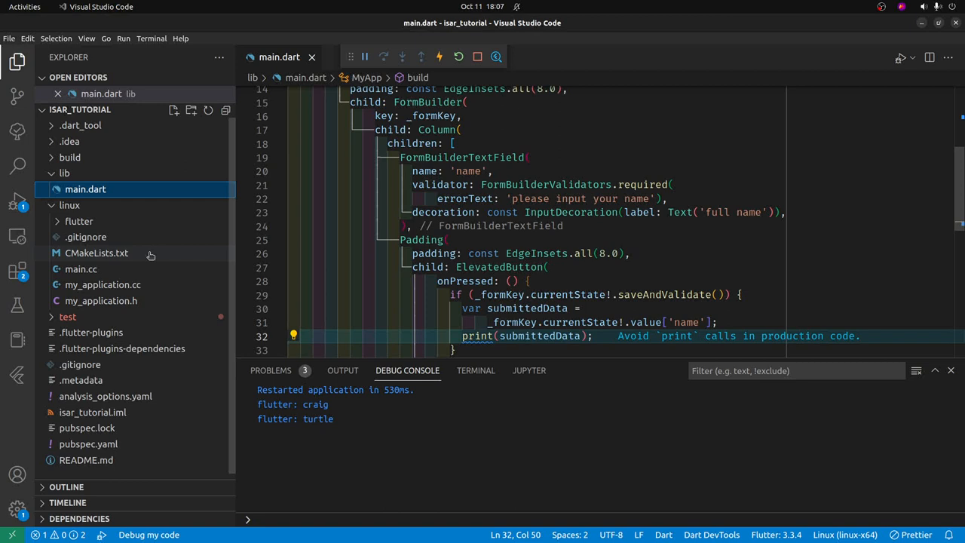
{"action": "left_click", "coordinate": [69, 206]}
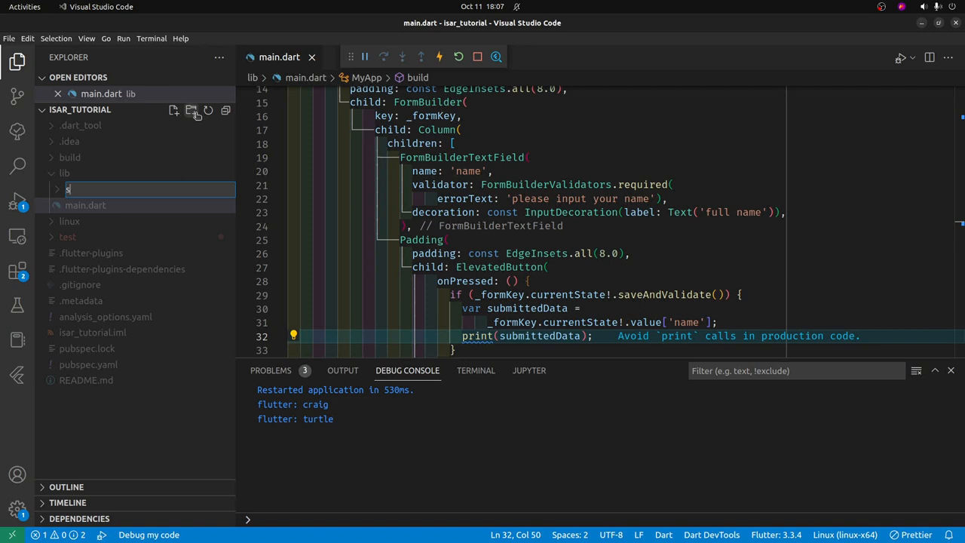
{"action": "key", "text": "Return"}
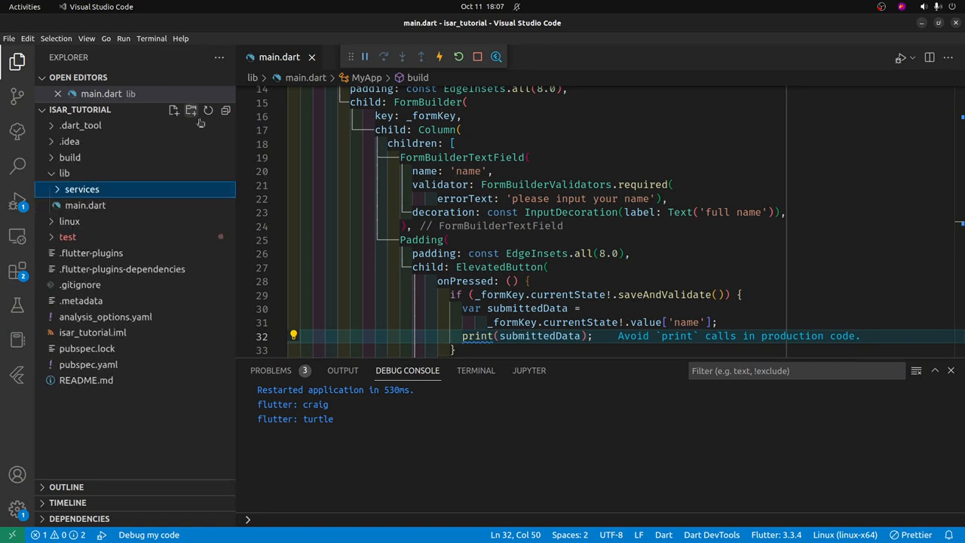
{"action": "left_click", "coordinate": [84, 205]}
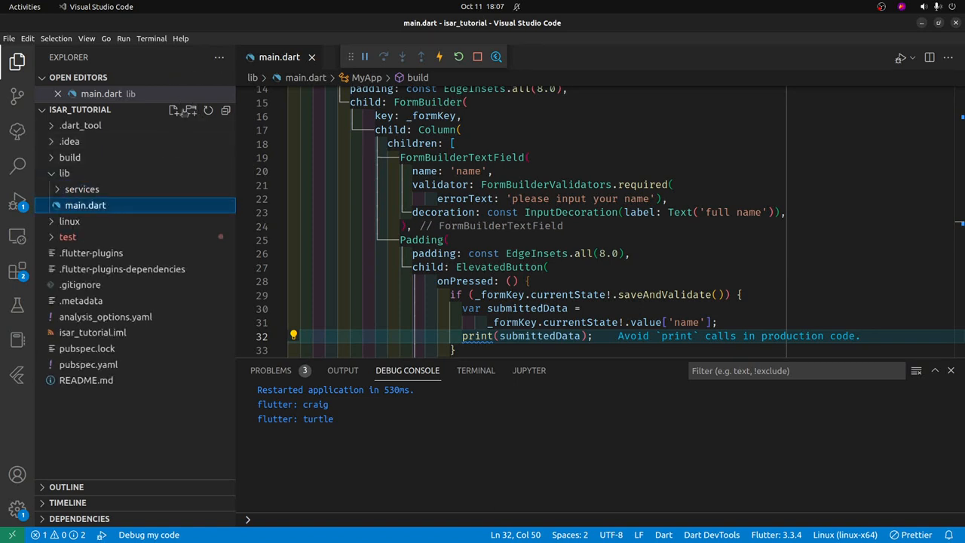
{"action": "left_click", "coordinate": [190, 110]}
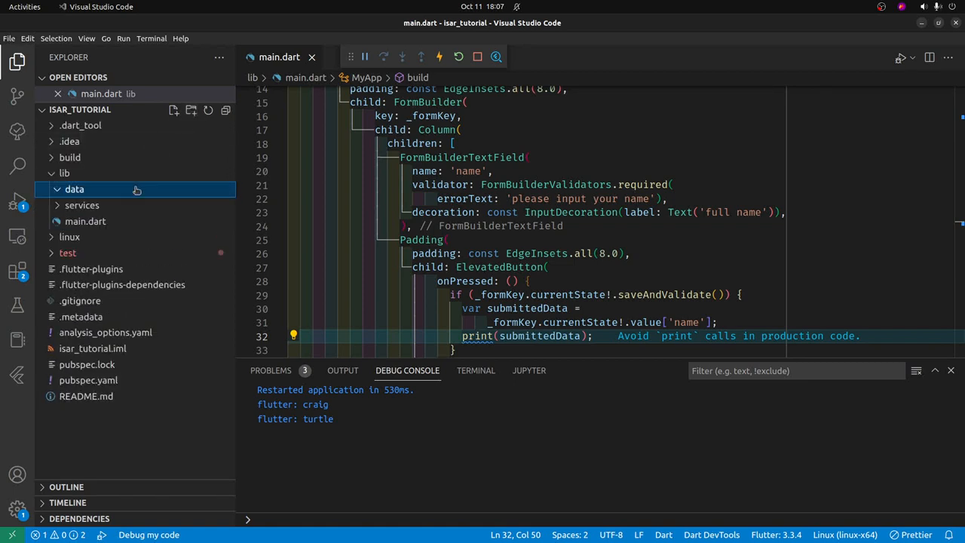
Create a person.dart file inside the data folder
{"action": "left_click", "coordinate": [174, 109]}
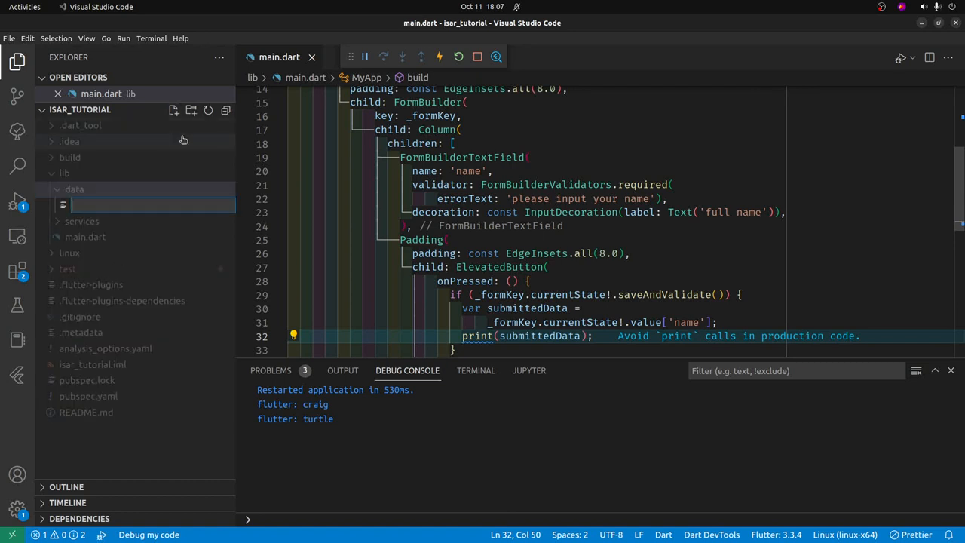
{"action": "type", "text": "person"}
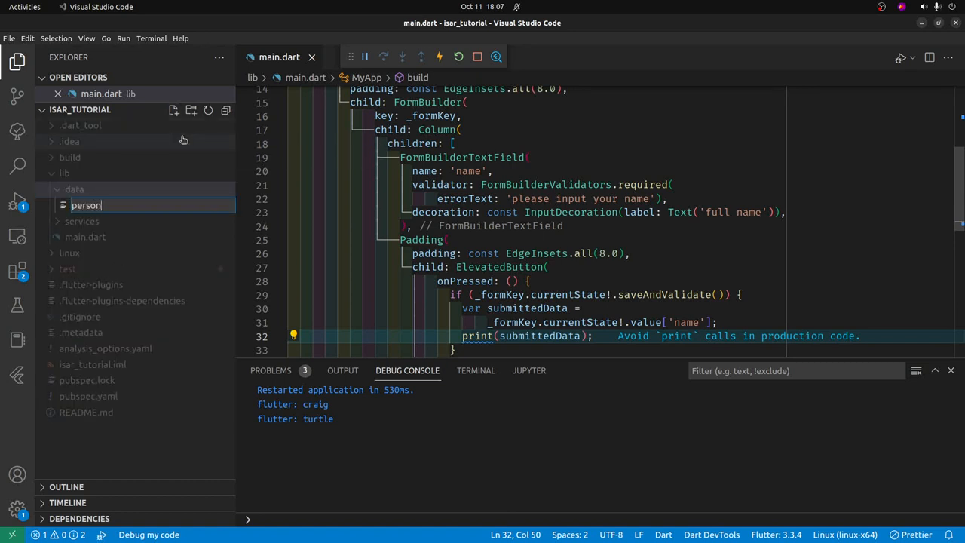
{"action": "key", "text": "Enter"}
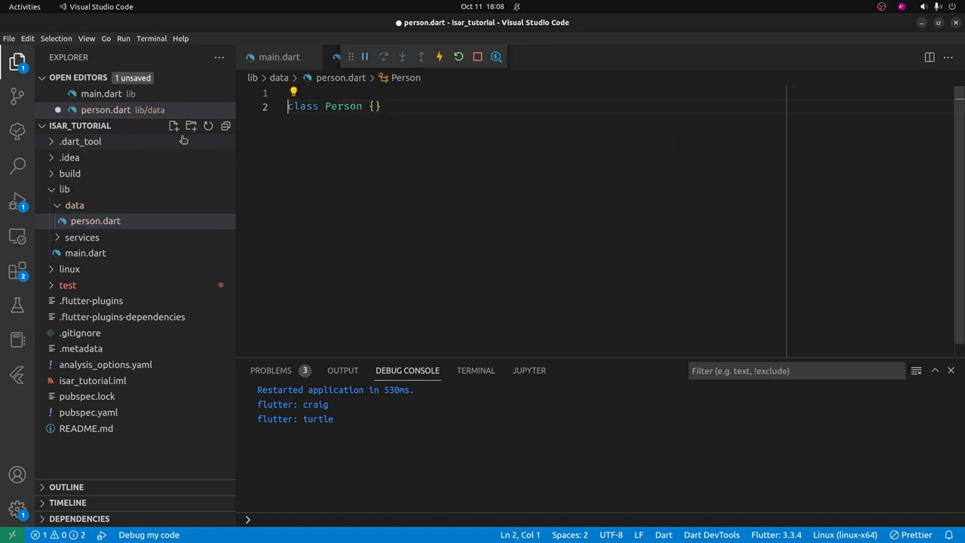
{"action": "key", "text": "Return"}
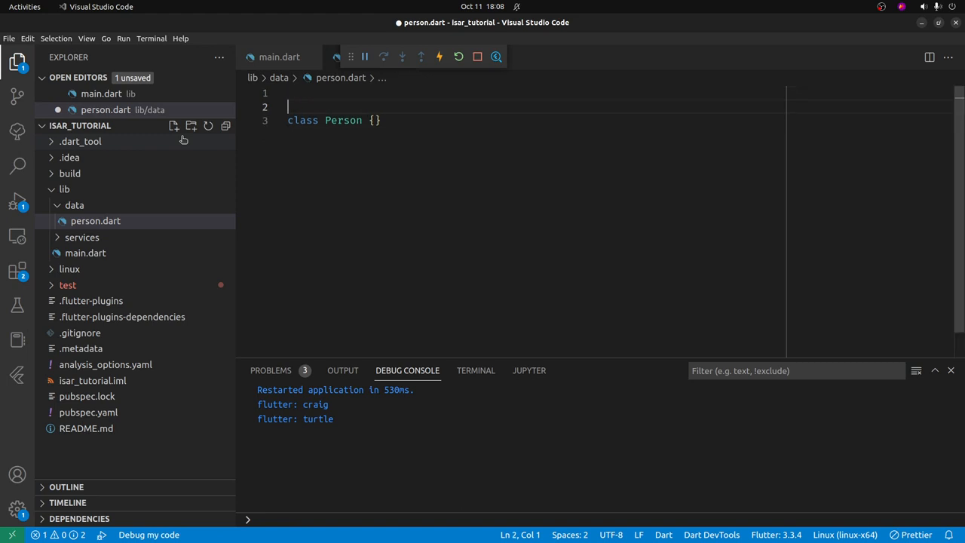
{"action": "type", "text": "@collection"}
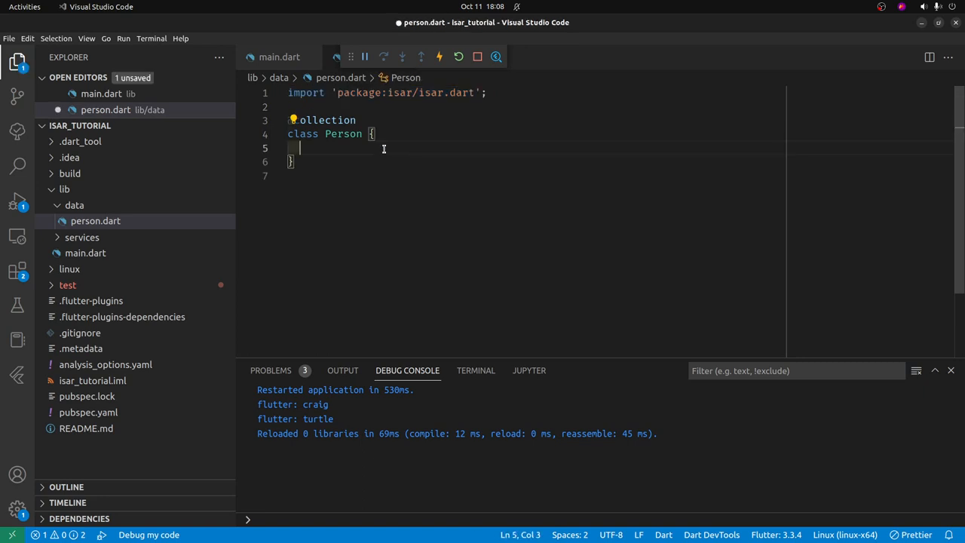
{"action": "type", "text": "Id id ="}
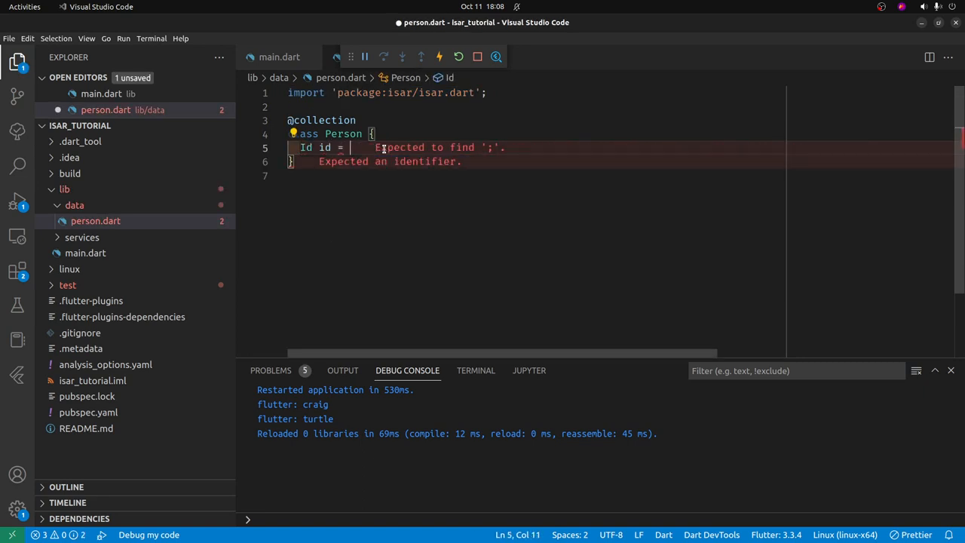
{"action": "type", "text": "Isar.autoIncrement;"}
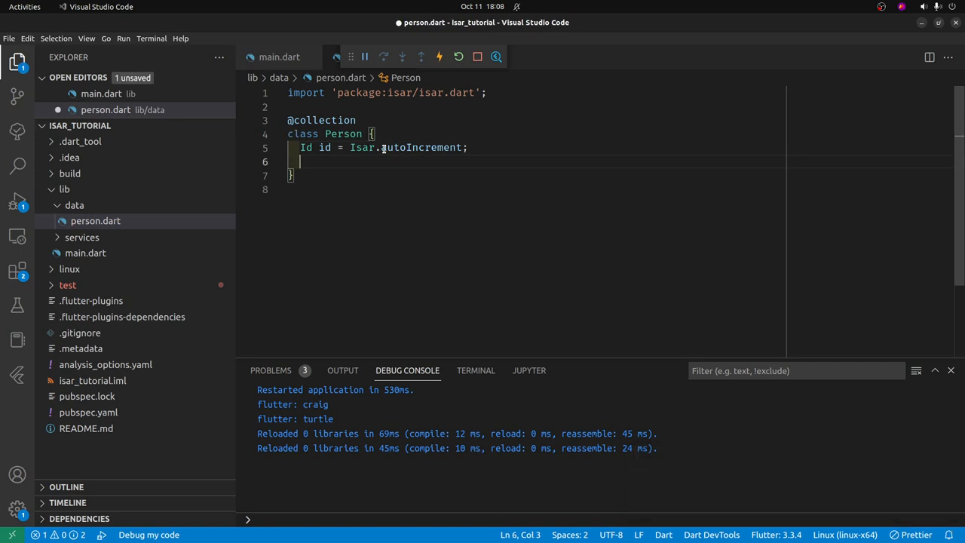
{"action": "type", "text": "String?"}
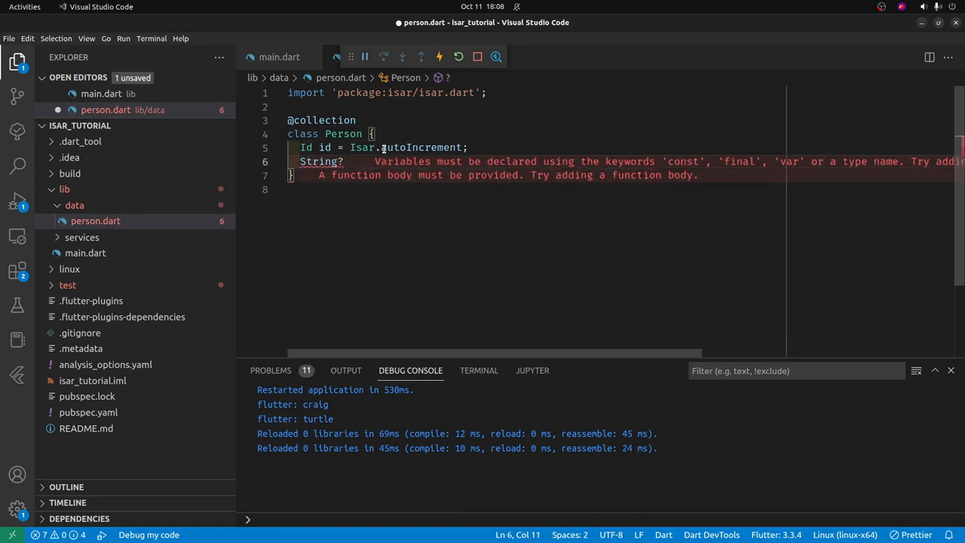
{"action": "type", "text": "name;"}
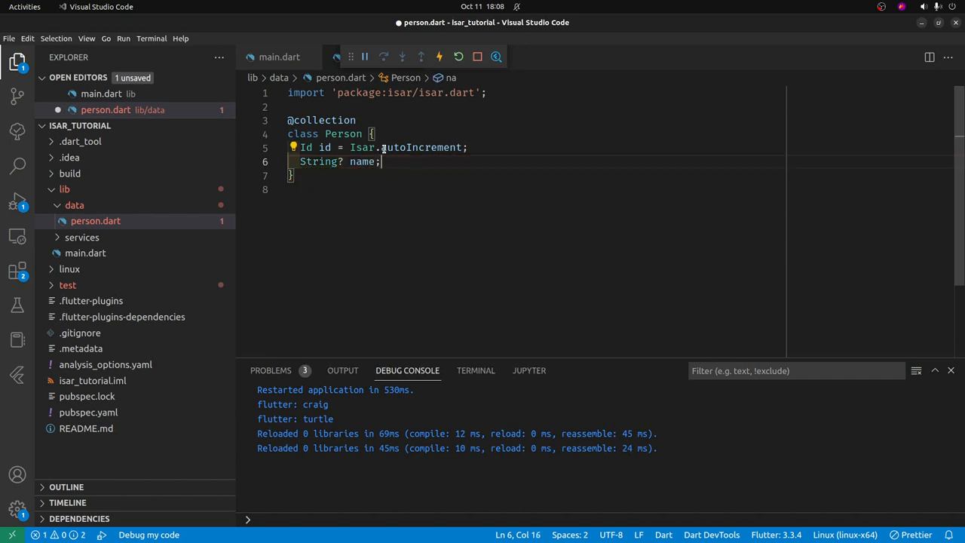
{"action": "key", "text": "Enter"}
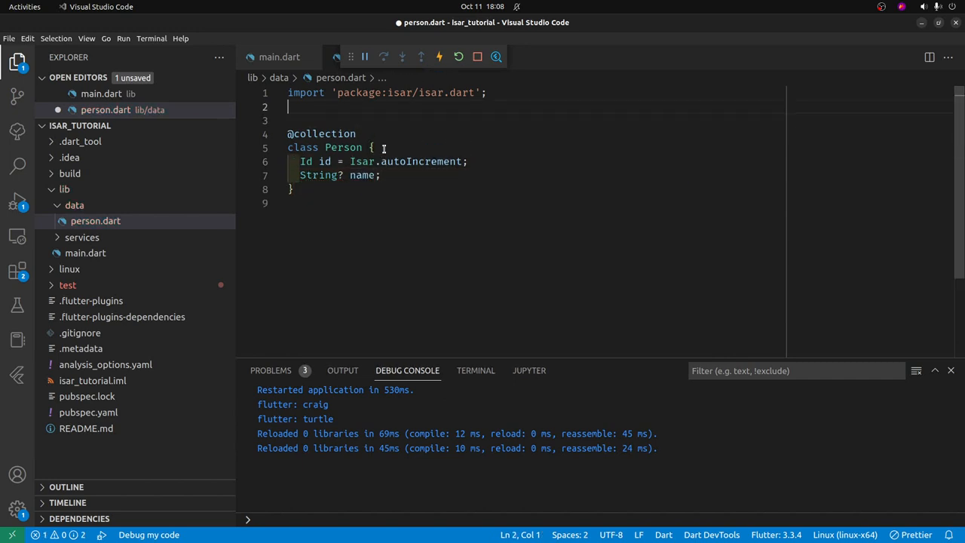
Add the part 'person.g.dart'; directive below the Isar import and save
{"action": "key", "text": "Enter"}
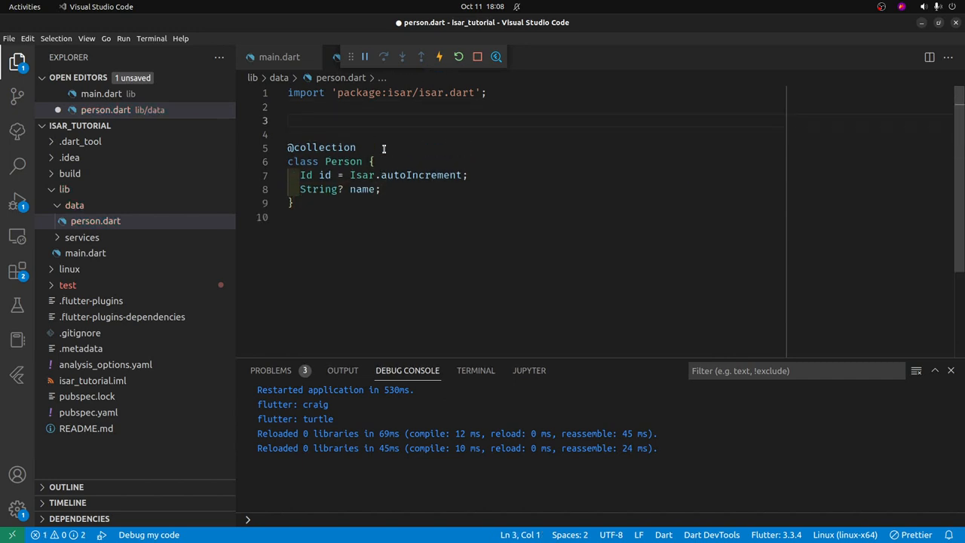
{"action": "type", "text": "part"}
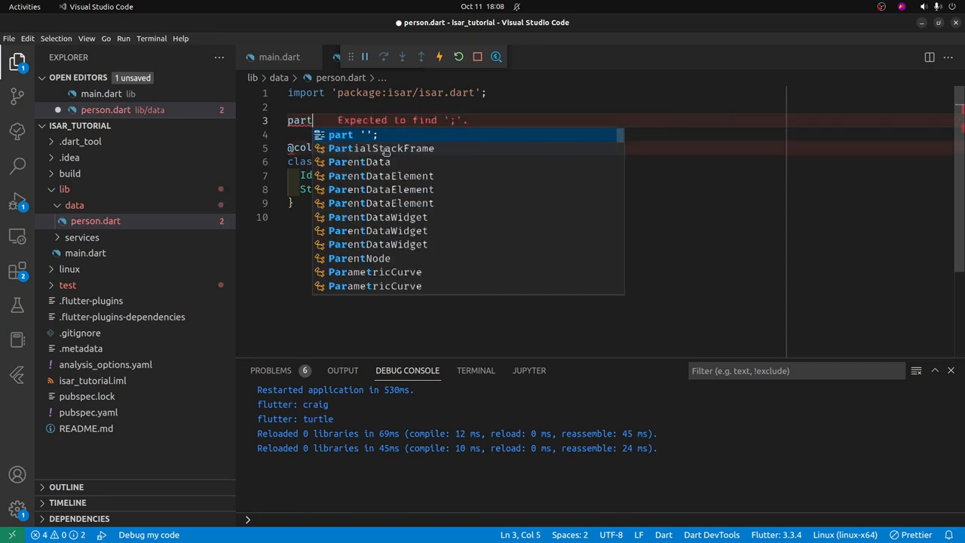
{"action": "type", "text": "'person.g.da"}
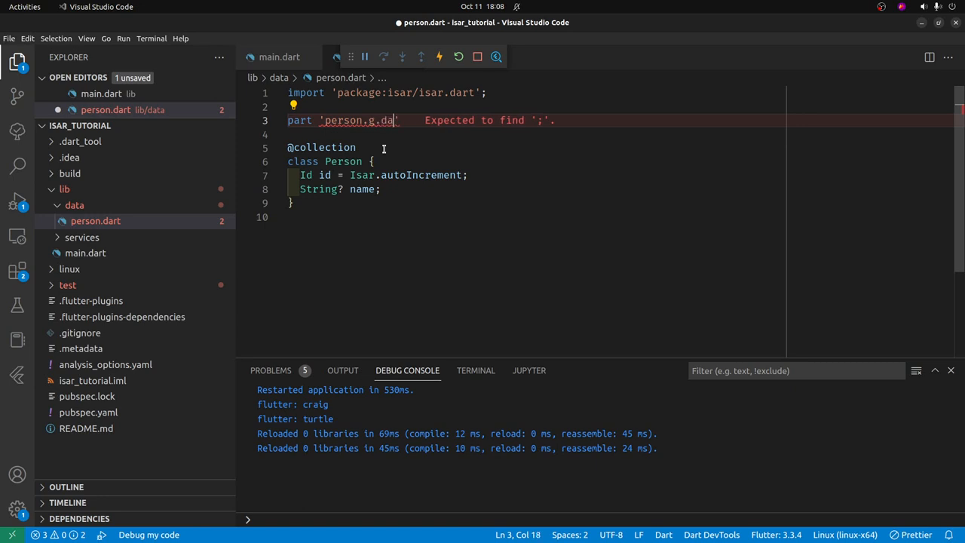
{"action": "type", "text": "rt;"}
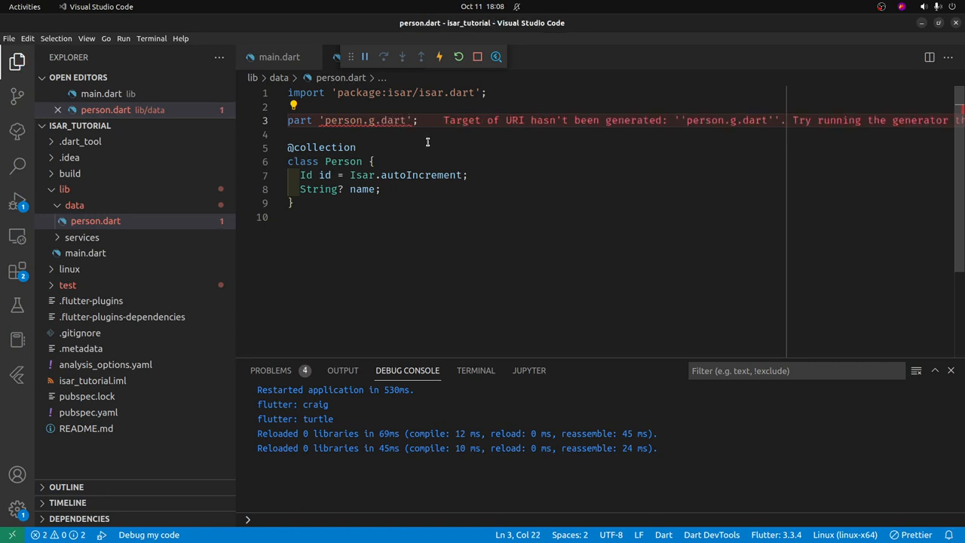
{"action": "mouse_move", "coordinate": [476, 371]}
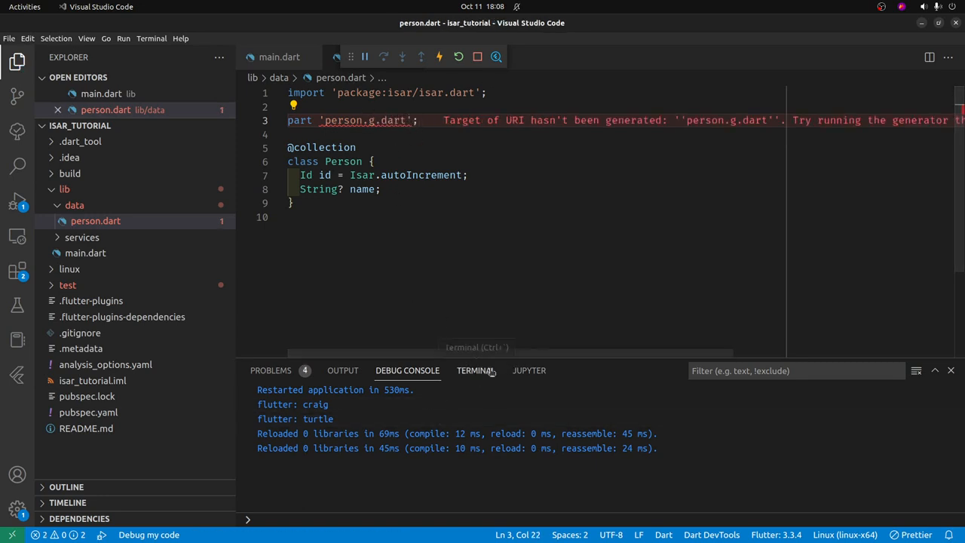
Run flutter pub run build_runner build in the terminal to generate person.g.dart
{"action": "left_click", "coordinate": [475, 371]}
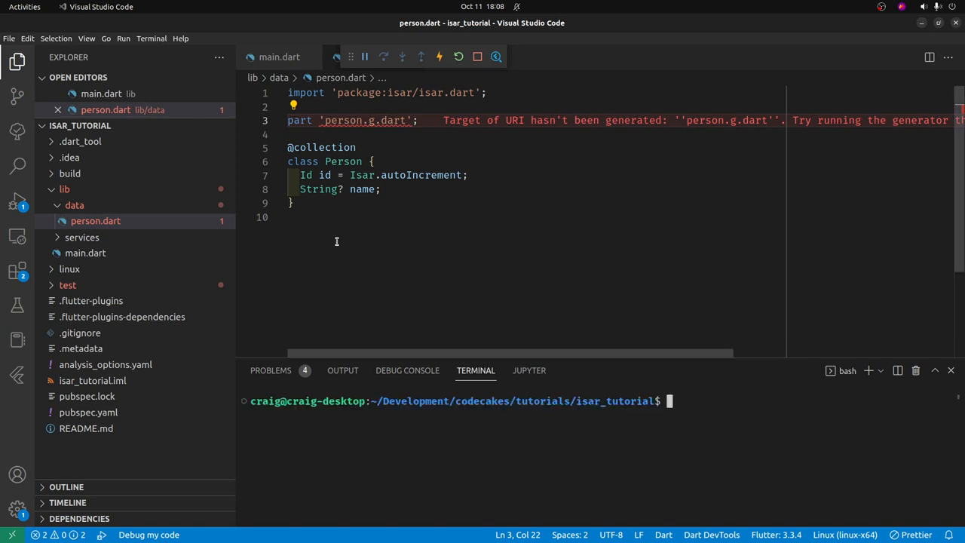
{"action": "mouse_move", "coordinate": [669, 401]}
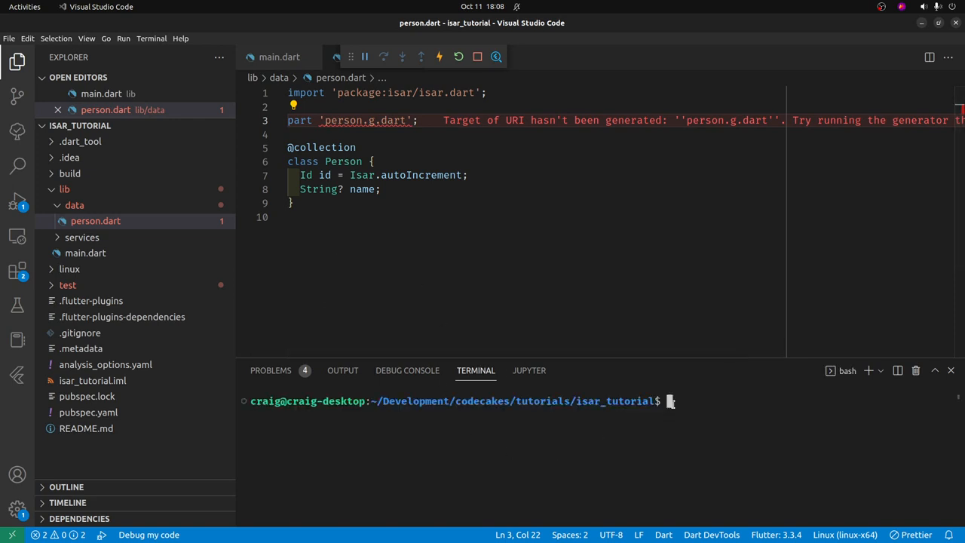
{"action": "type", "text": "flutter pub run build_run"}
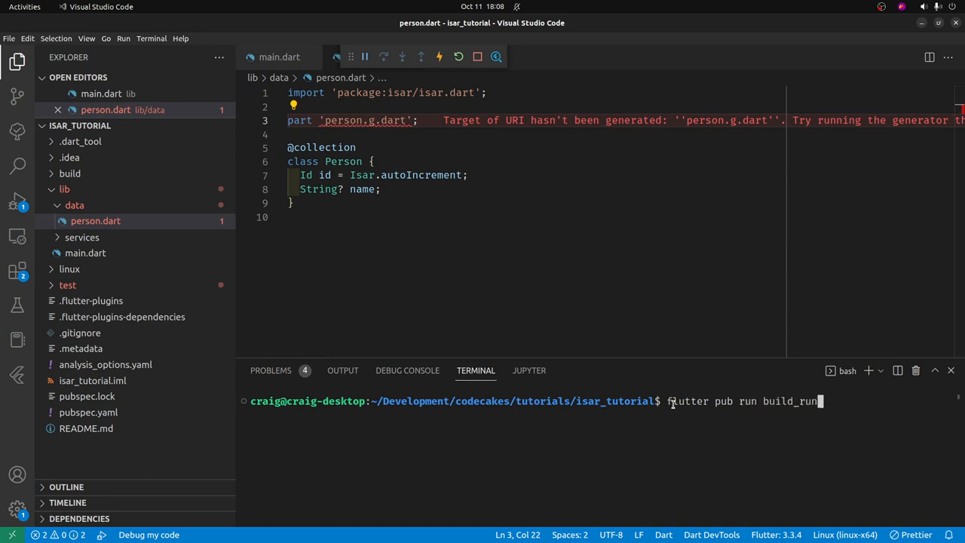
{"action": "key", "text": "Return"}
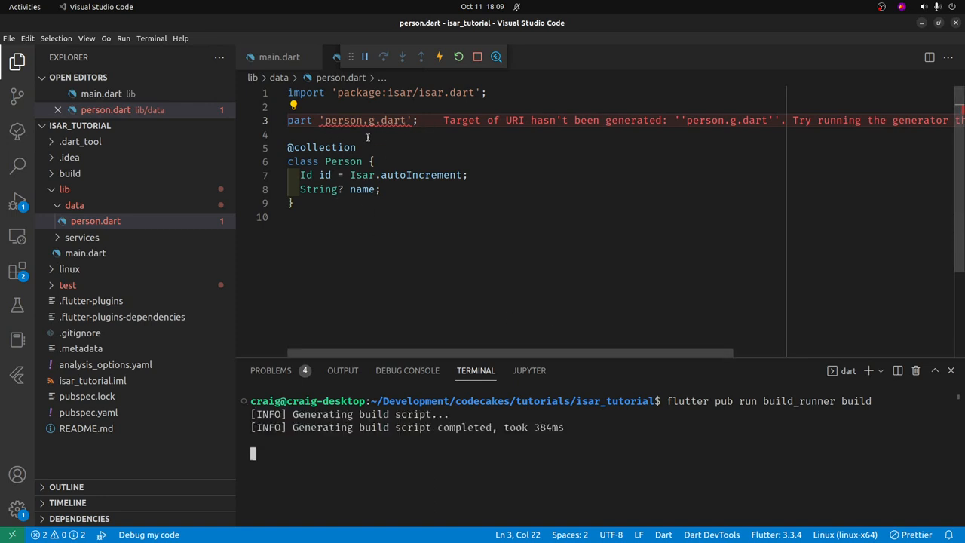
{"action": "mouse_move", "coordinate": [365, 121]}
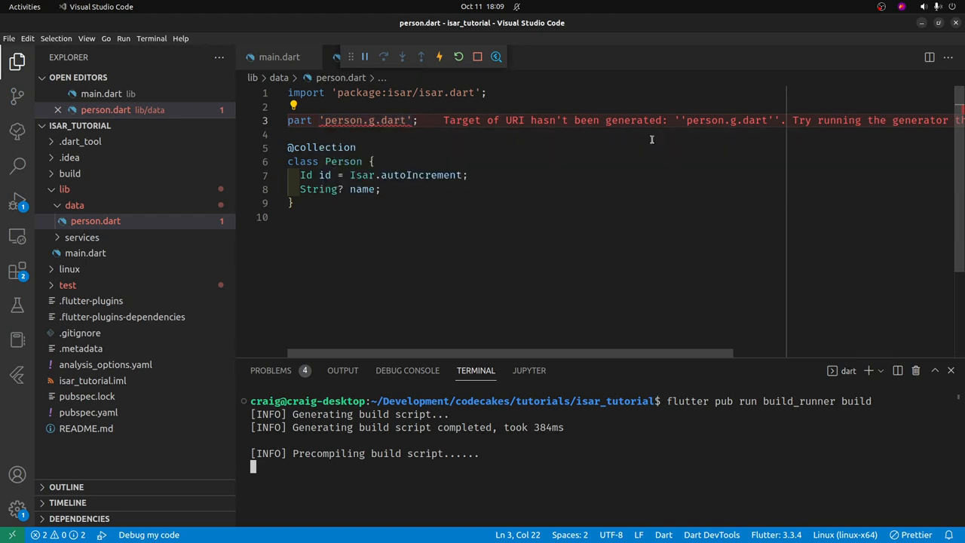
{"action": "mouse_move", "coordinate": [899, 244]}
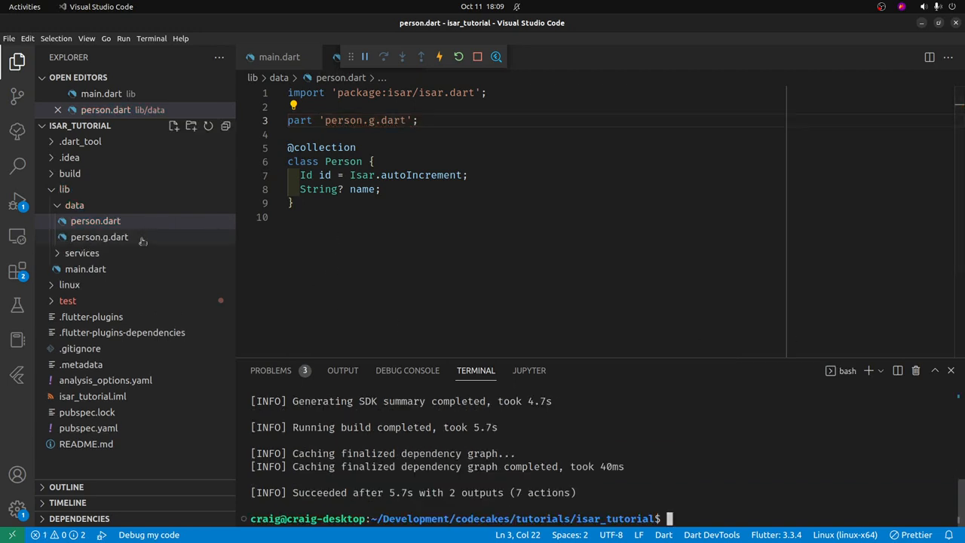
Inspect the generated person.g.dart schema, then return to person.dart
{"action": "left_click", "coordinate": [99, 237]}
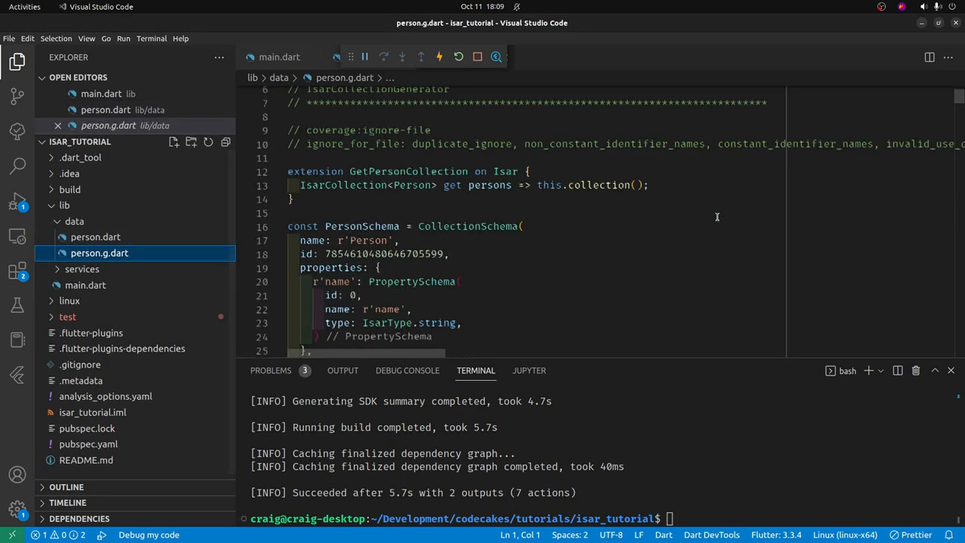
{"action": "scroll", "scroll_direction": "down", "scroll_amount": 3}
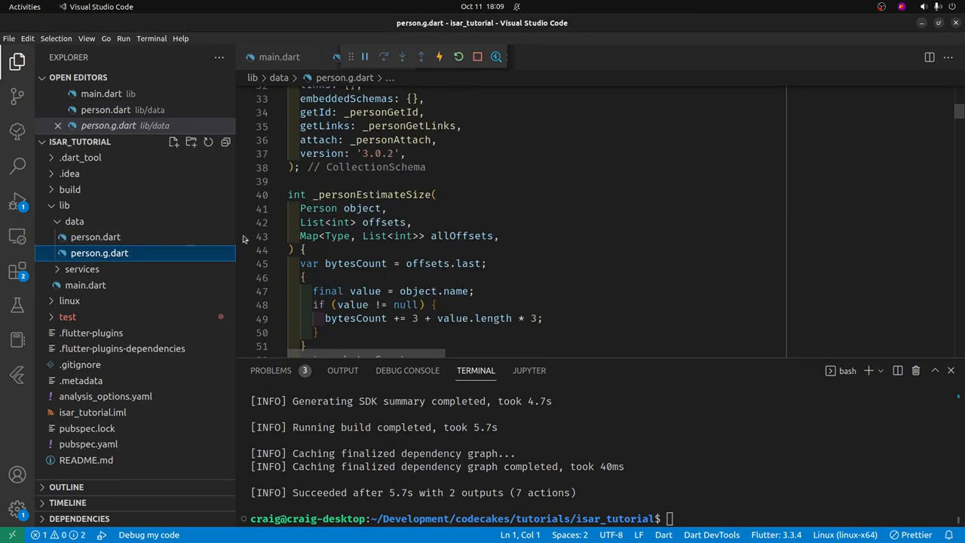
{"action": "left_click", "coordinate": [95, 237]}
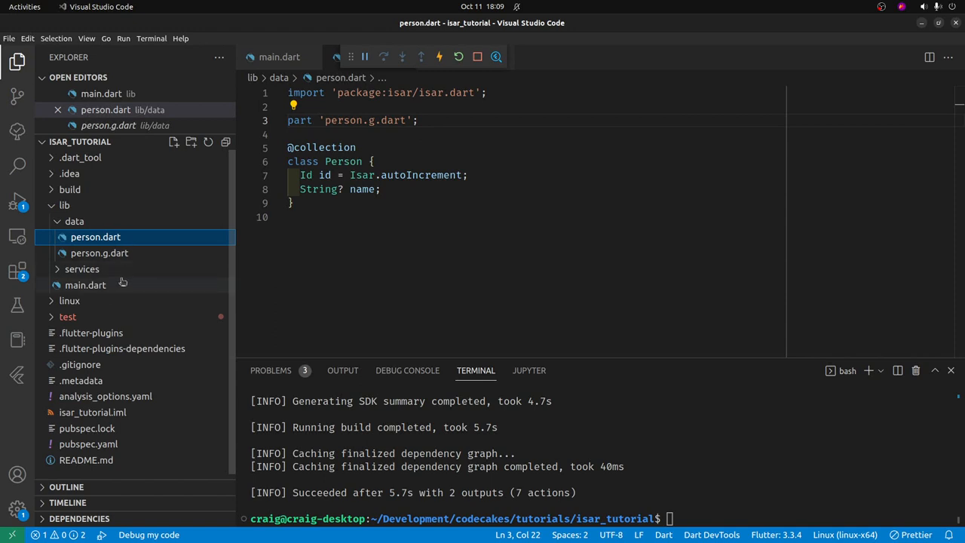
Create isar_service.dart inside the lib/services folder
{"action": "left_click", "coordinate": [81, 269]}
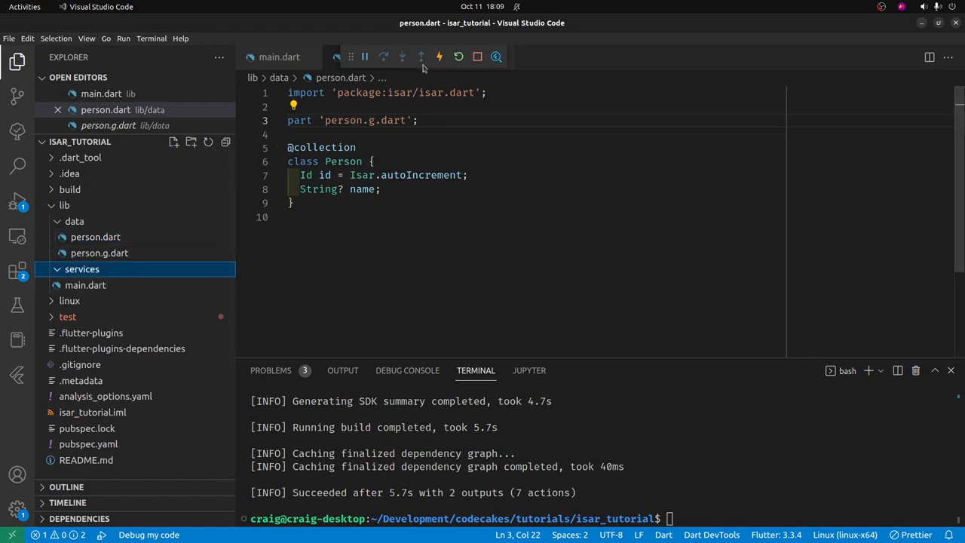
{"action": "left_click", "coordinate": [173, 142]}
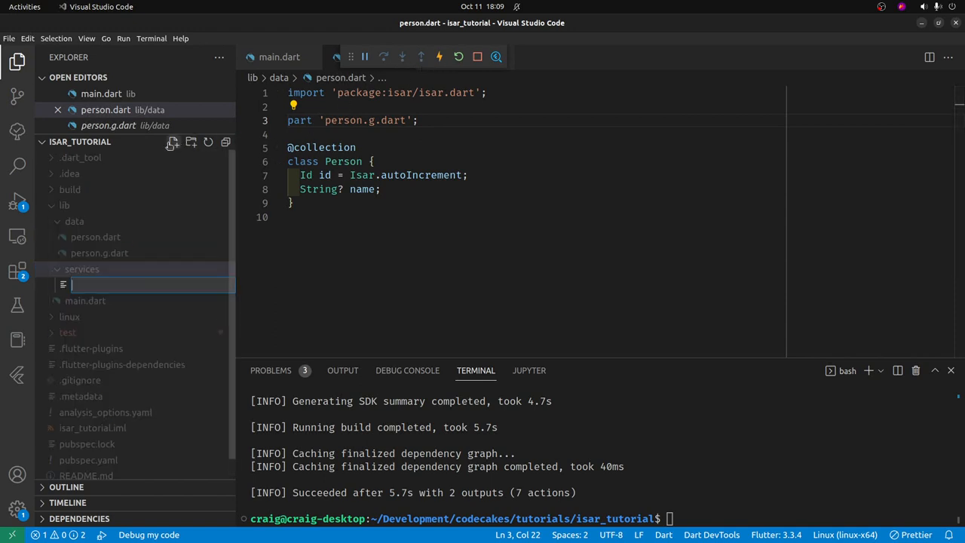
{"action": "type", "text": "isar"}
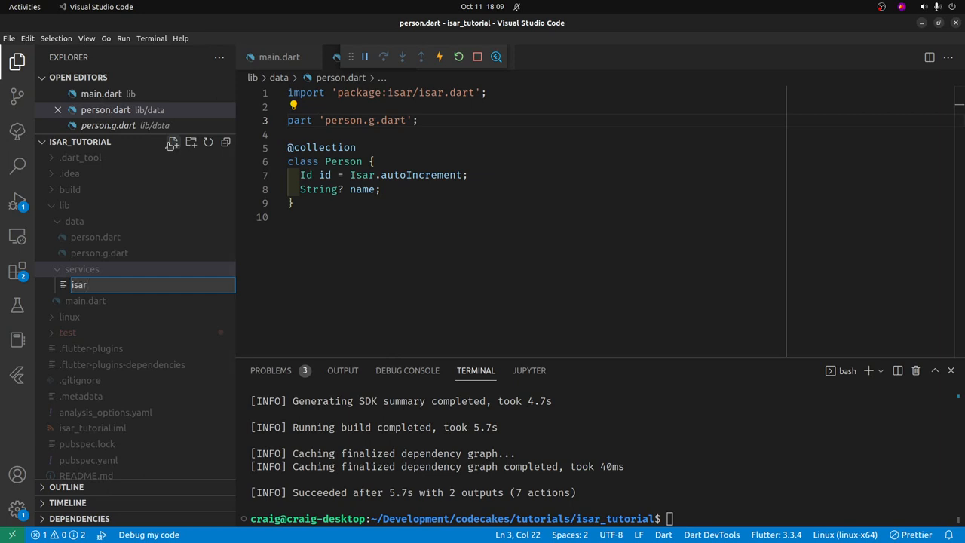
{"action": "type", "text": "_ser"}
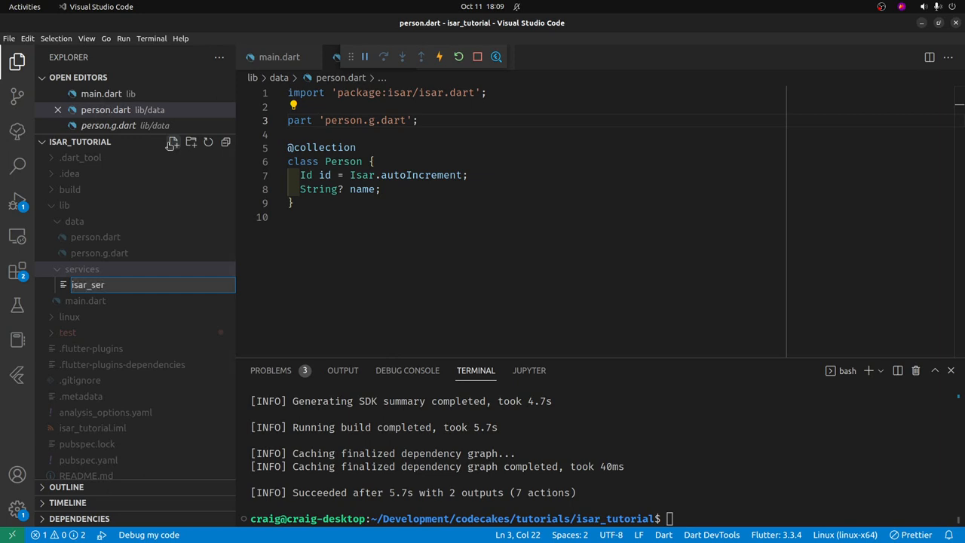
{"action": "type", "text": "vci"}
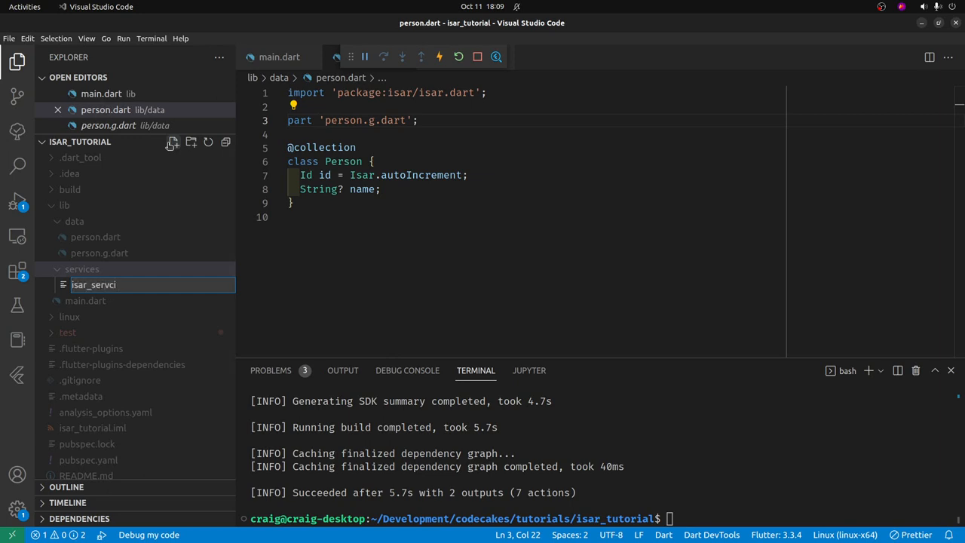
{"action": "type", "text": "isar_service.dart"}
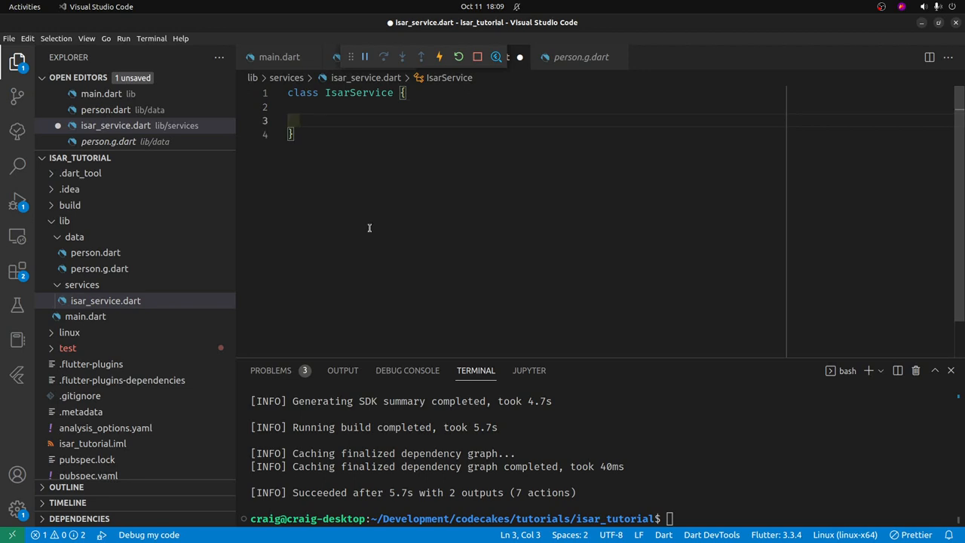
Declare a Future<Isar> openDB() method and import package:isar/isar.dart via Quick Fix
{"action": "type", "text": "F"}
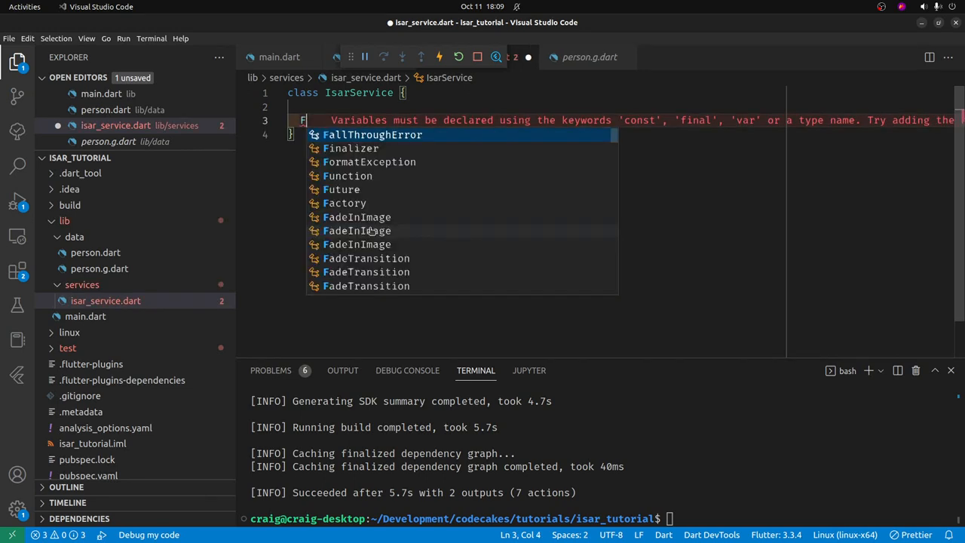
{"action": "type", "text": "uture<Is"}
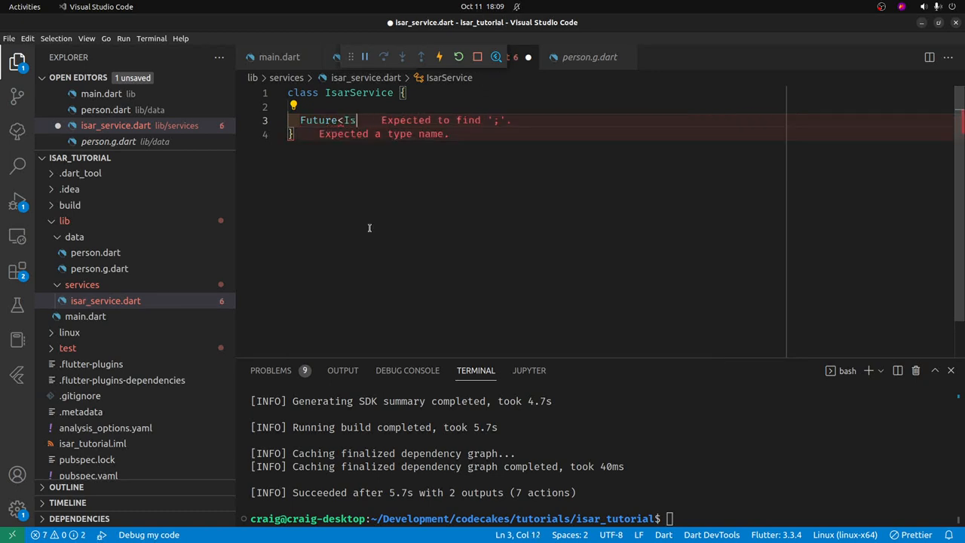
{"action": "type", "text": "ar>"}
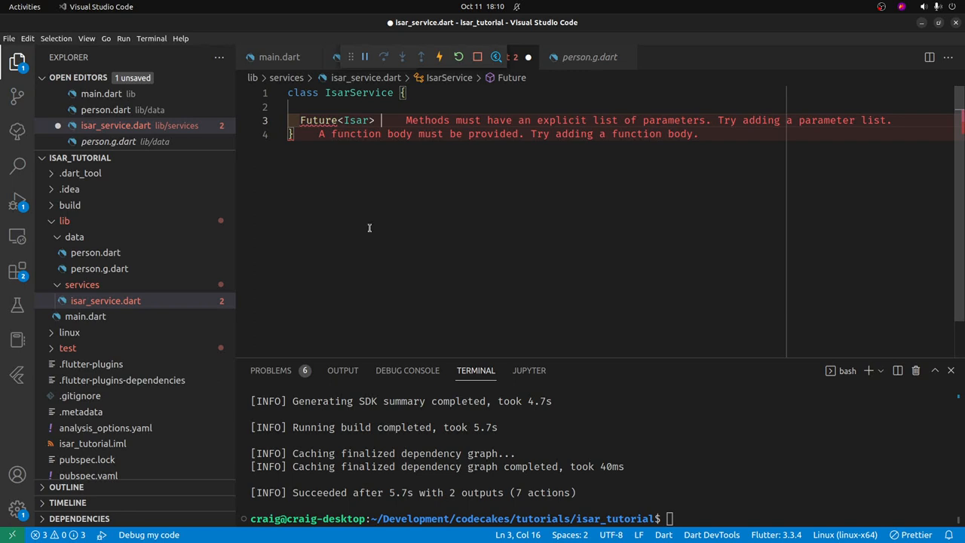
{"action": "type", "text": "openDB"}
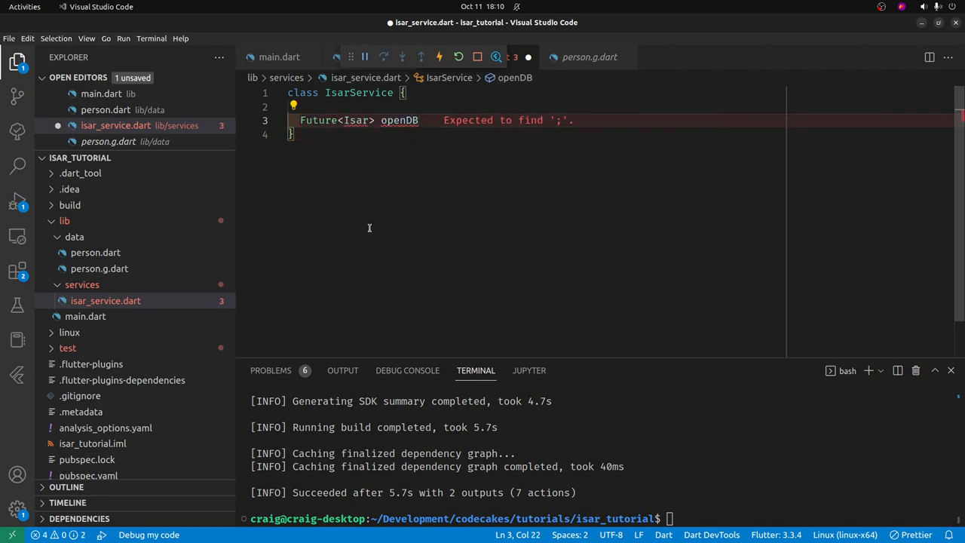
{"action": "type", "text": "() {}"}
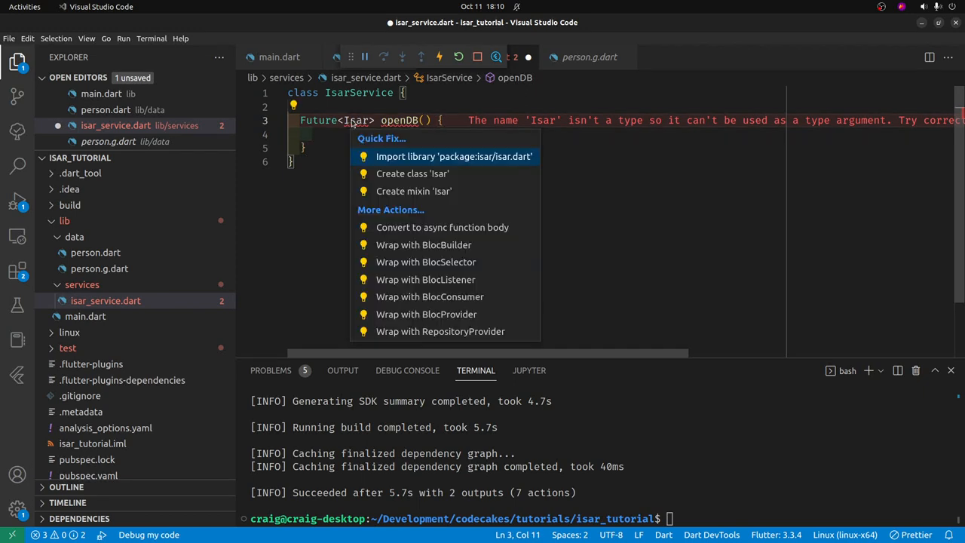
{"action": "left_click", "coordinate": [454, 156]}
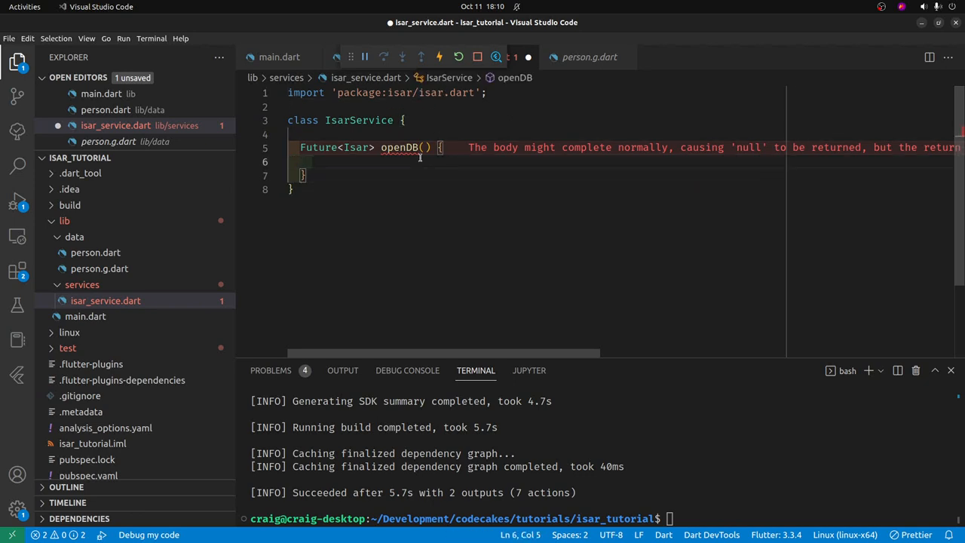
Add an if (Isar.instanceNames.isEmpty) block that calls Isar.open([])
{"action": "type", "text": "if"}
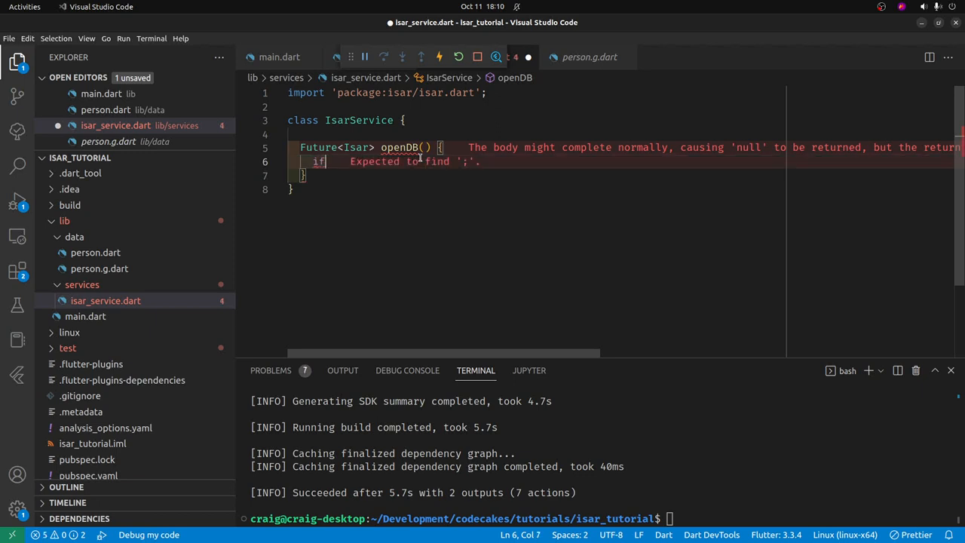
{"action": "type", "text": "()"}
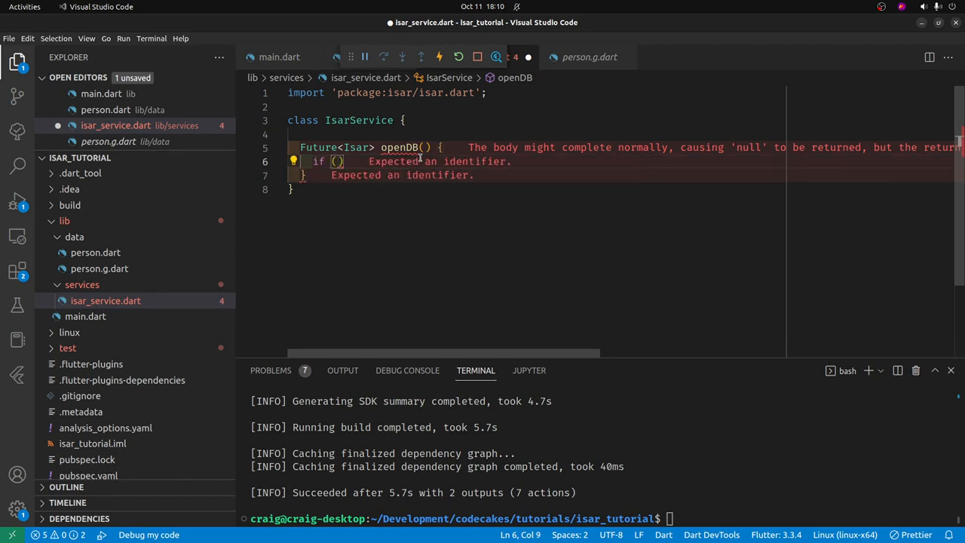
{"action": "type", "text": "Isar."}
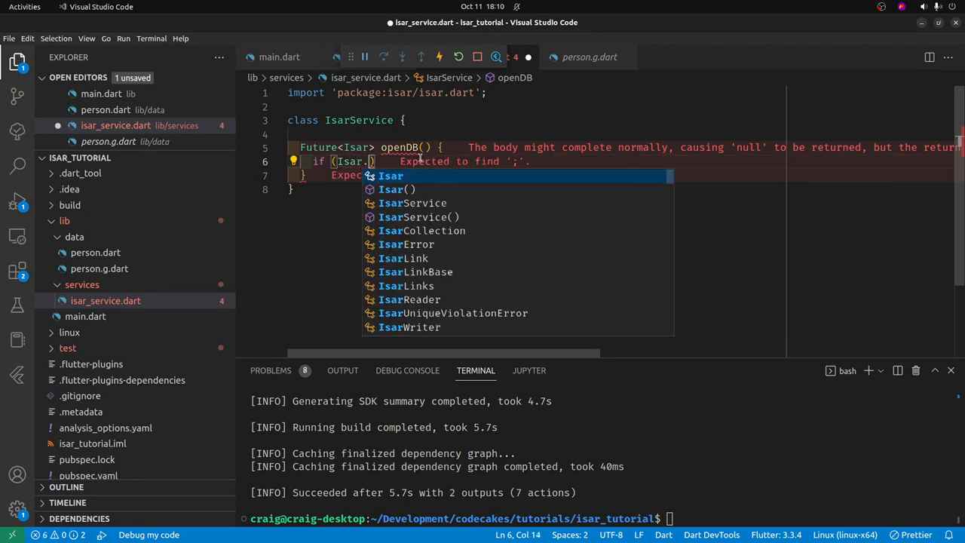
{"action": "type", "text": "instanceNames"}
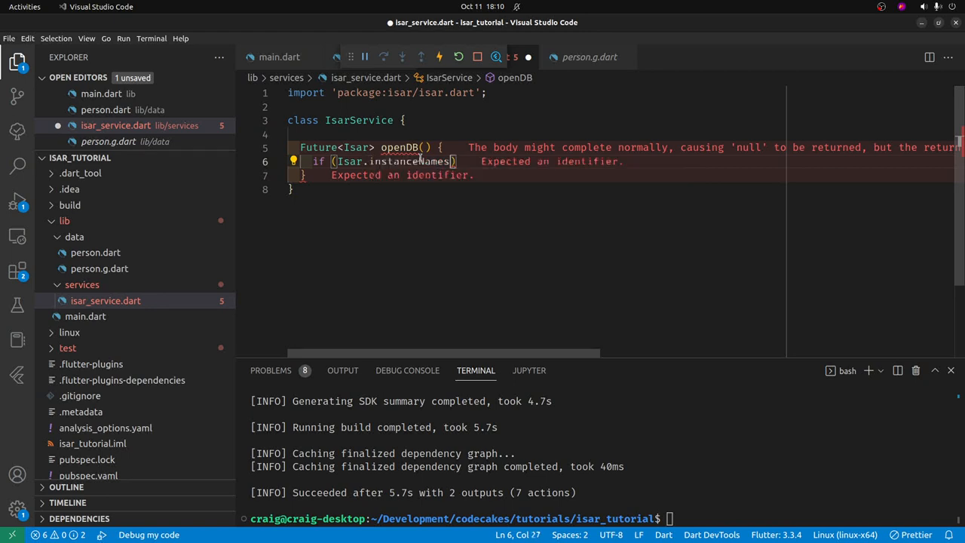
{"action": "type", "text": ".isEmpty"}
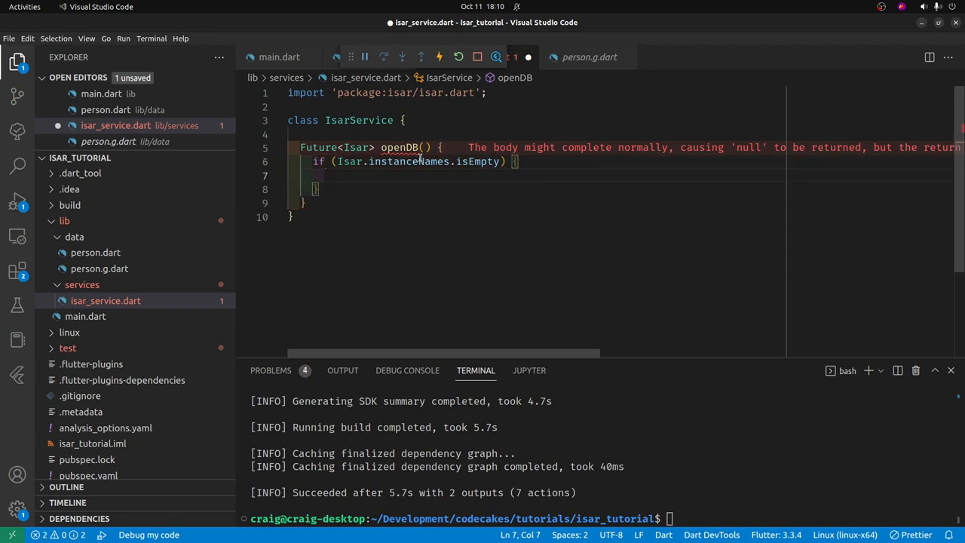
{"action": "type", "text": "Isa"}
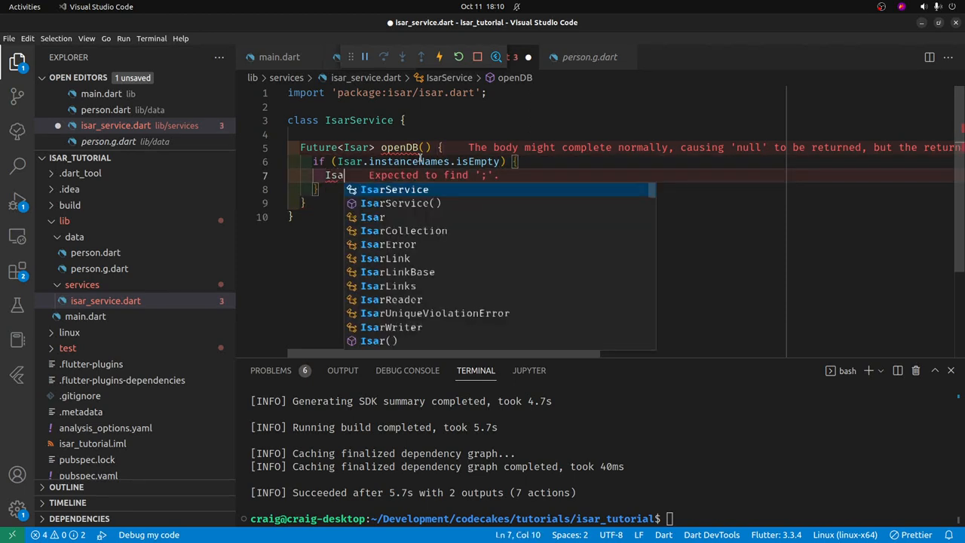
{"action": "type", "text": "r.op"}
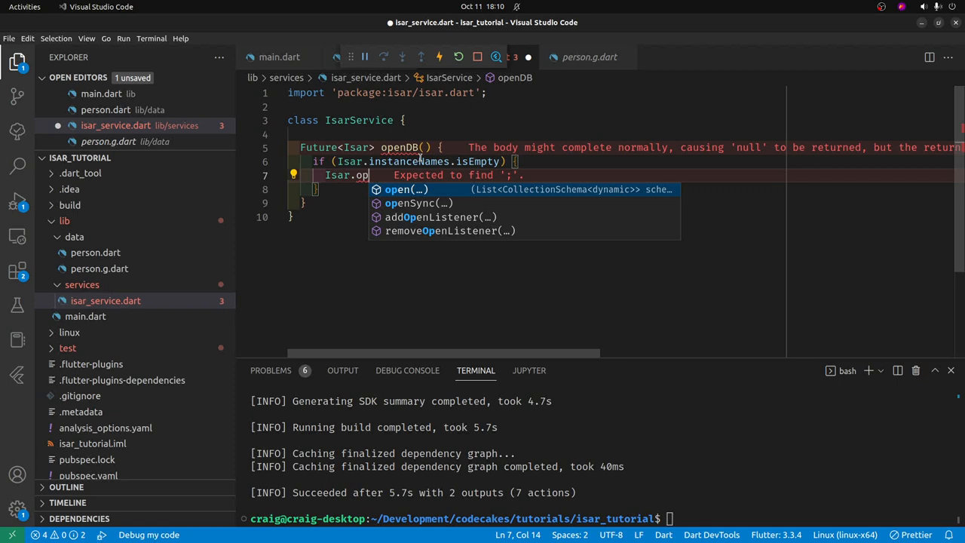
{"action": "left_click", "coordinate": [398, 190]}
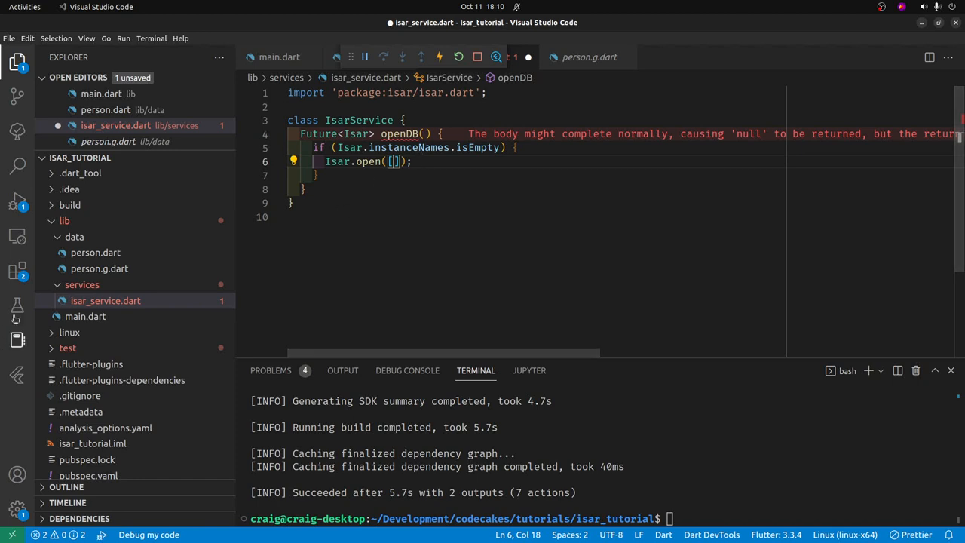
{"action": "left_click", "coordinate": [590, 58]}
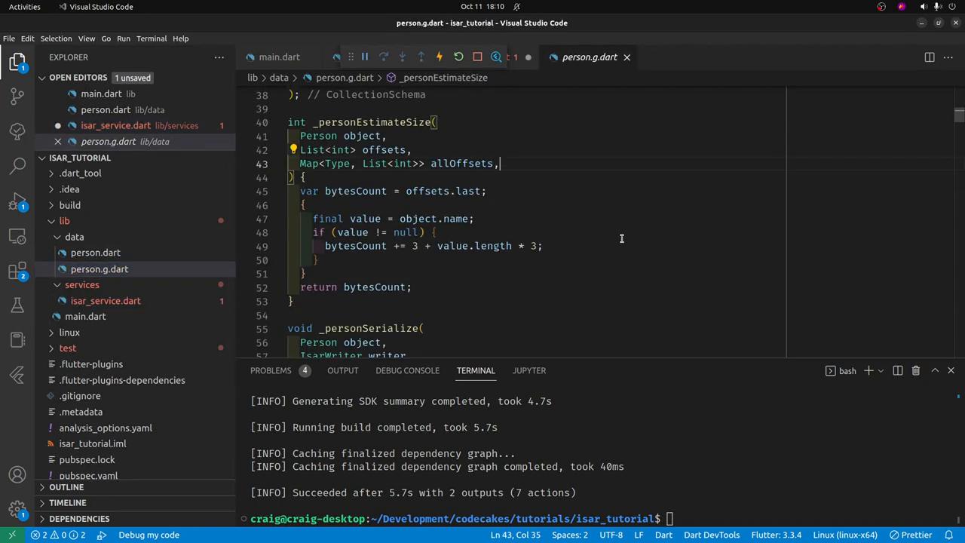
Search person.g.dart for 'personsc' to locate the PersonSchema constant
{"action": "key", "text": "ctrl+f"}
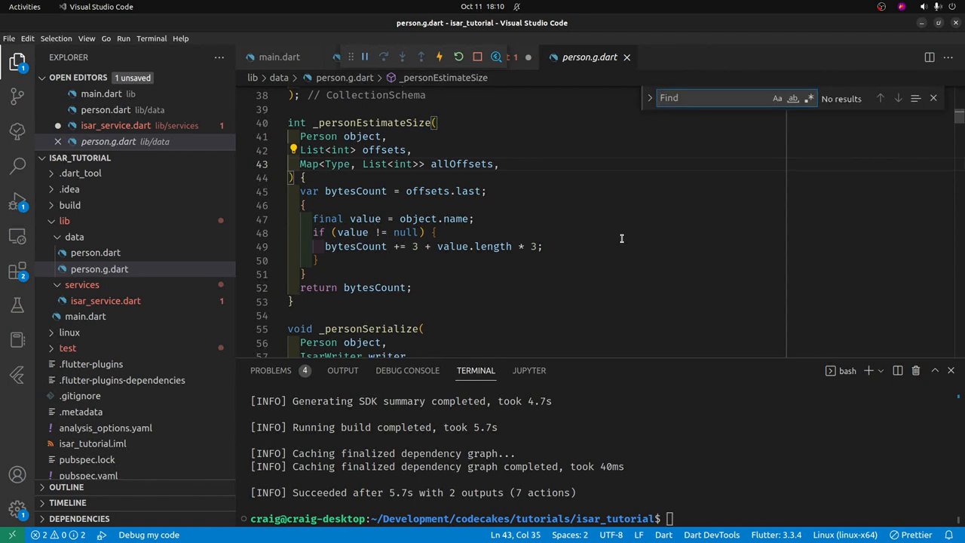
{"action": "type", "text": "personsch"}
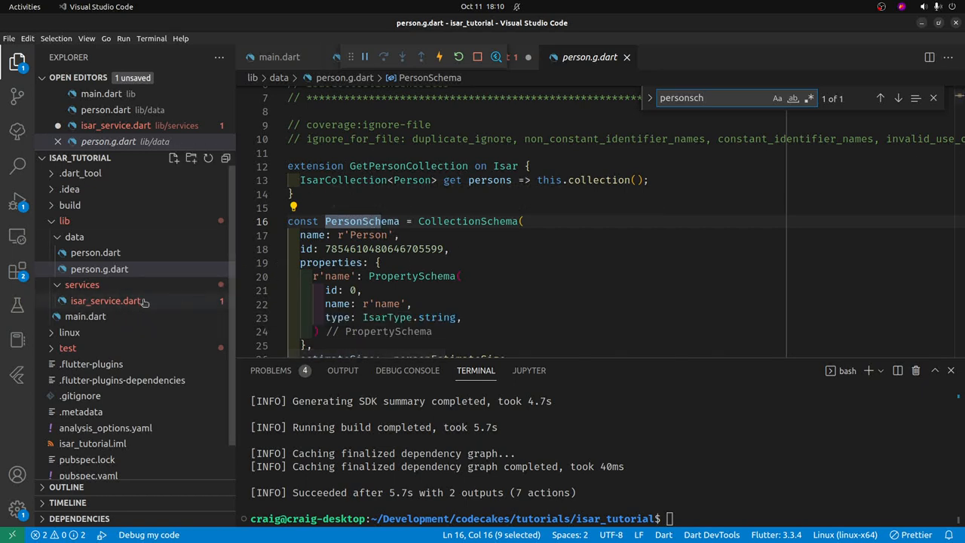
Make openDB async and return await Isar.open([PersonSchema]), auto-importing person.dart
{"action": "left_click", "coordinate": [106, 300]}
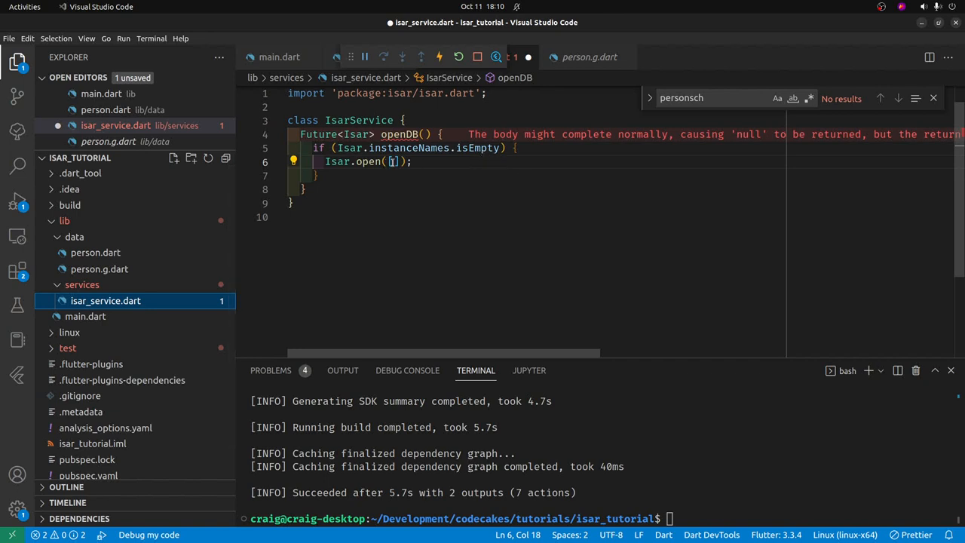
{"action": "type", "text": "Per"}
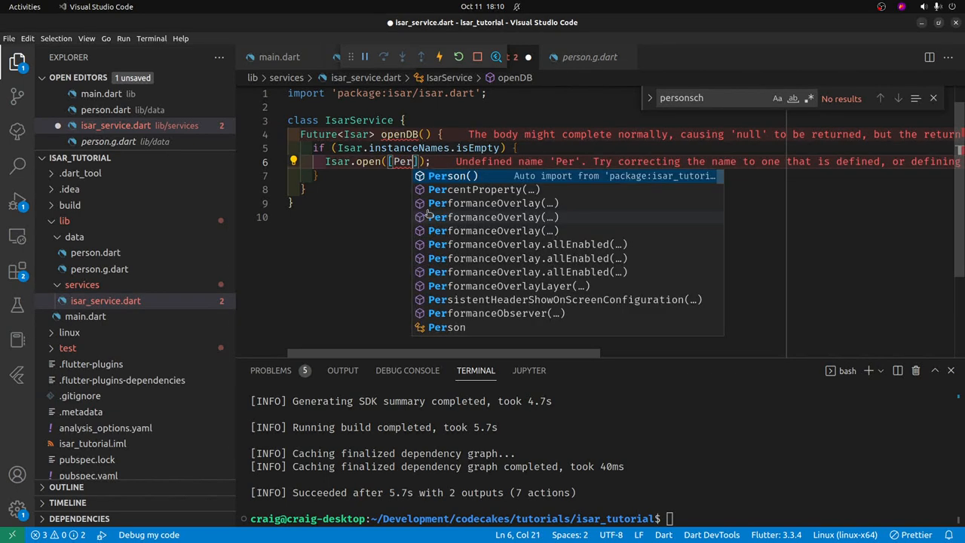
{"action": "type", "text": "son"}
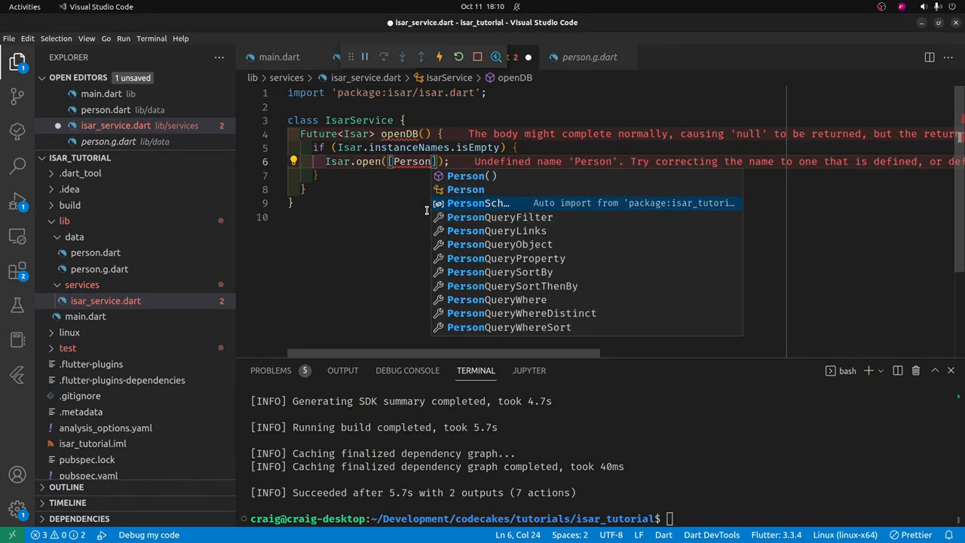
{"action": "left_click", "coordinate": [479, 202]}
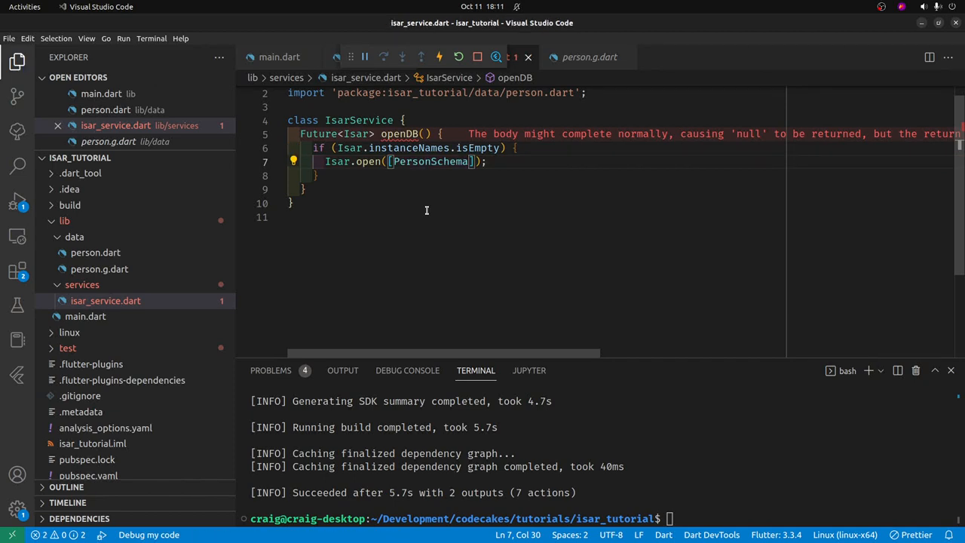
{"action": "type", "text": "return await"}
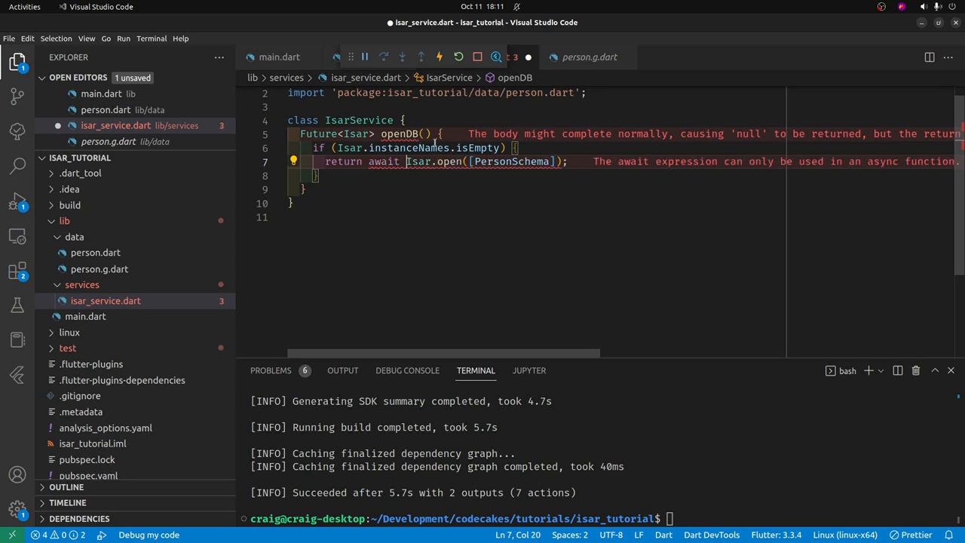
{"action": "type", "text": "async"}
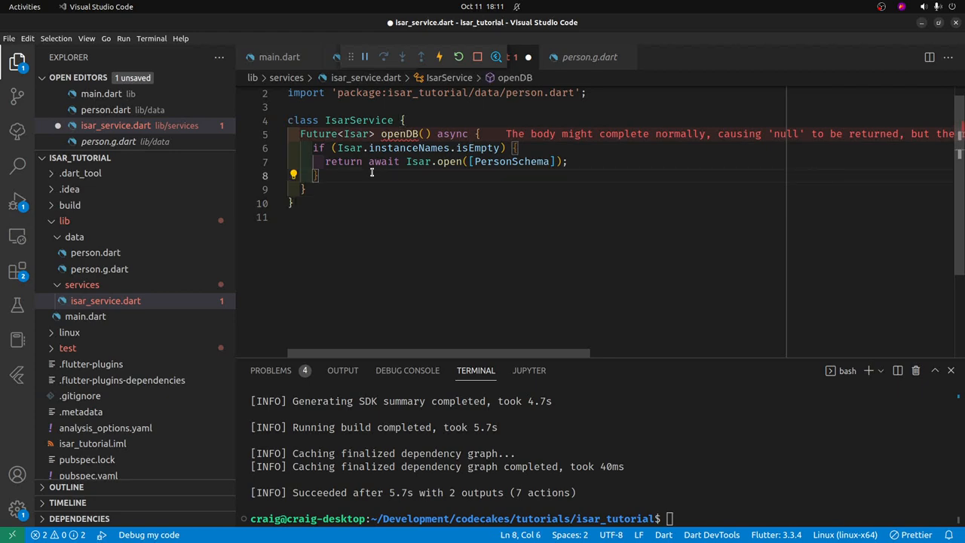
Otherwise return await Future.value(Isar.getInstance()) and save the file
{"action": "type", "text": "return await Isar.getInstance("}
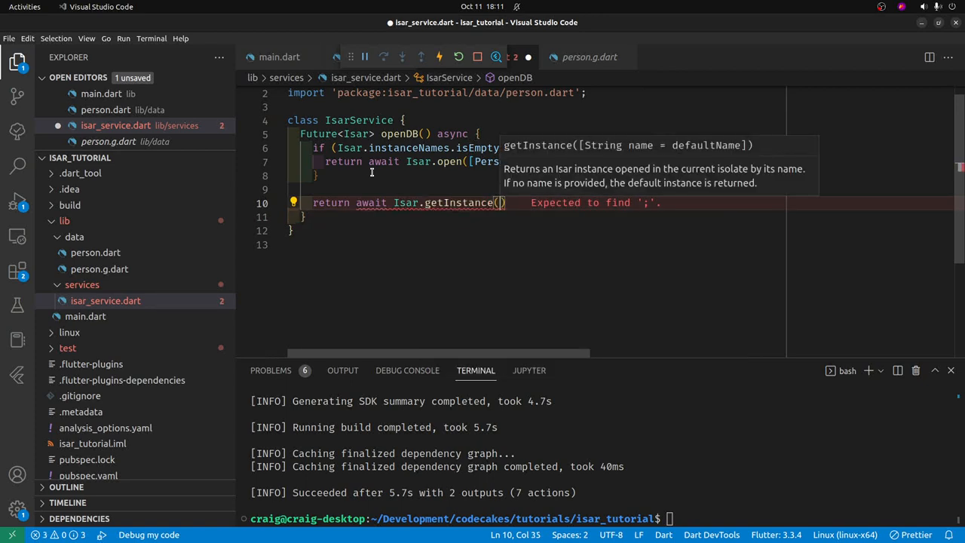
{"action": "type", "text": ";"}
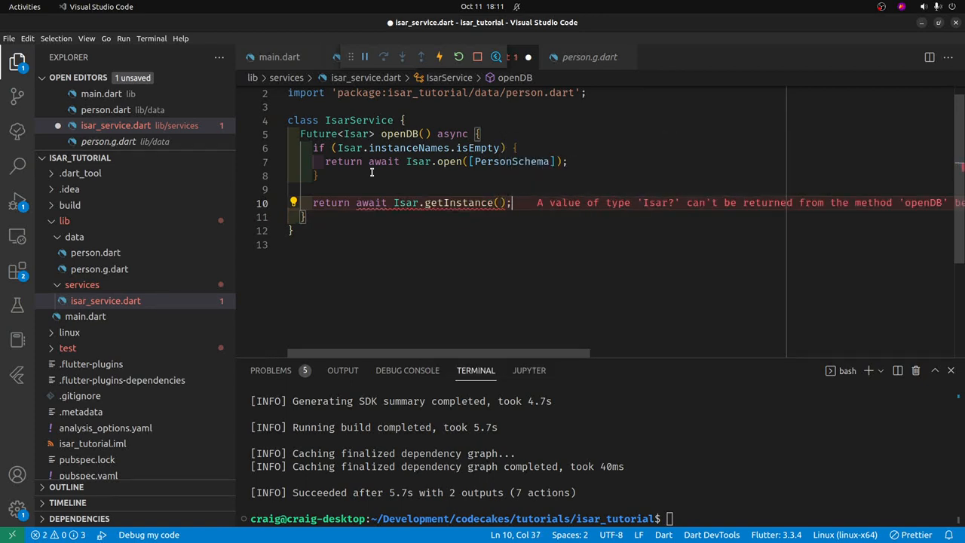
{"action": "left_click", "coordinate": [392, 202]}
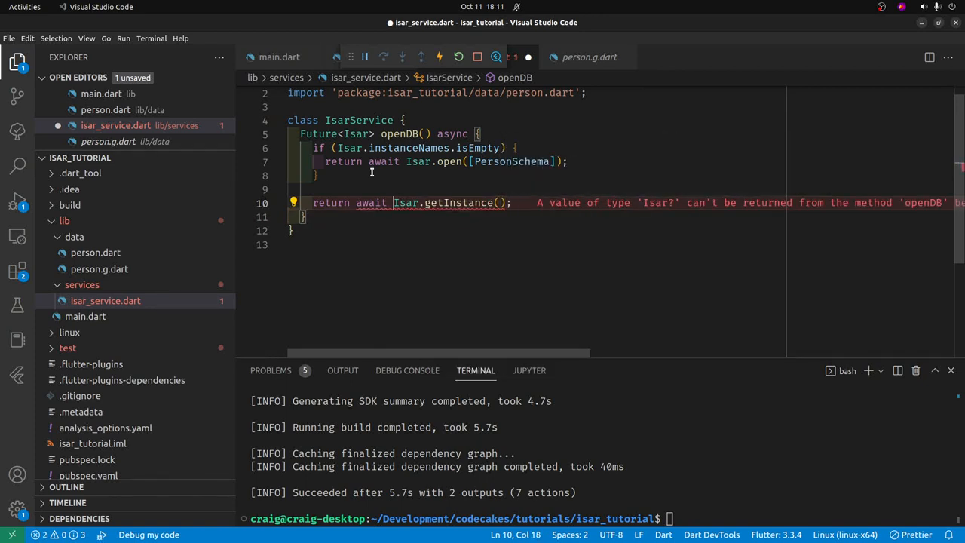
{"action": "type", "text": "Future.value("}
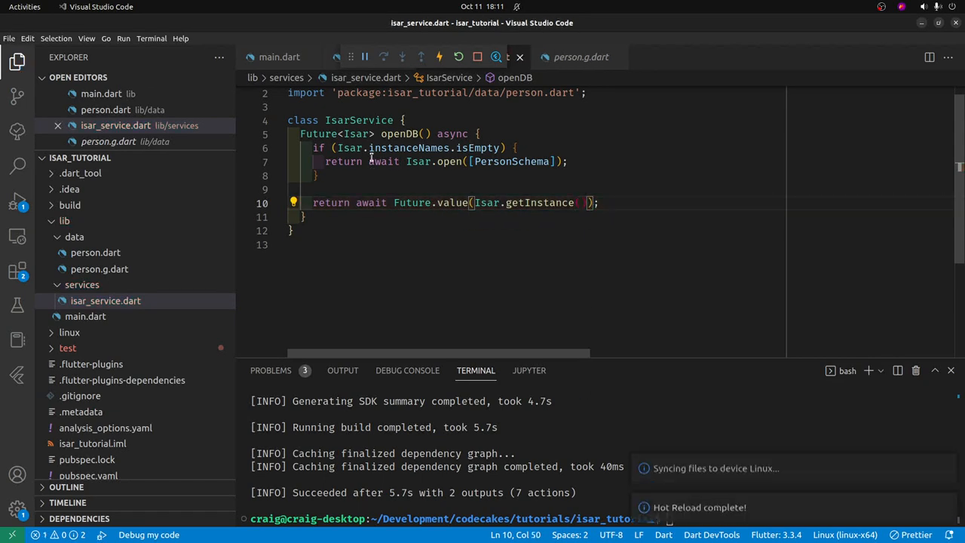
{"action": "scroll", "scroll_direction": "up", "scroll_amount": 3}
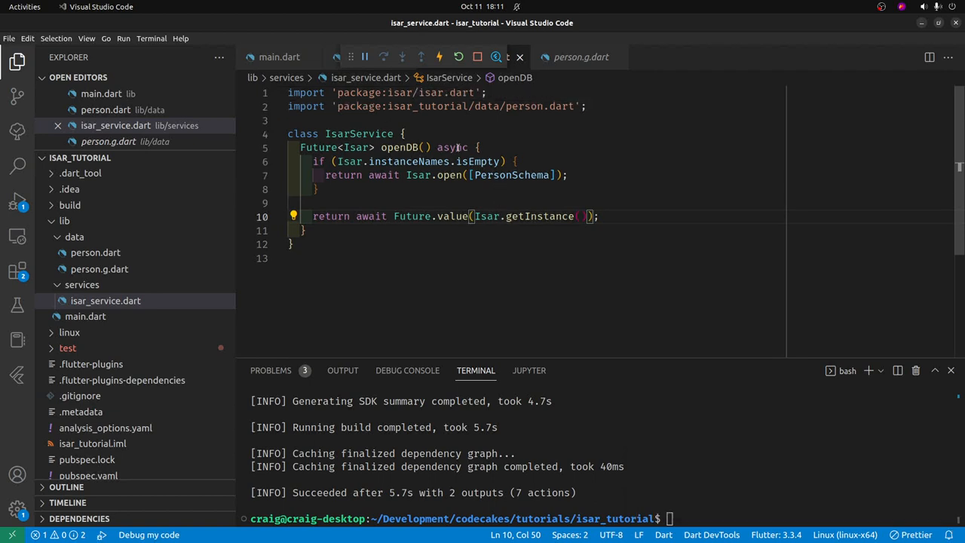
Add an IsarService() constructor and a 'late Isar db;' field above it
{"action": "left_click", "coordinate": [406, 132]}
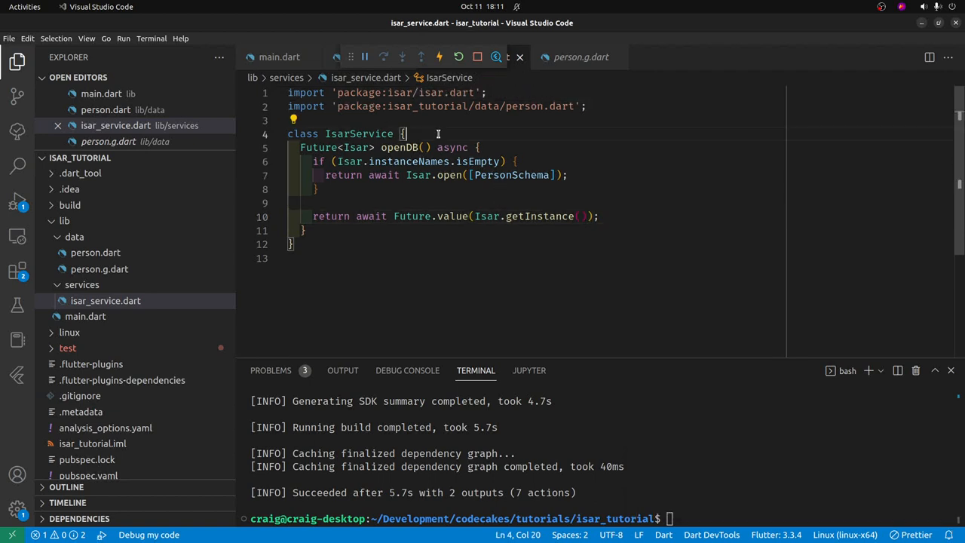
{"action": "key", "text": "Enter"}
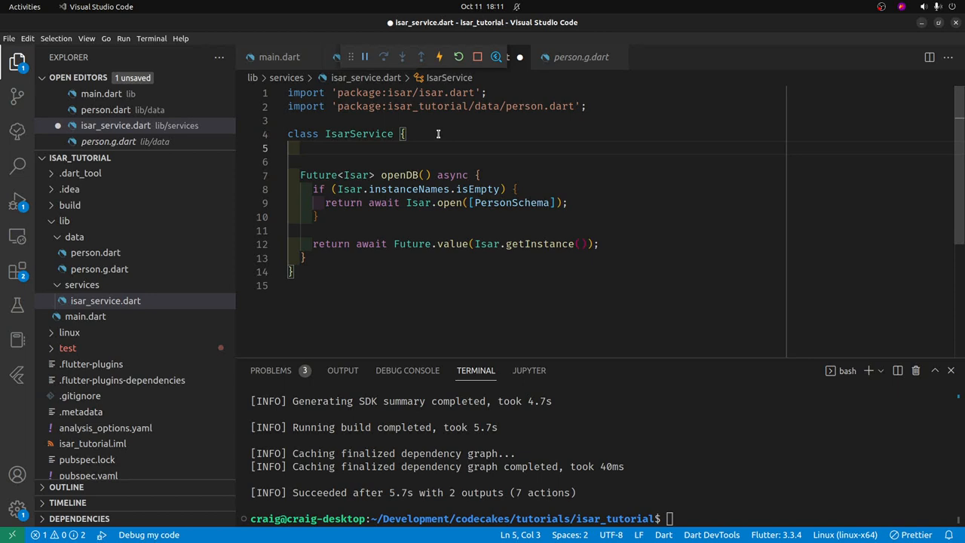
{"action": "type", "text": "IsarService() {"}
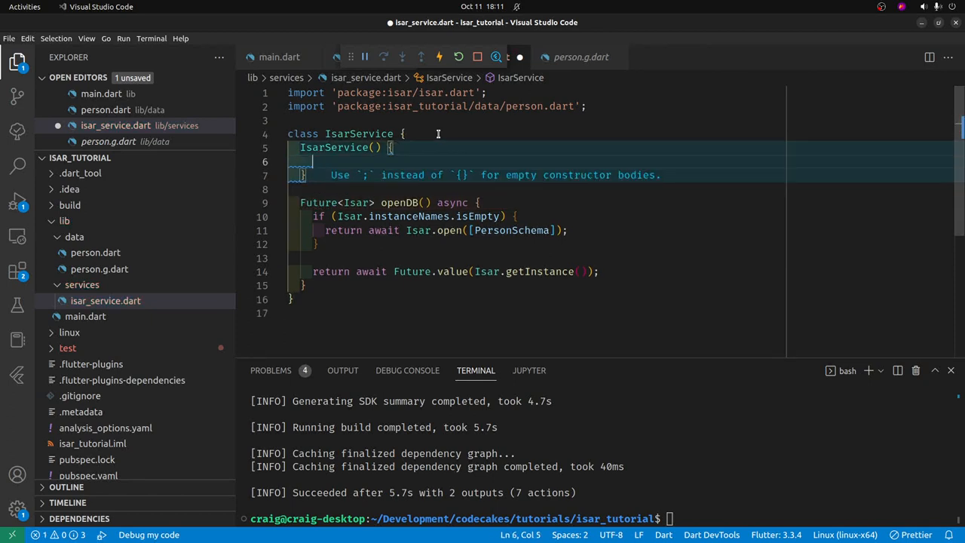
{"action": "left_click", "coordinate": [437, 132]}
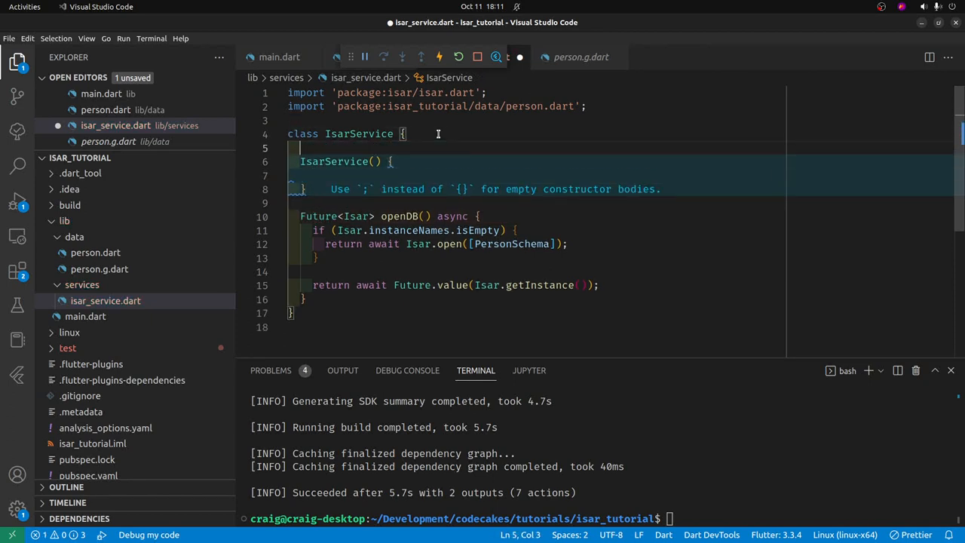
{"action": "type", "text": "late"}
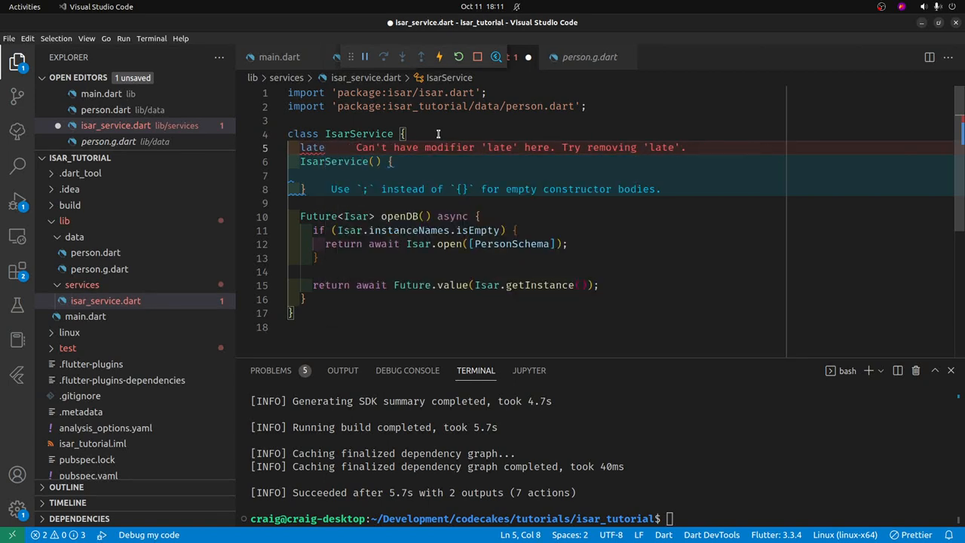
{"action": "type", "text": "Isar"}
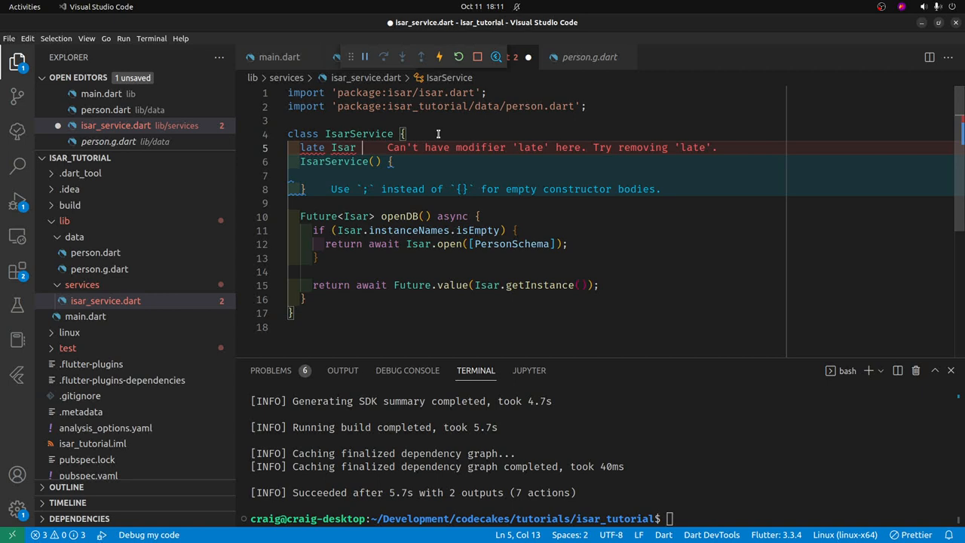
{"action": "type", "text": "db;"}
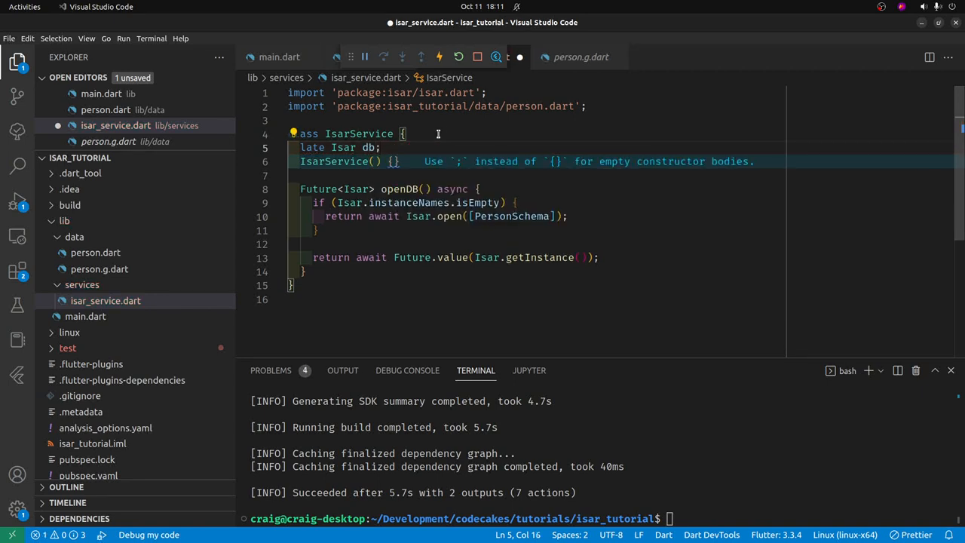
{"action": "mouse_move", "coordinate": [456, 217]}
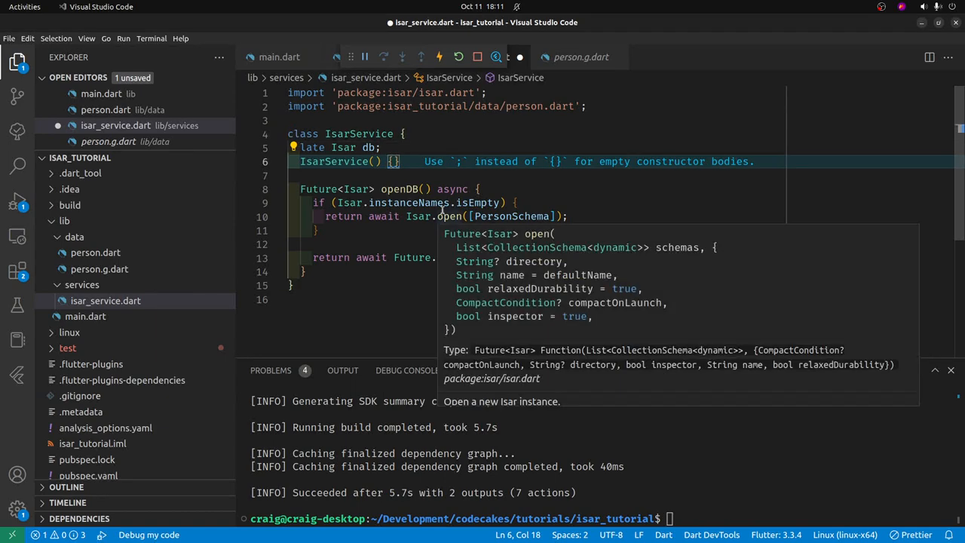
Assign db = openDB() in the constructor, make db a late Future<Isar>, and save
{"action": "type", "text": "db"}
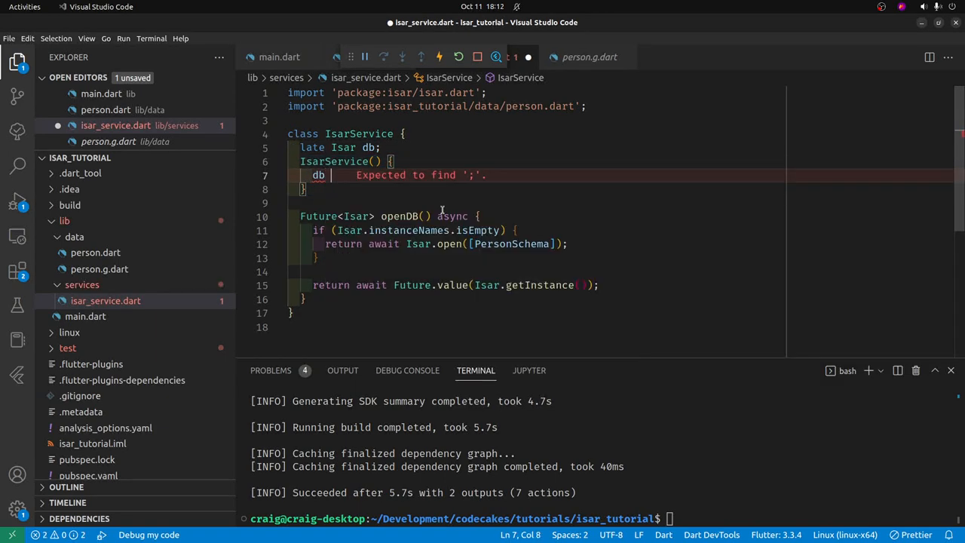
{"action": "type", "text": "= openDB();"}
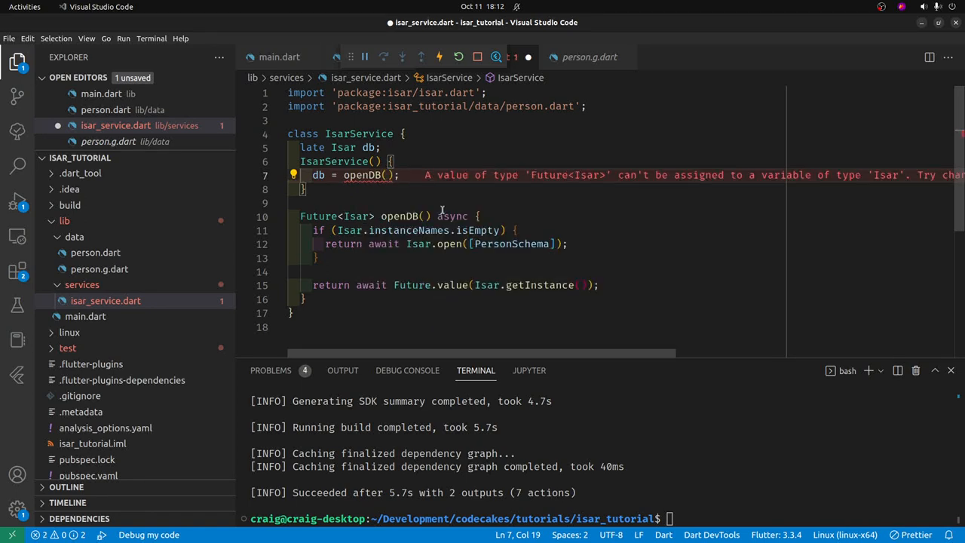
{"action": "left_click", "coordinate": [348, 175]}
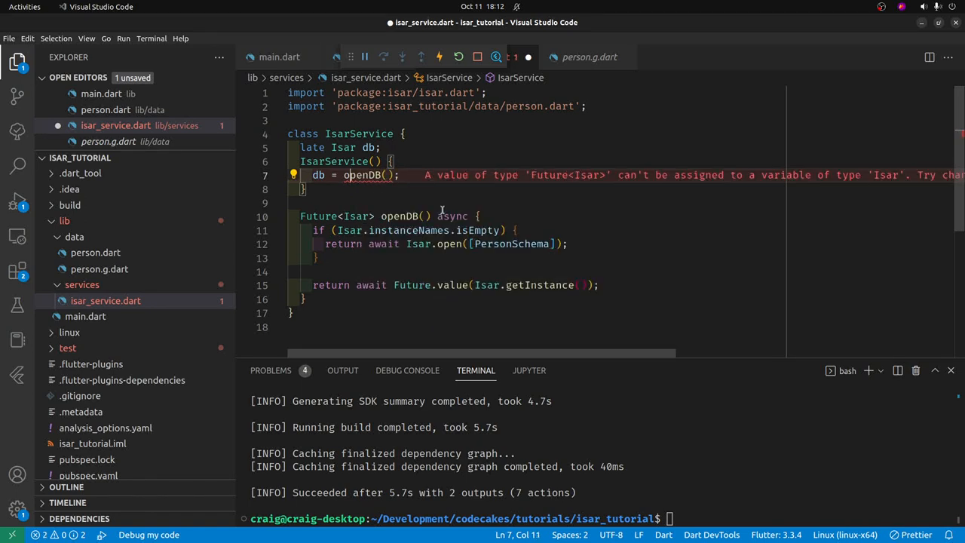
{"action": "type", "text": "await"}
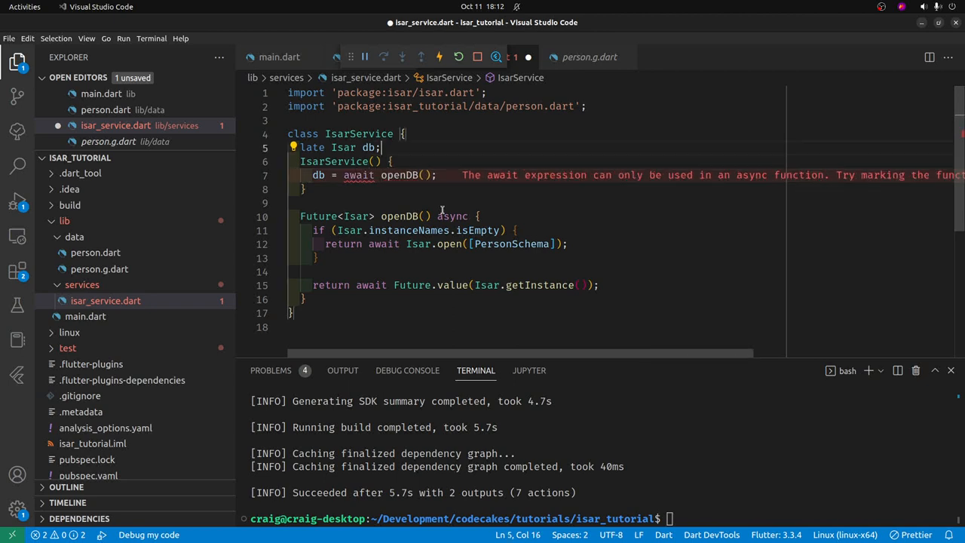
{"action": "left_click", "coordinate": [312, 148]}
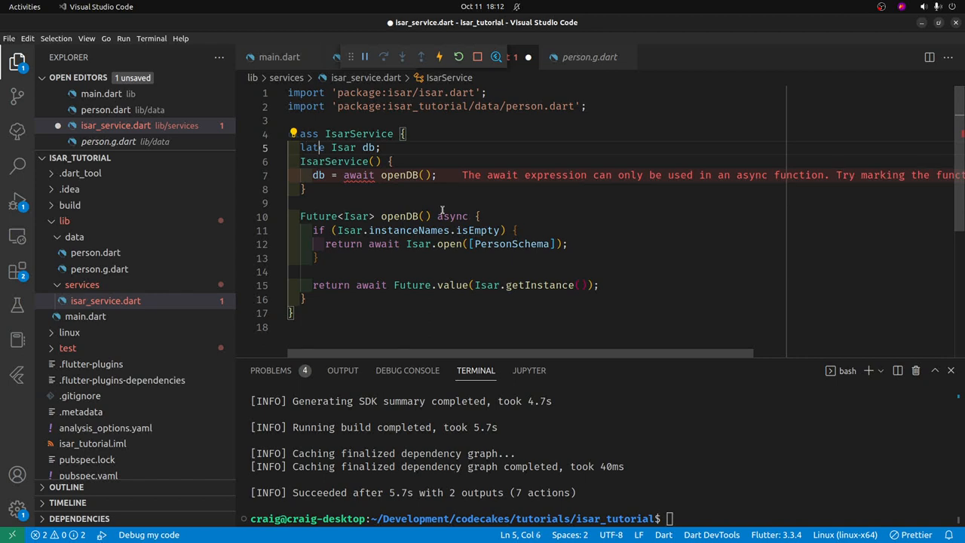
{"action": "type", "text": "Future<"}
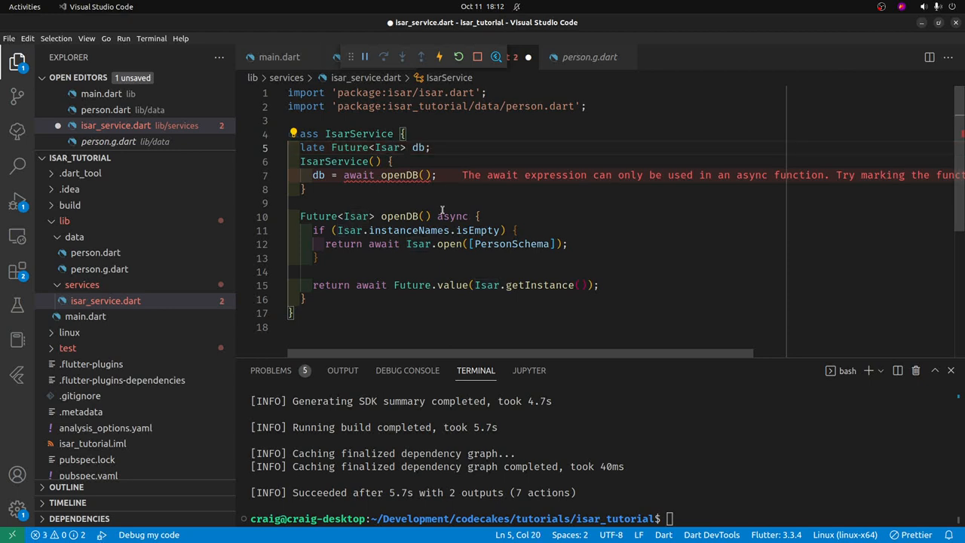
{"action": "left_click", "coordinate": [359, 175]}
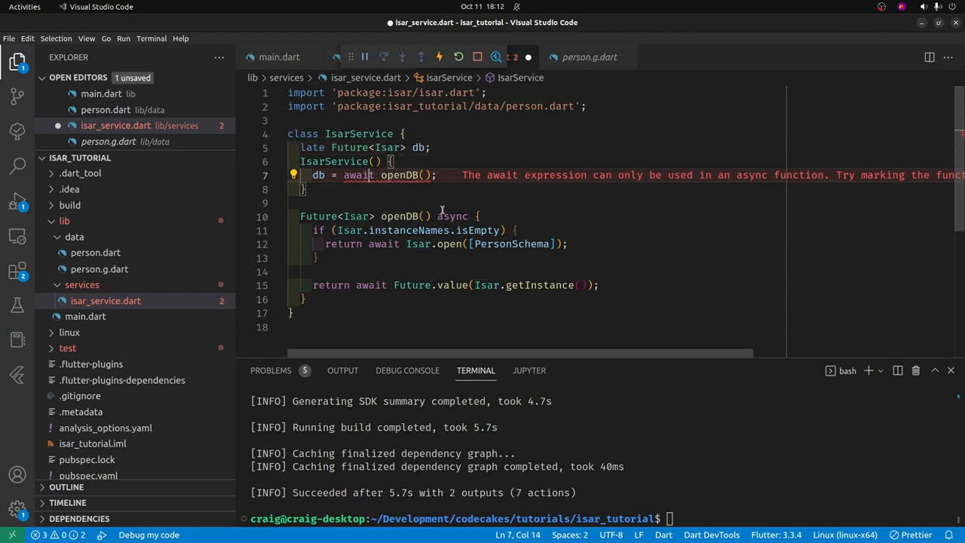
{"action": "key", "text": "BackSpace"}
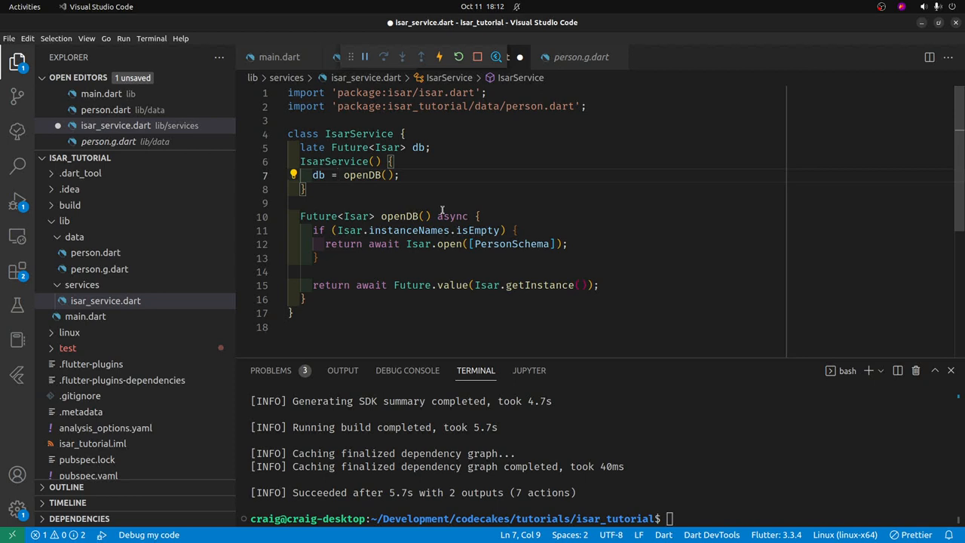
{"action": "key", "text": "Enter"}
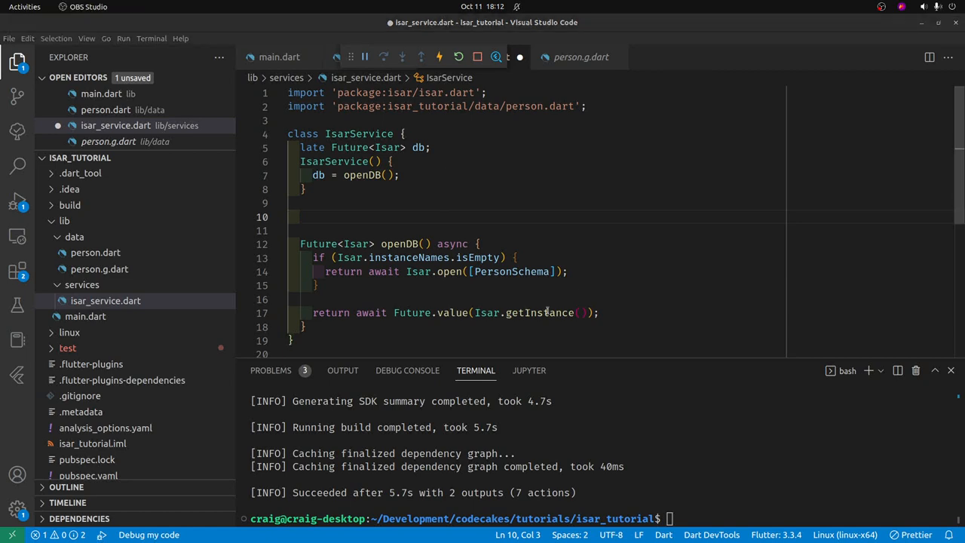
Review the Person model's name field, then open main.dart
{"action": "left_click", "coordinate": [95, 253]}
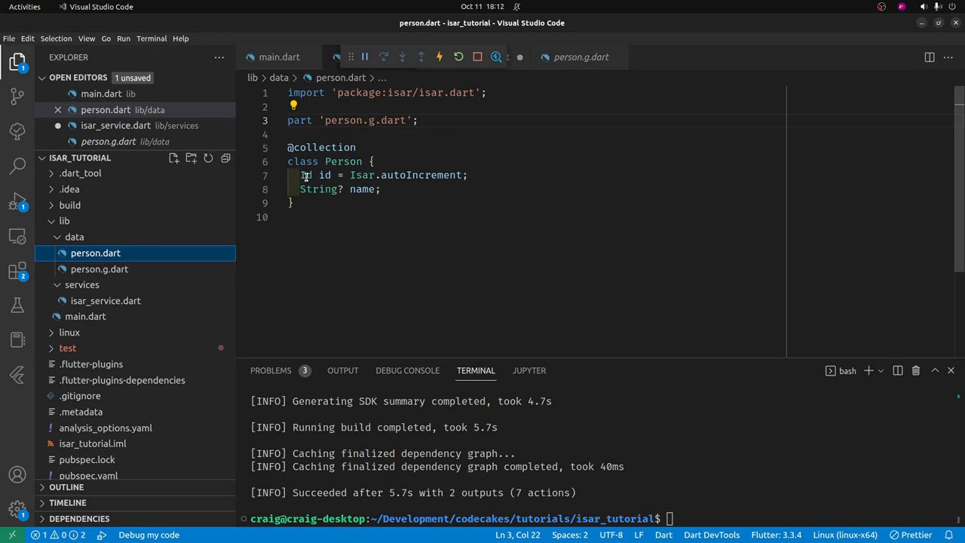
{"action": "left_click", "coordinate": [380, 190]}
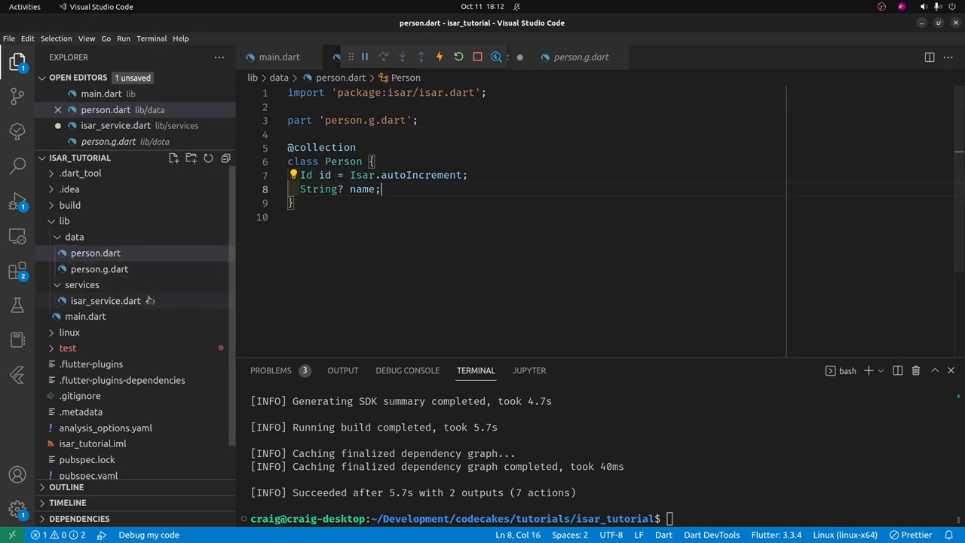
{"action": "left_click", "coordinate": [84, 317]}
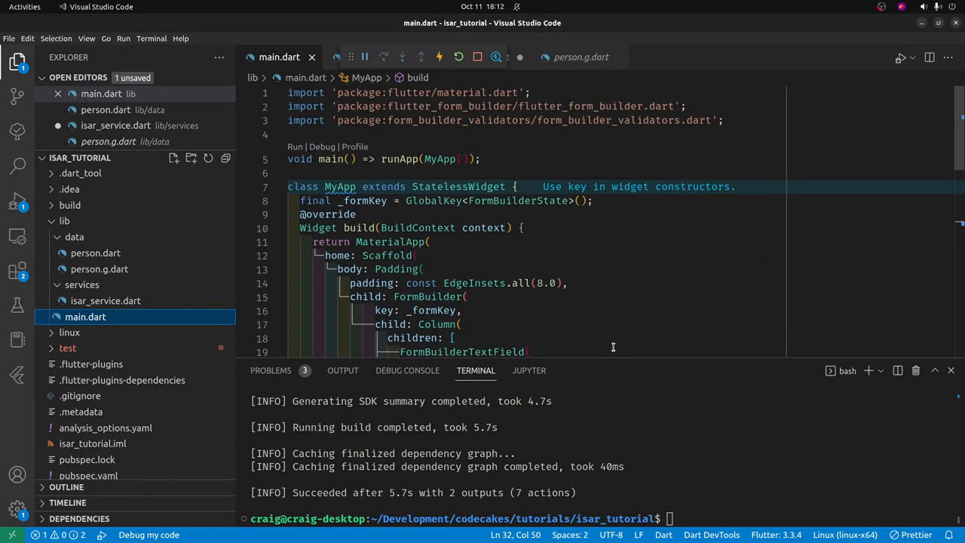
{"action": "mouse_move", "coordinate": [603, 187]}
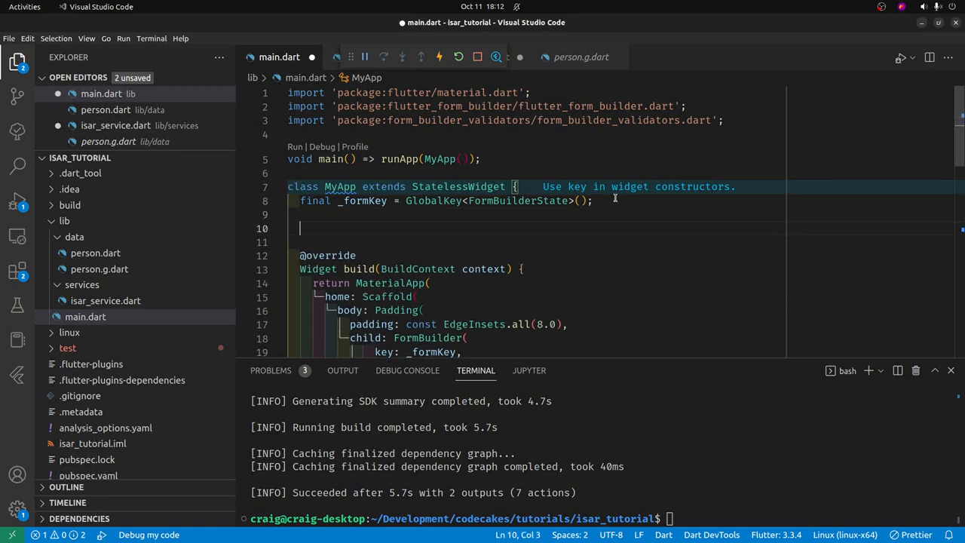
Declare 'final isarService = IsarService();' in MyApp, importing services/isar_service.dart, and save to hot reload
{"action": "type", "text": "final"}
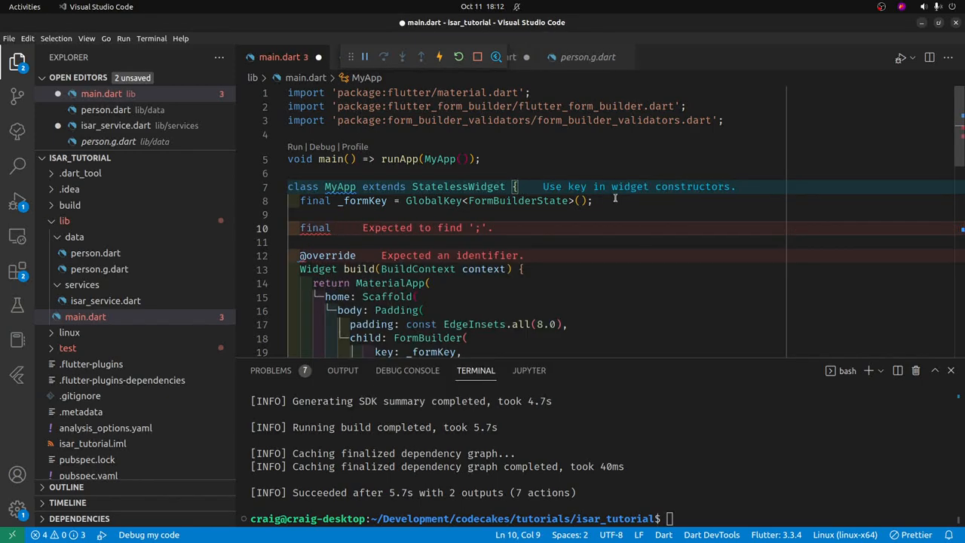
{"action": "type", "text": "isarService ="}
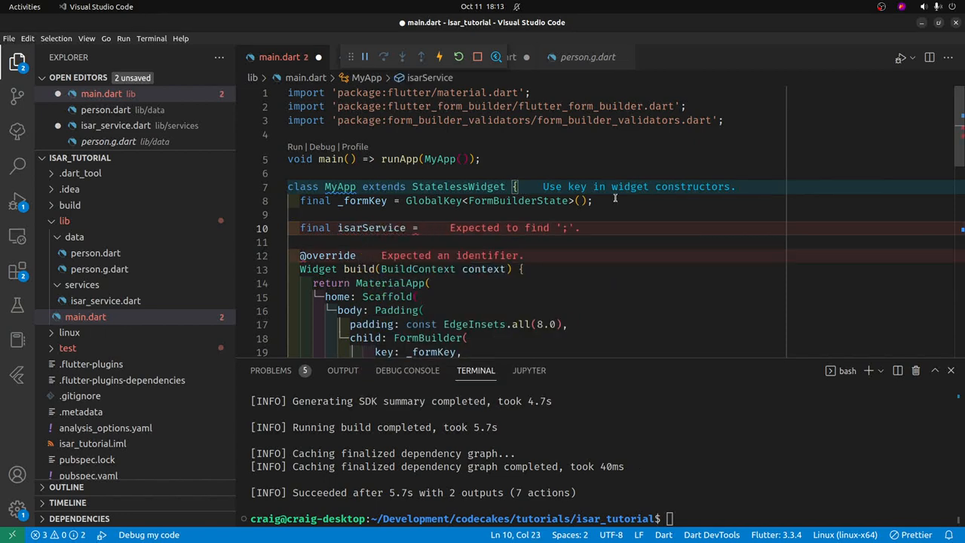
{"action": "type", "text": "Isar"}
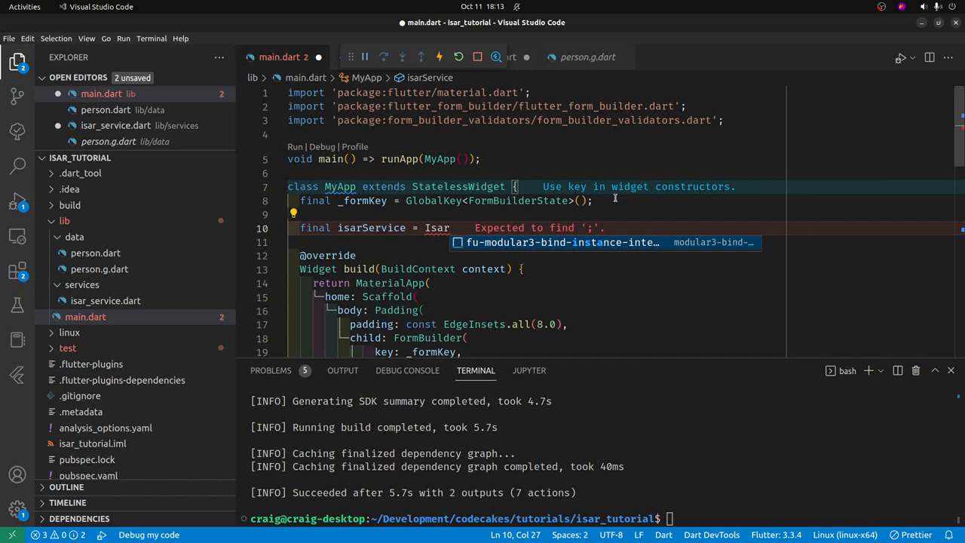
{"action": "type", "text": "Service();"}
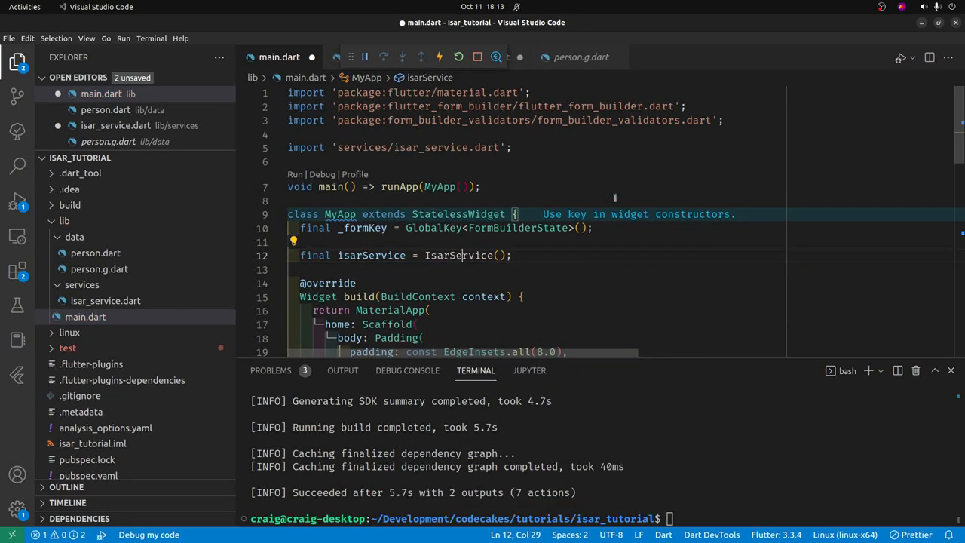
{"action": "key", "text": "ctrl+s"}
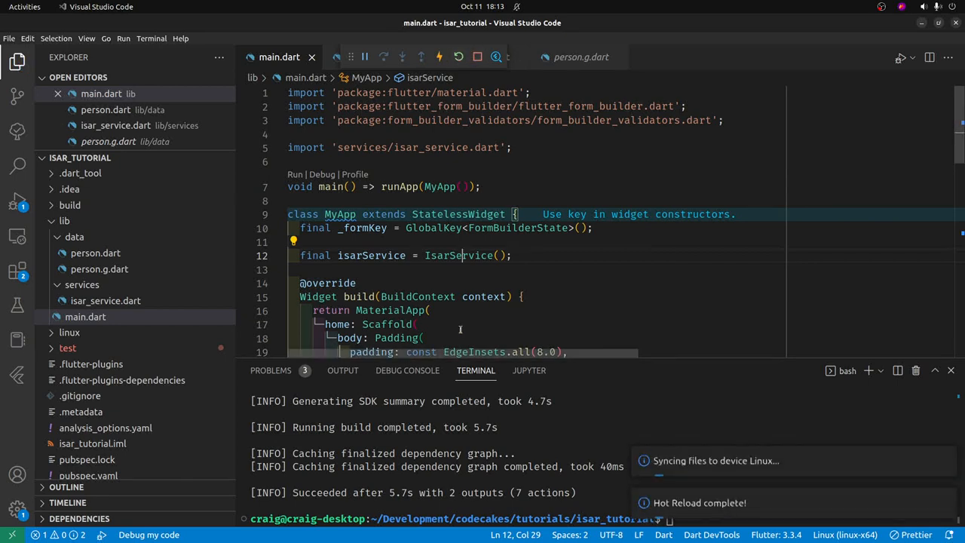
{"action": "left_click", "coordinate": [407, 371]}
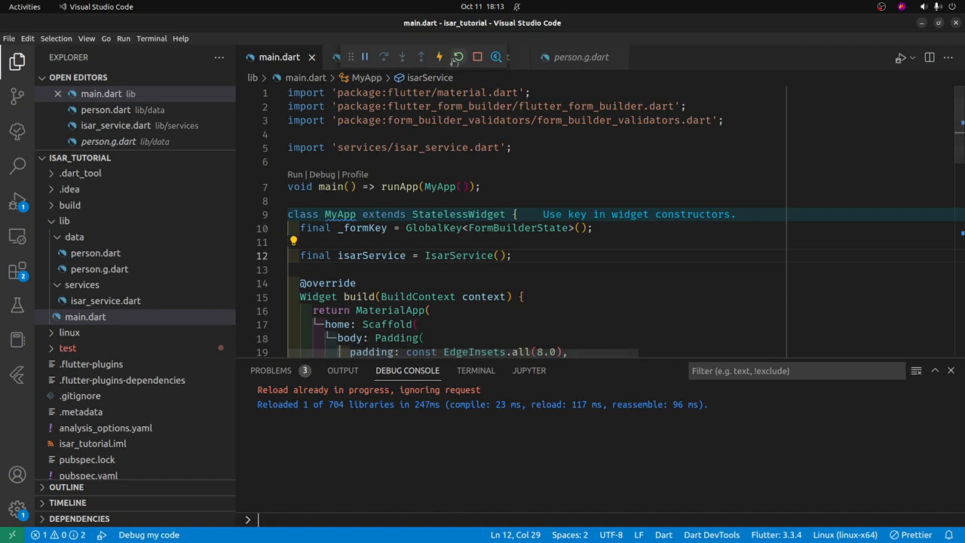
Hot restart the app and follow the debug console's Isar Inspector link to the empty Person collection
{"action": "left_click", "coordinate": [458, 58]}
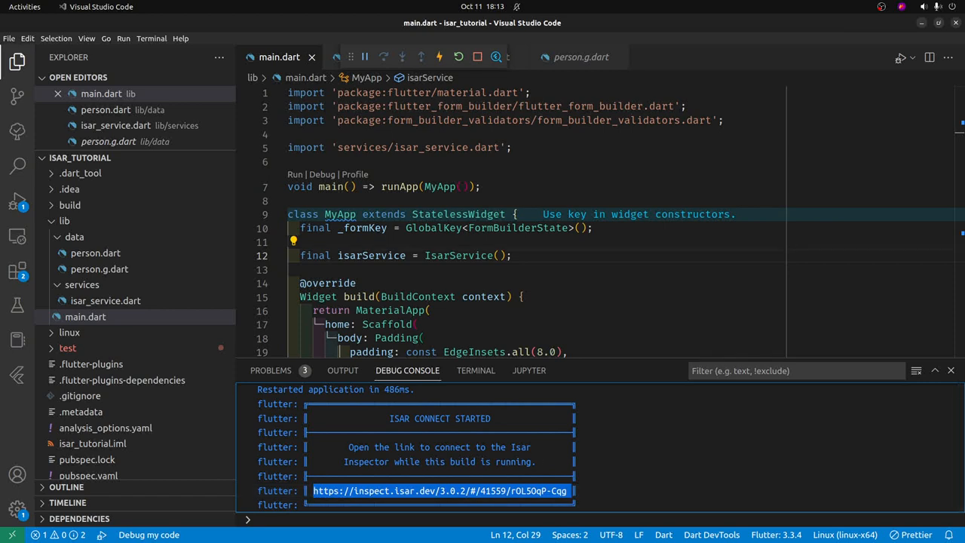
{"action": "left_click", "coordinate": [440, 492]}
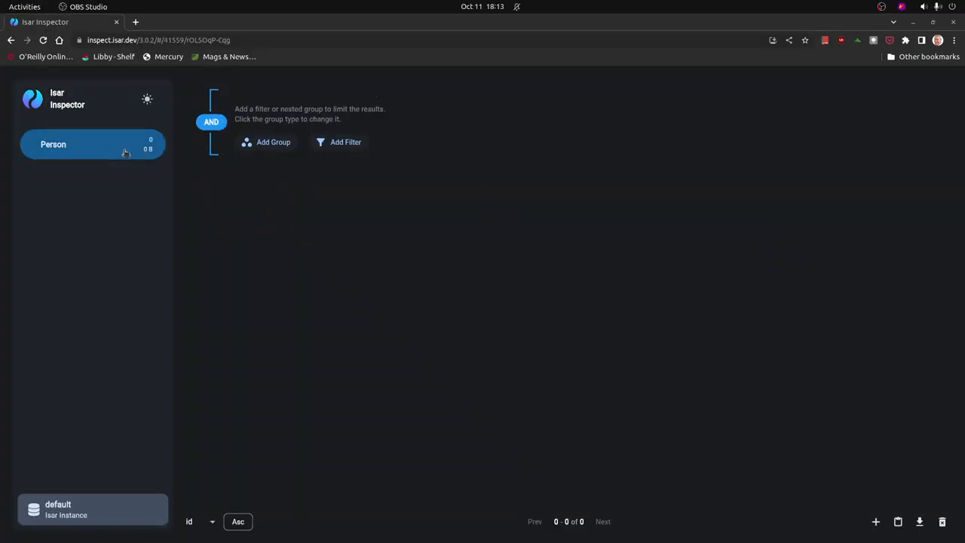
{"action": "mouse_move", "coordinate": [99, 156]}
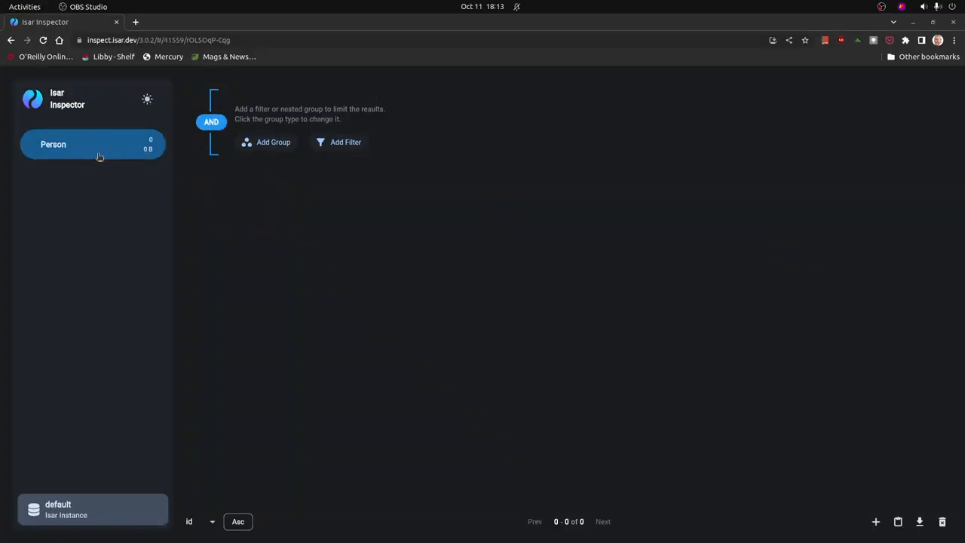
{"action": "mouse_move", "coordinate": [380, 33]}
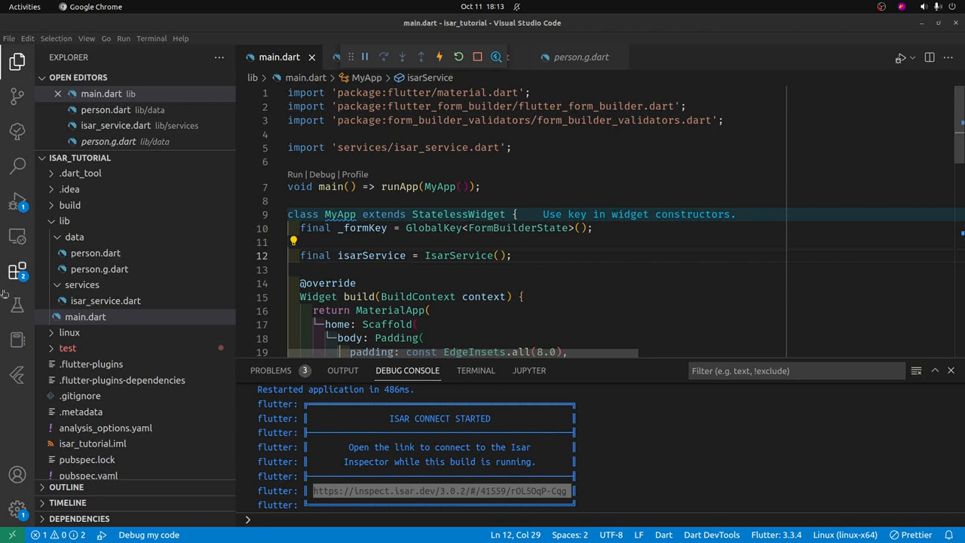
In isar_service.dart start 'Future<void> addPerson(Person person) async' with 'final isar = await db;'
{"action": "left_click", "coordinate": [105, 300]}
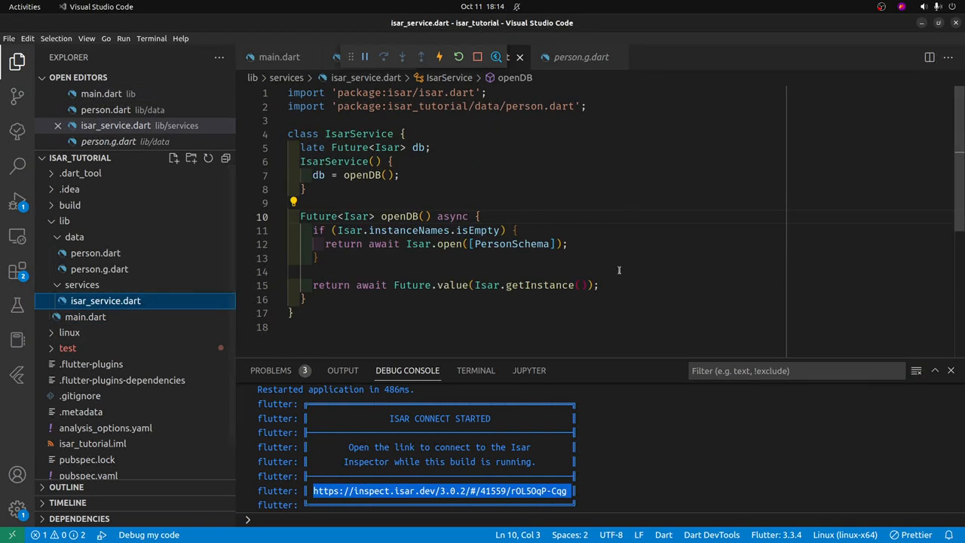
{"action": "left_click", "coordinate": [308, 190]}
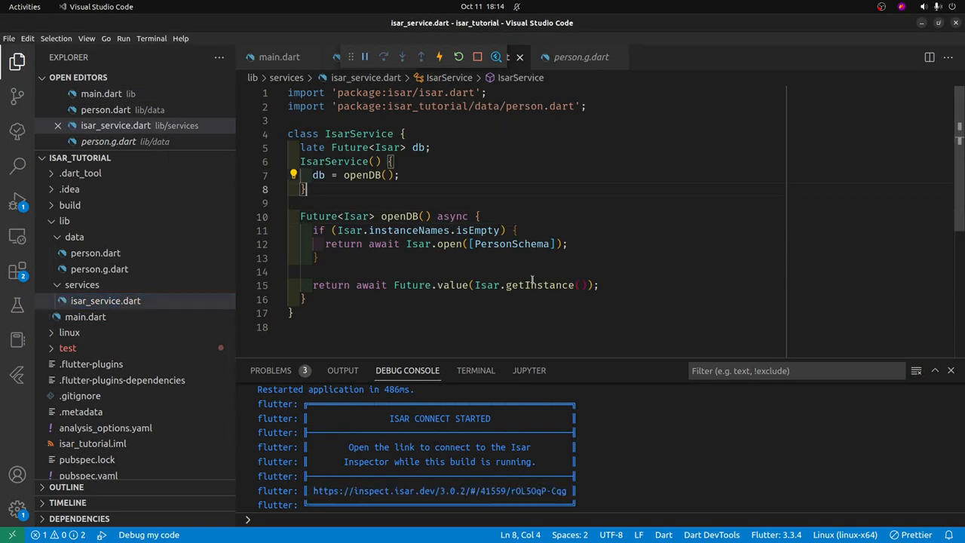
{"action": "left_click", "coordinate": [386, 202]}
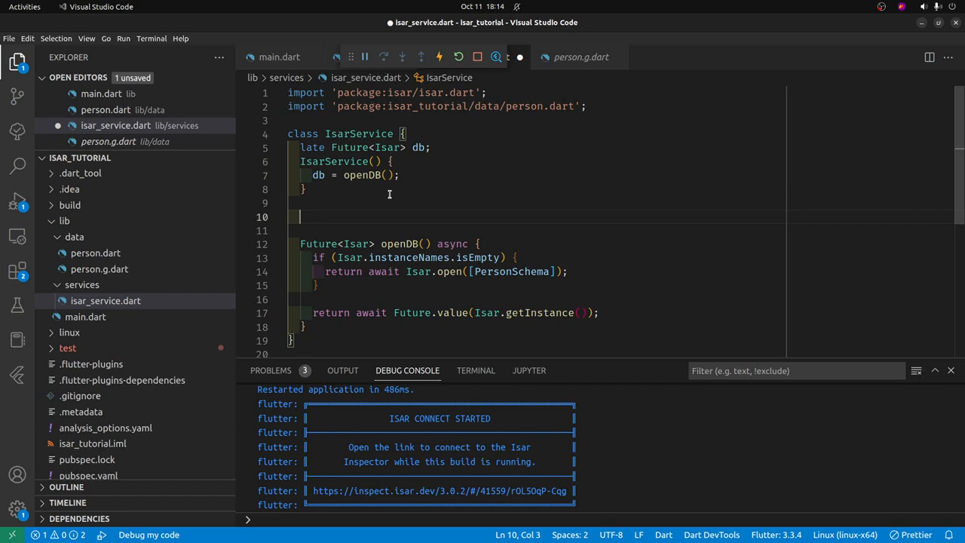
{"action": "type", "text": "Future<void>"}
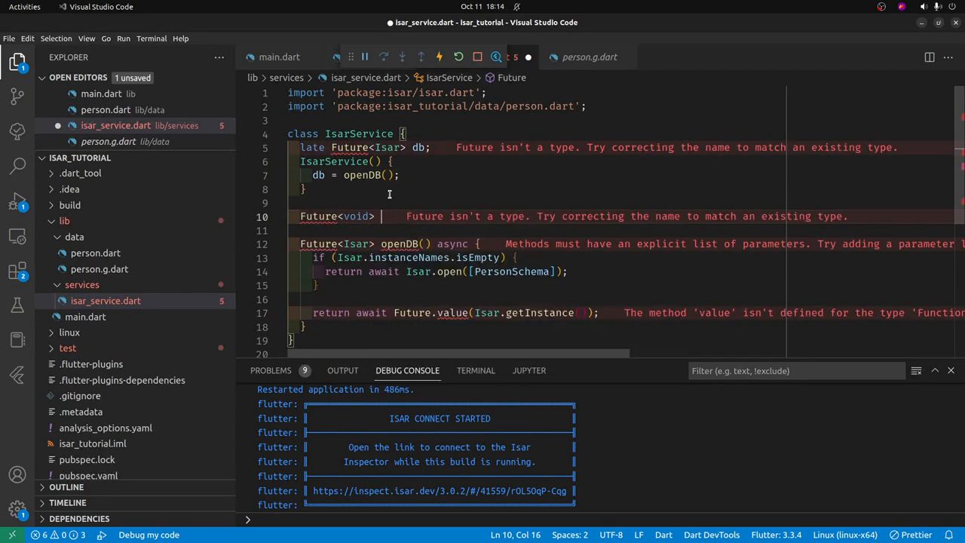
{"action": "type", "text": "addPerson"}
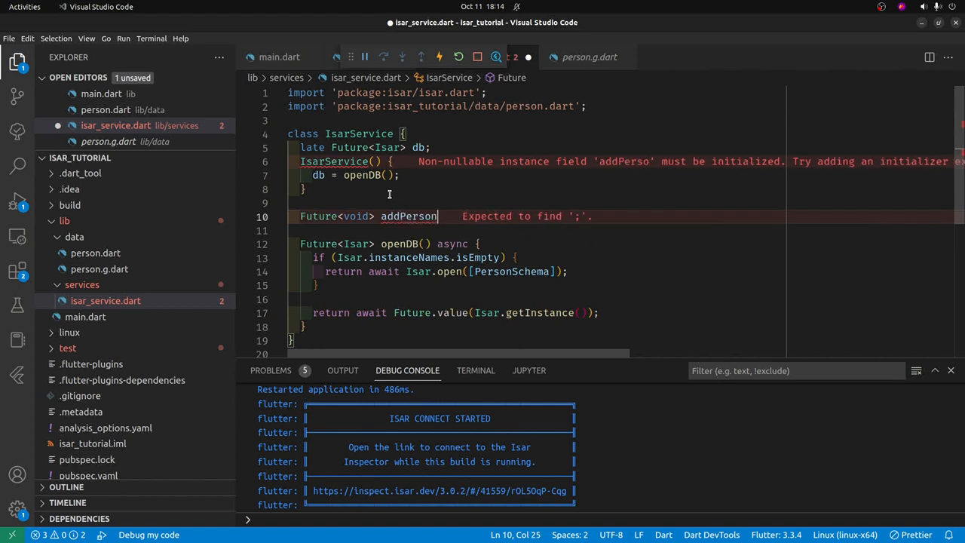
{"action": "type", "text": "("}
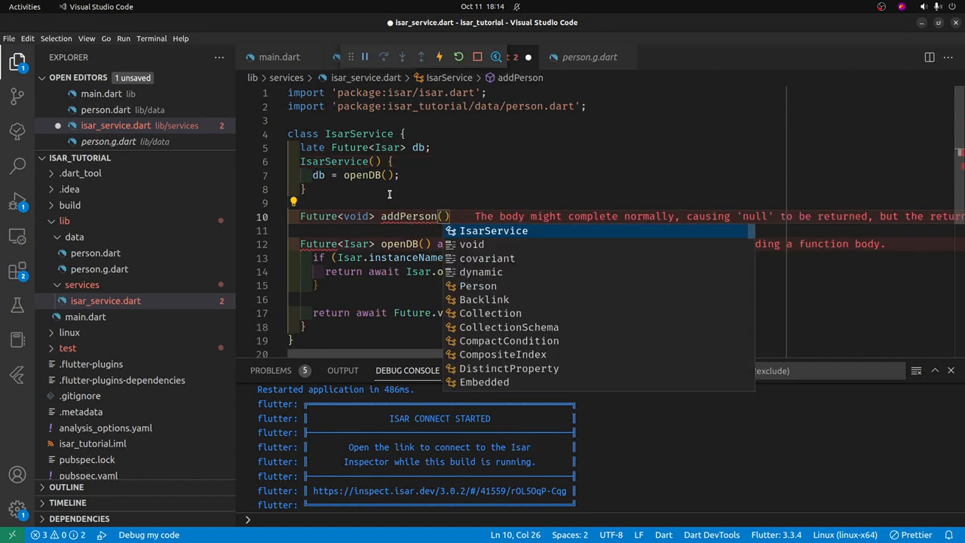
{"action": "type", "text": "async {"}
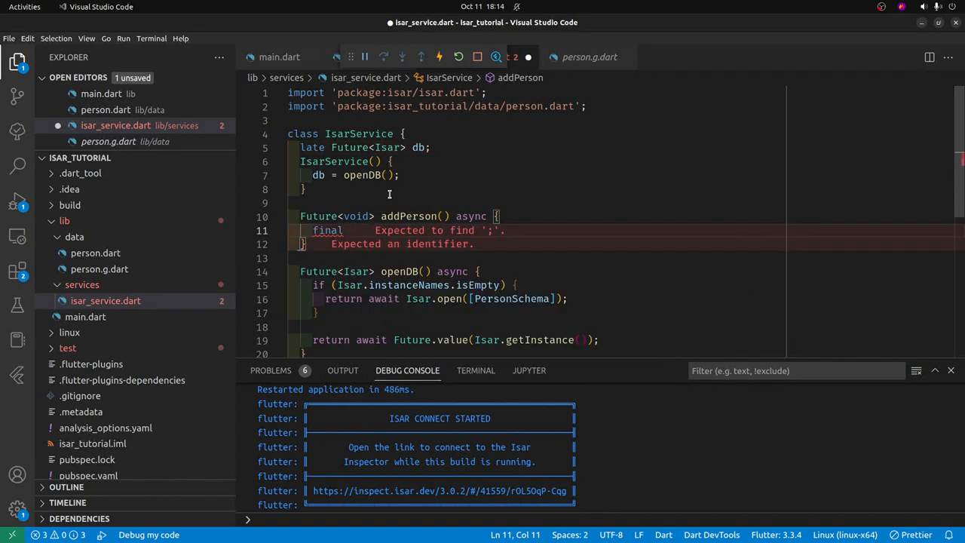
{"action": "type", "text": "isar"}
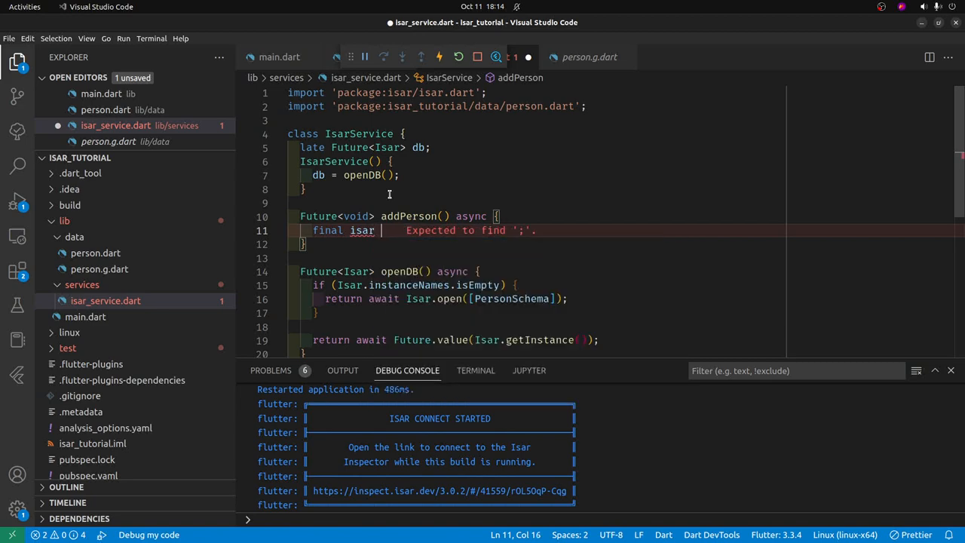
{"action": "type", "text": "= await"}
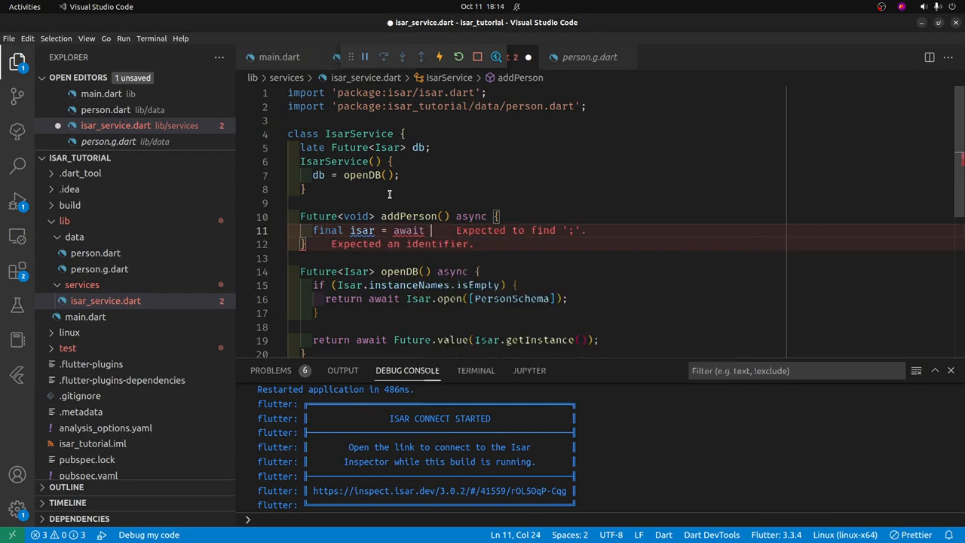
{"action": "type", "text": "db;"}
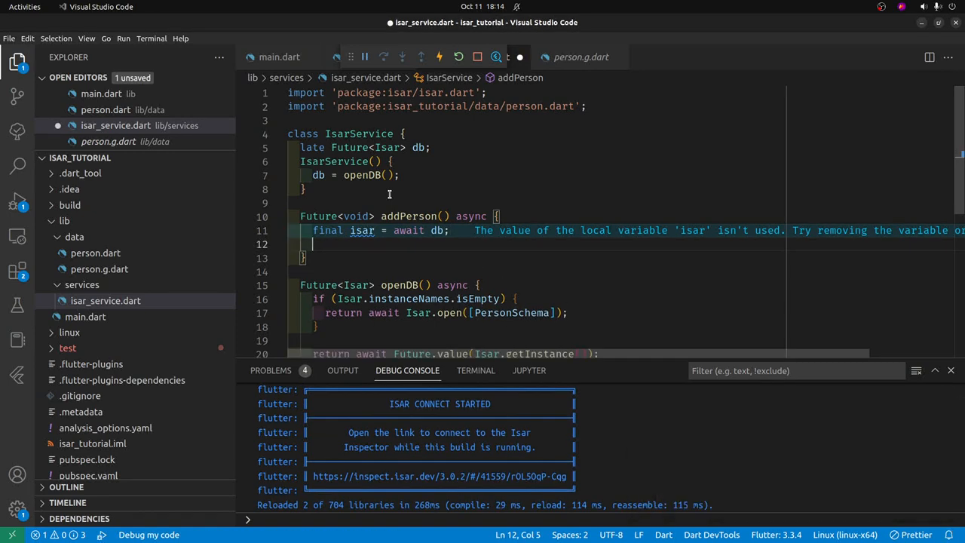
Complete addPerson with 'isar.writeTxnSync(() => isar.persons.putSync(person));'
{"action": "type", "text": "isar"}
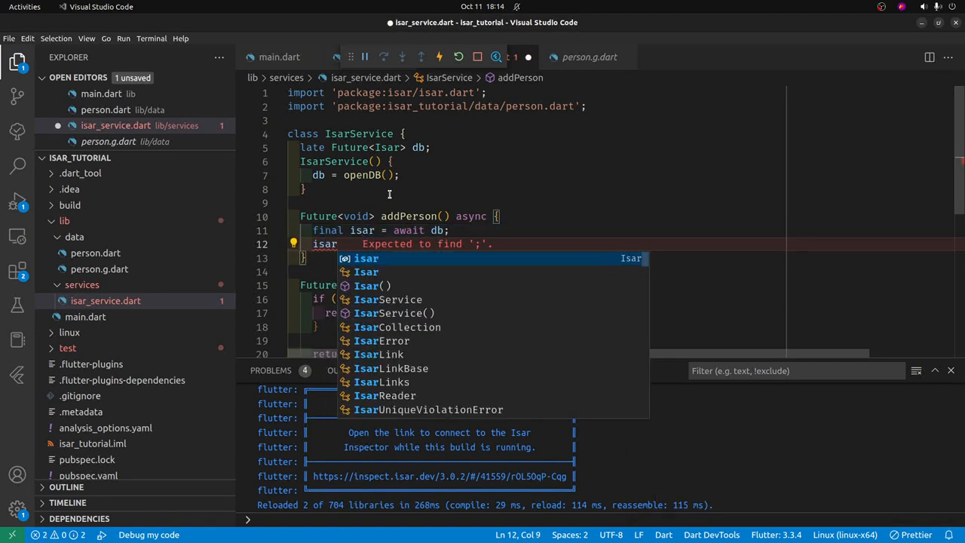
{"action": "type", "text": "."}
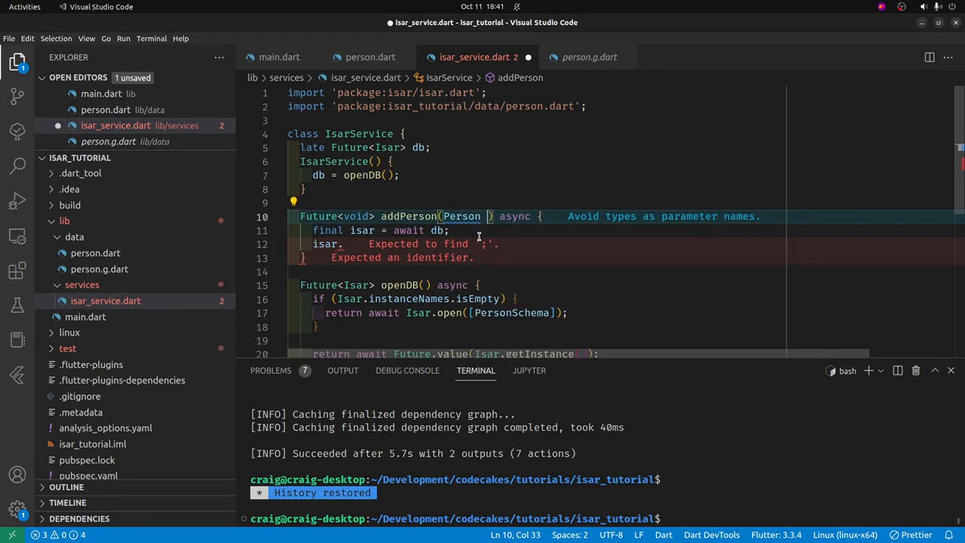
{"action": "mouse_move", "coordinate": [462, 217]}
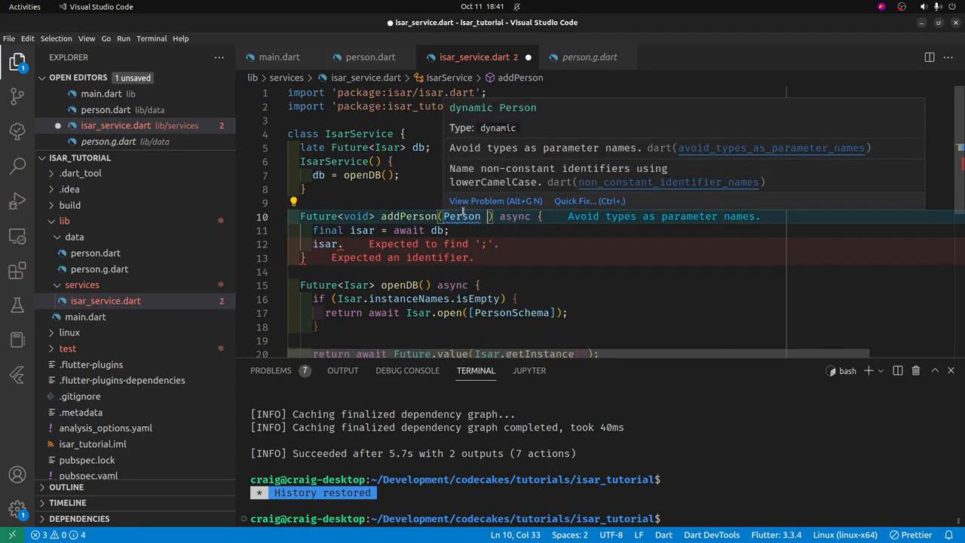
{"action": "mouse_move", "coordinate": [504, 132]}
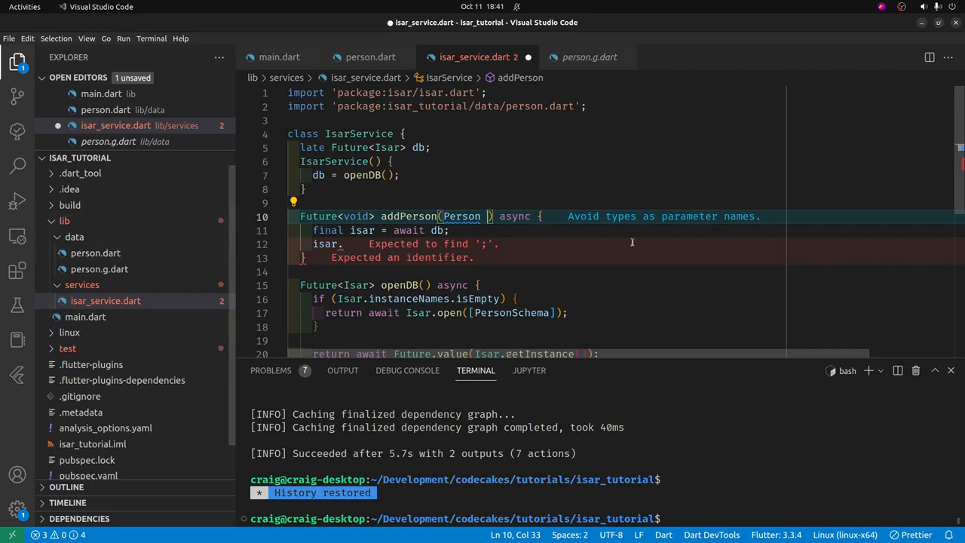
{"action": "mouse_move", "coordinate": [521, 223]}
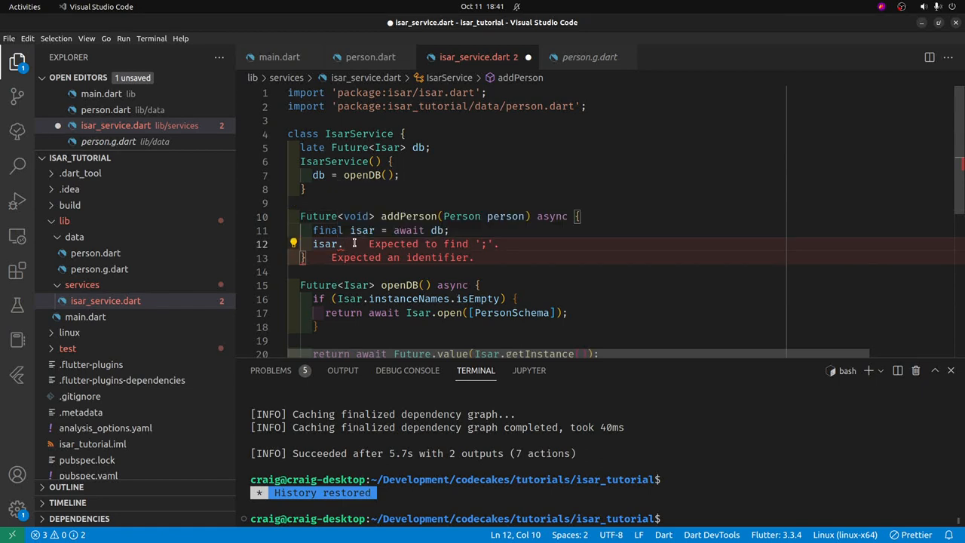
{"action": "type", "text": "wri"}
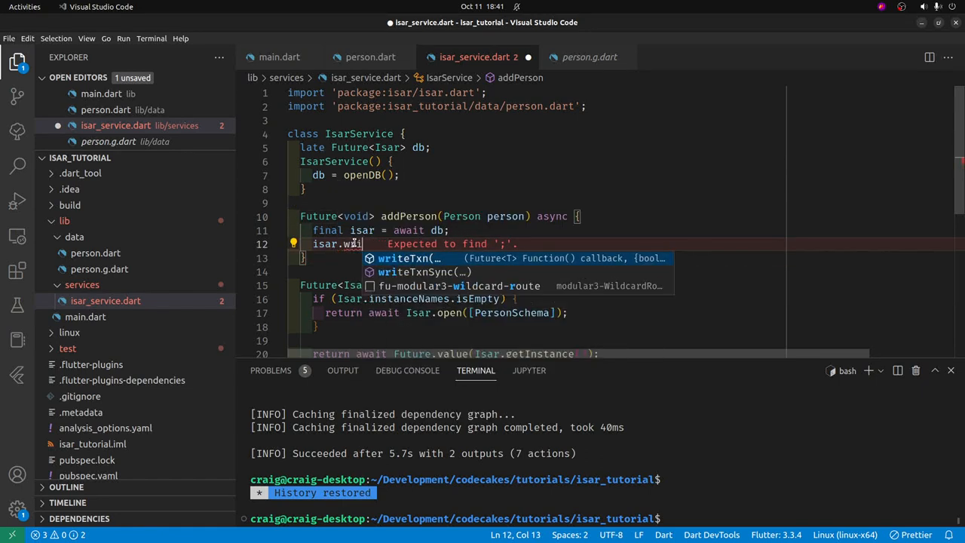
{"action": "left_click", "coordinate": [422, 271]}
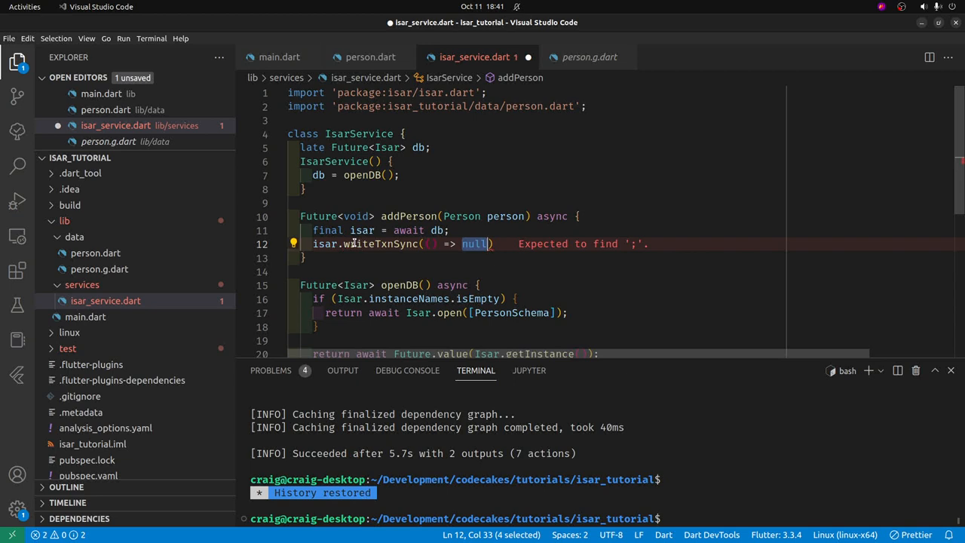
{"action": "type", "text": "isar.persons."}
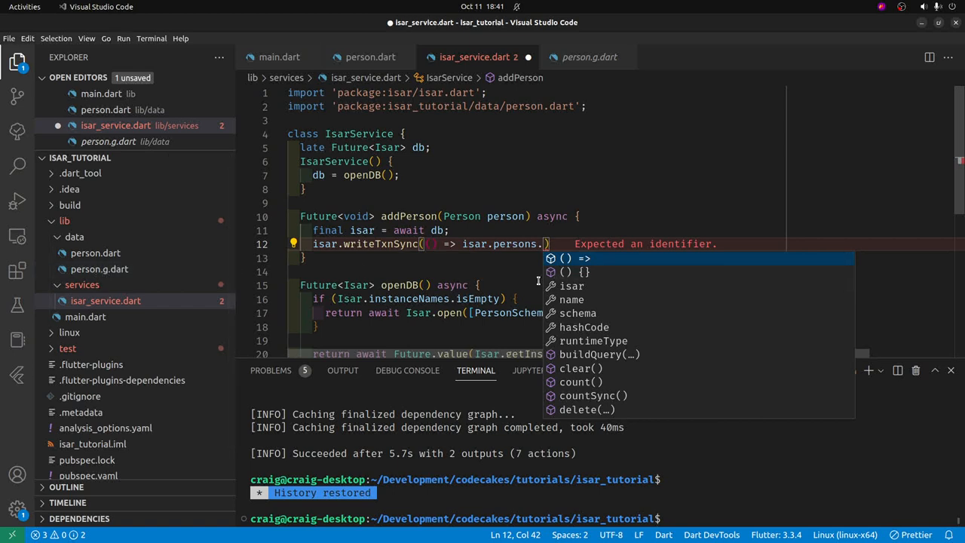
{"action": "type", "text": "putSync(object"}
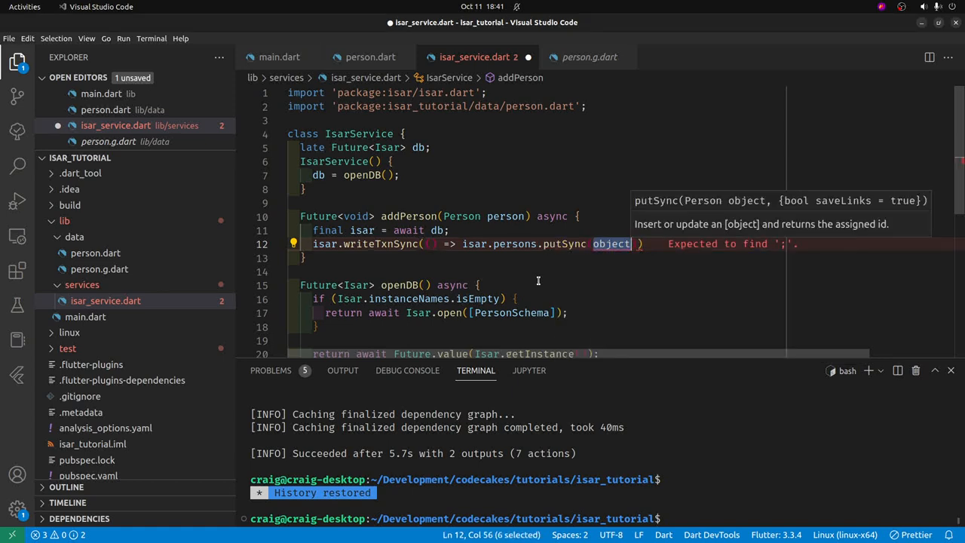
{"action": "type", "text": "person"}
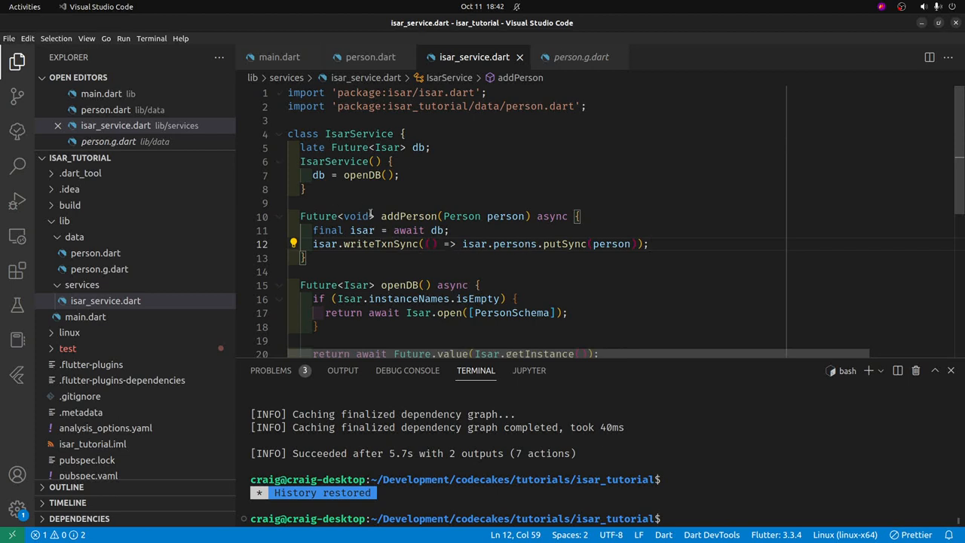
{"action": "mouse_move", "coordinate": [647, 260]}
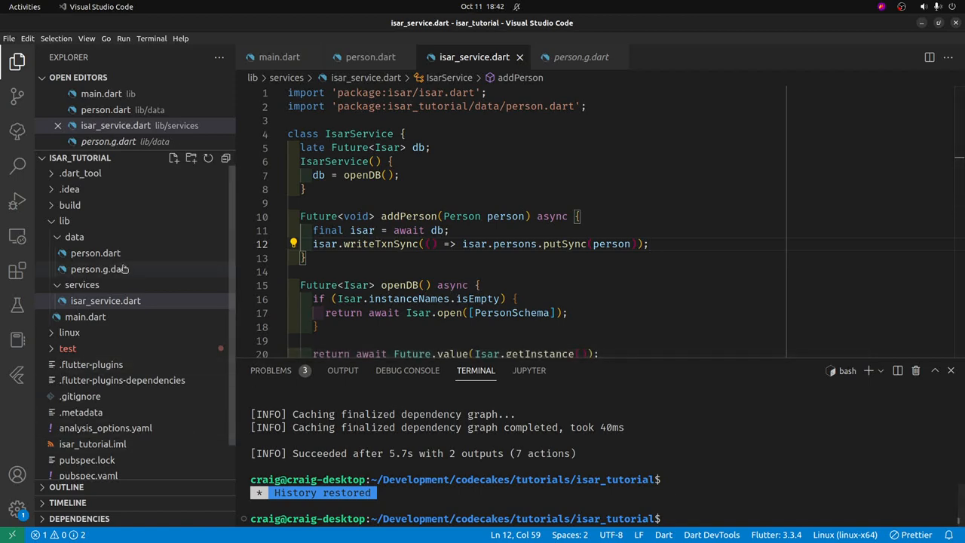
In main.dart's onPressed replace the print with 'isarService.addPerson(Person()..name = submittedData);'
{"action": "left_click", "coordinate": [279, 57]}
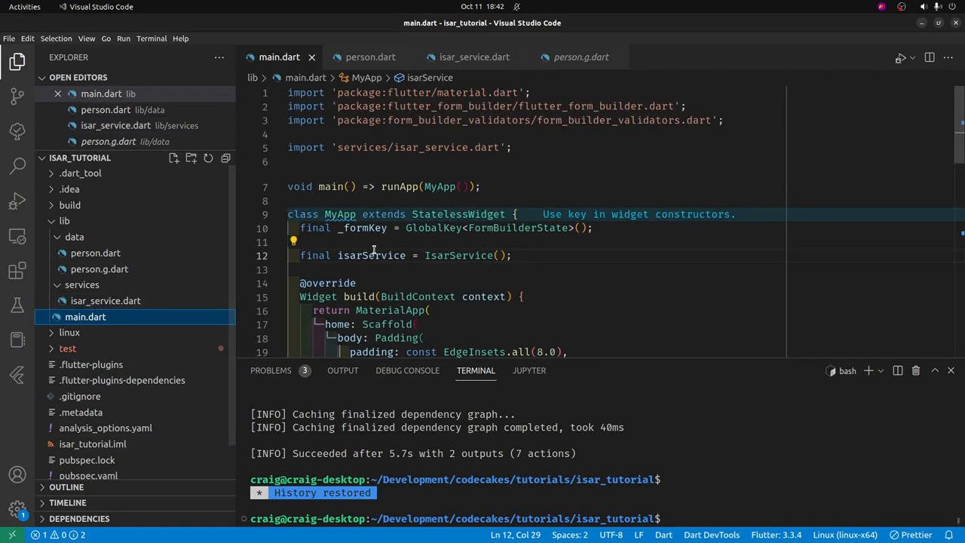
{"action": "scroll", "scroll_direction": "down", "scroll_amount": 3}
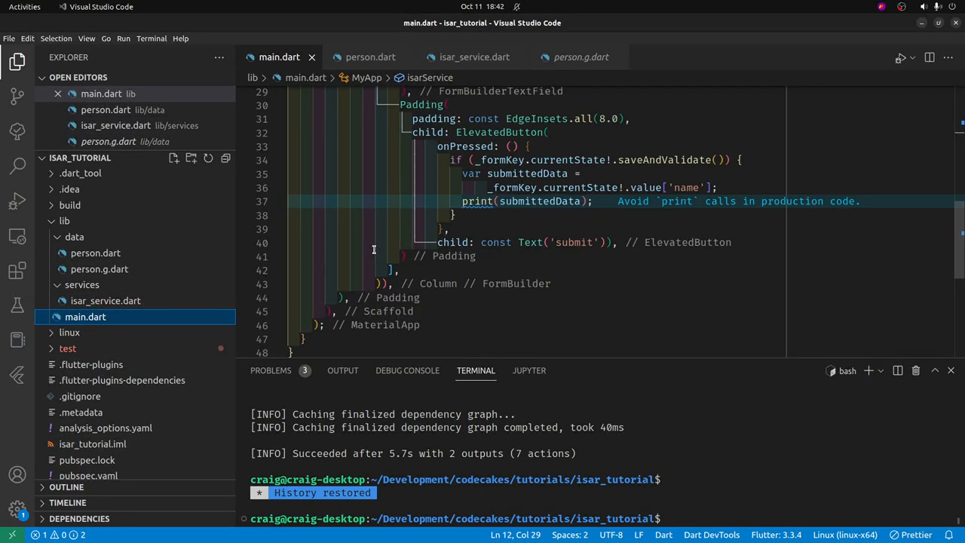
{"action": "mouse_move", "coordinate": [603, 226]}
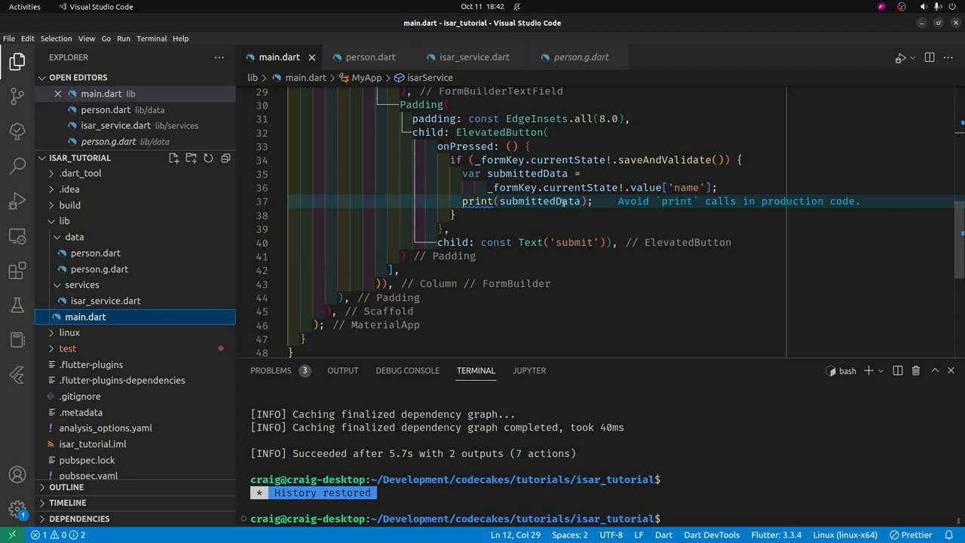
{"action": "left_click", "coordinate": [591, 200]}
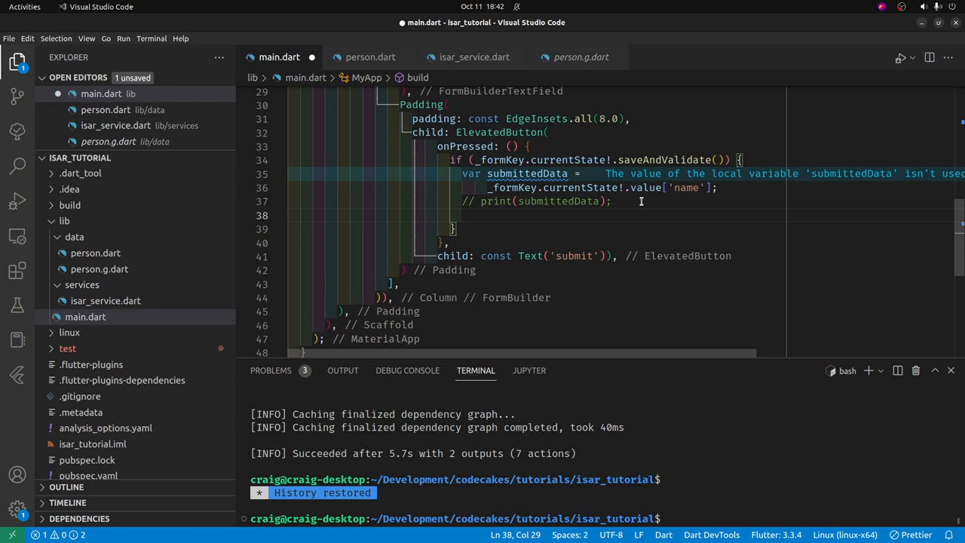
{"action": "type", "text": "isarService."}
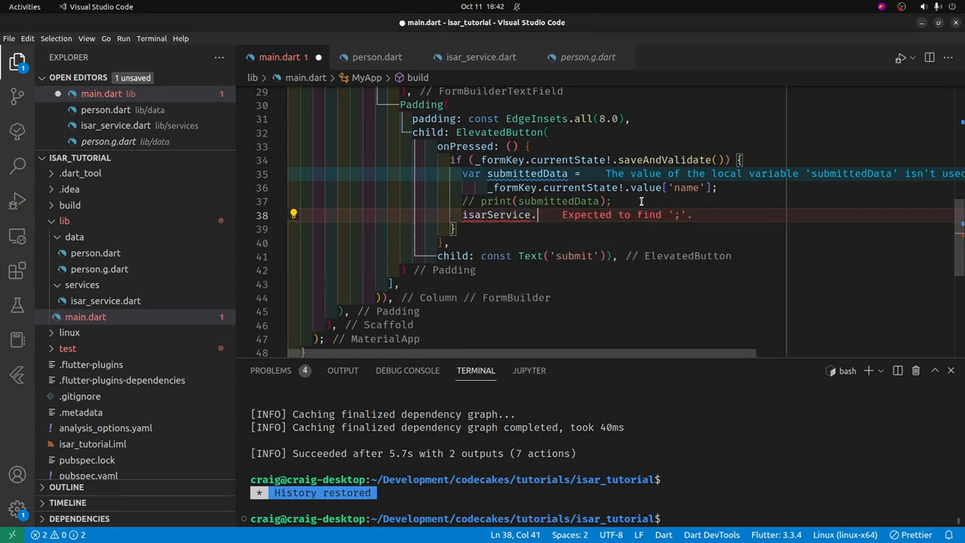
{"action": "type", "text": "."}
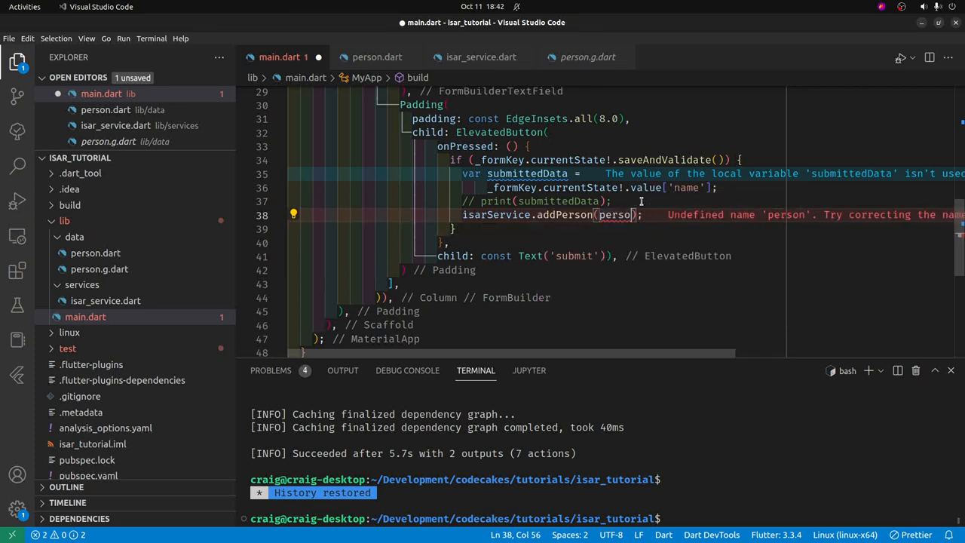
{"action": "type", "text": "Person"}
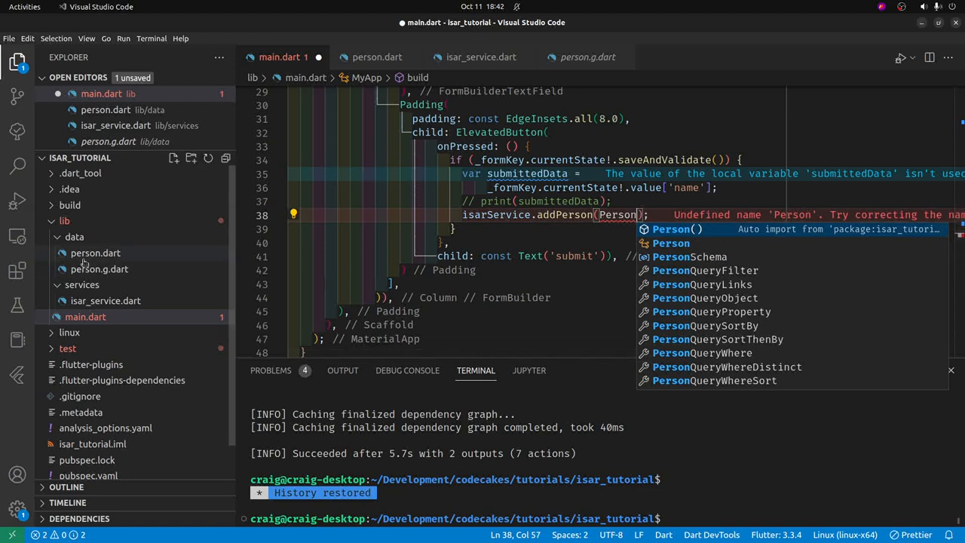
{"action": "mouse_move", "coordinate": [619, 214]}
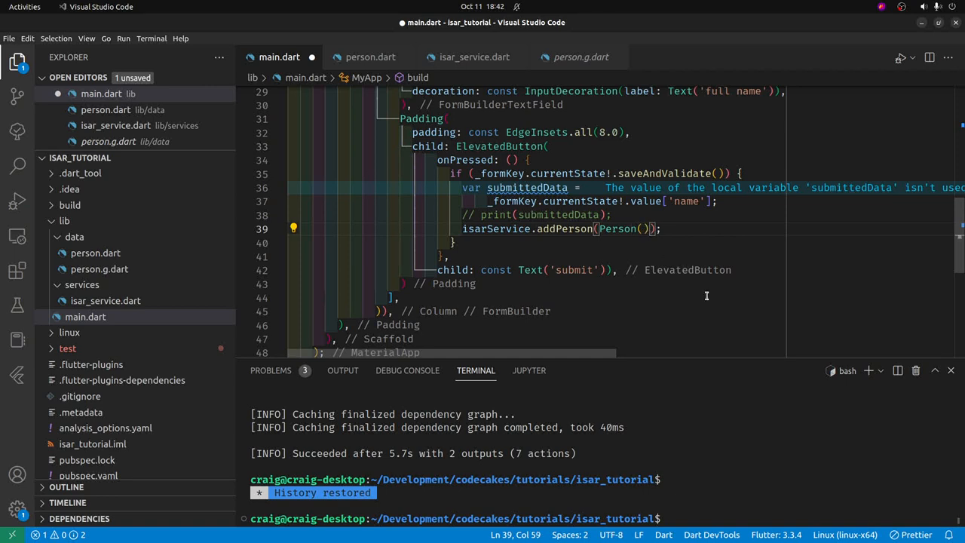
{"action": "type", "text": "..name"}
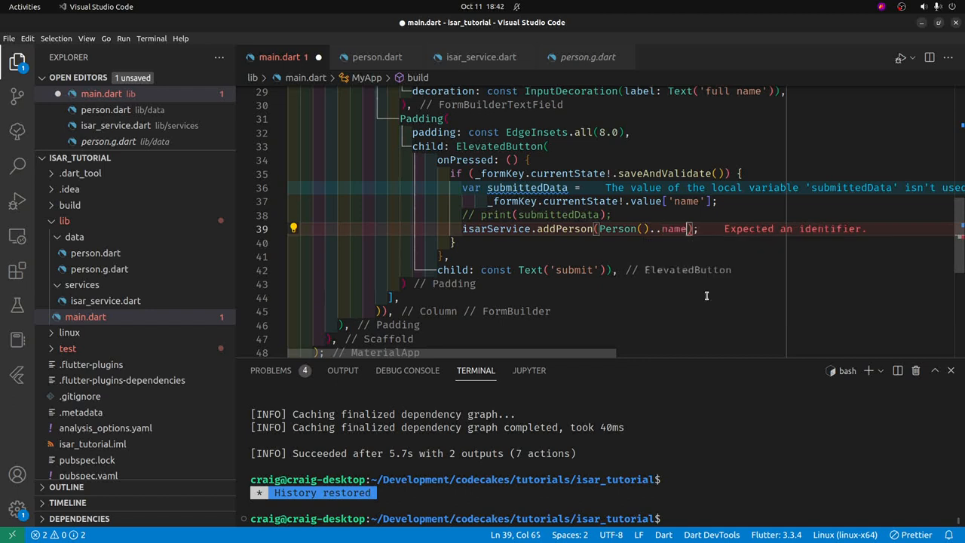
{"action": "type", "text": "="}
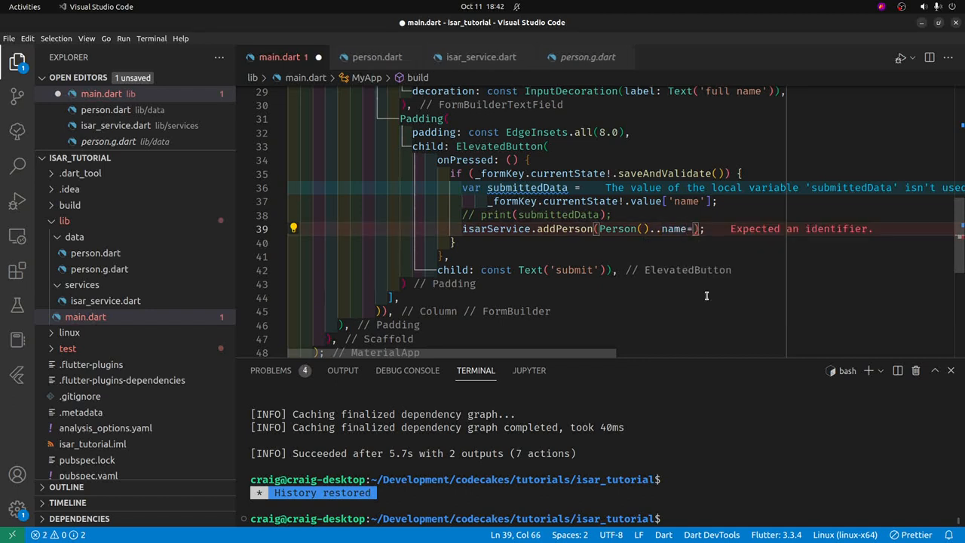
{"action": "type", "text": "submittedData"}
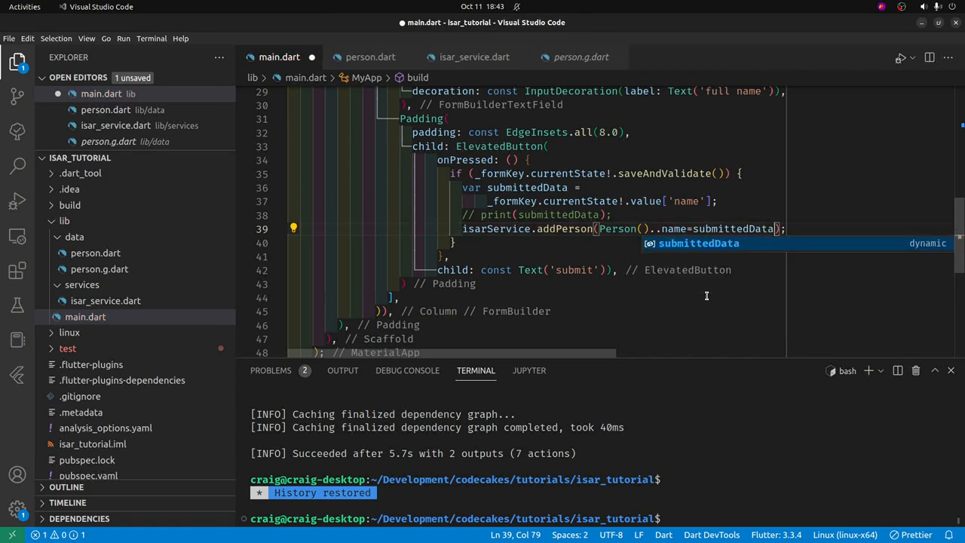
{"action": "key", "text": "ctrl+x"}
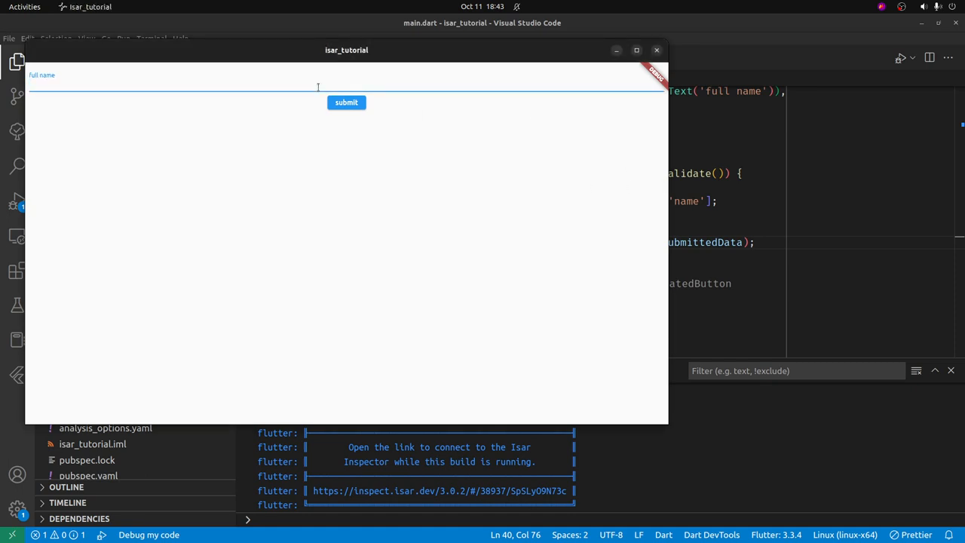
Enter Mickey Mouse in the running app's full name field and submit it
{"action": "type", "text": "Mickey"}
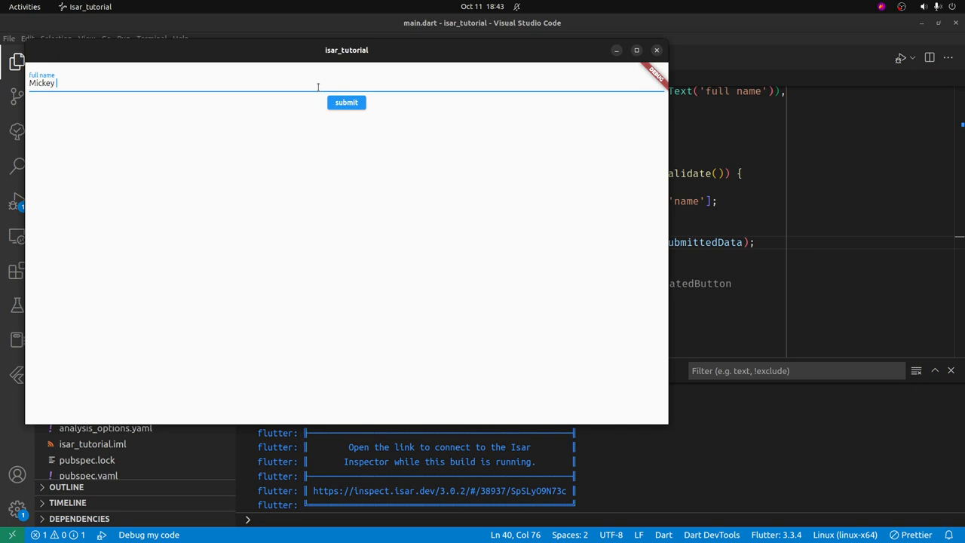
{"action": "type", "text": "Mouse"}
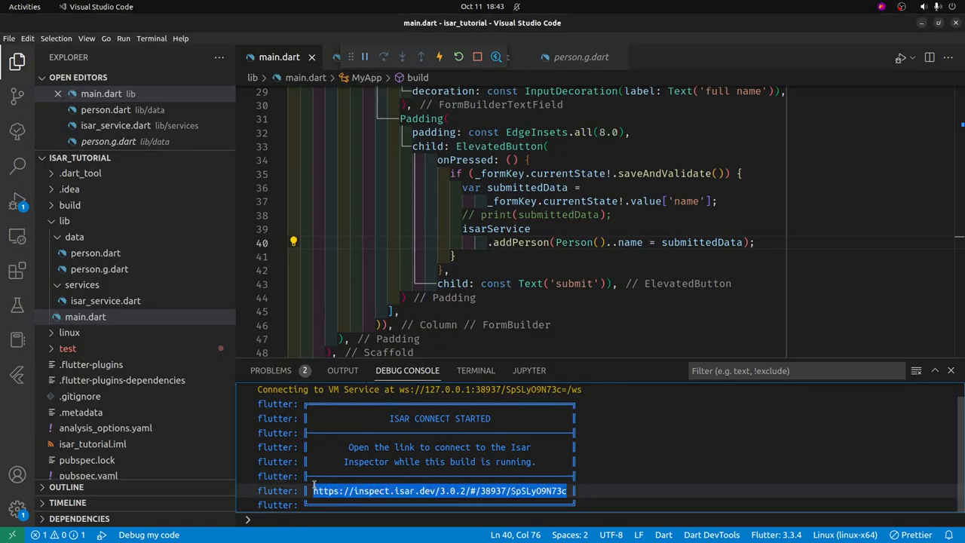
Open Isar Inspector and delete the duplicate Mickey Mouse record
{"action": "left_click", "coordinate": [440, 492]}
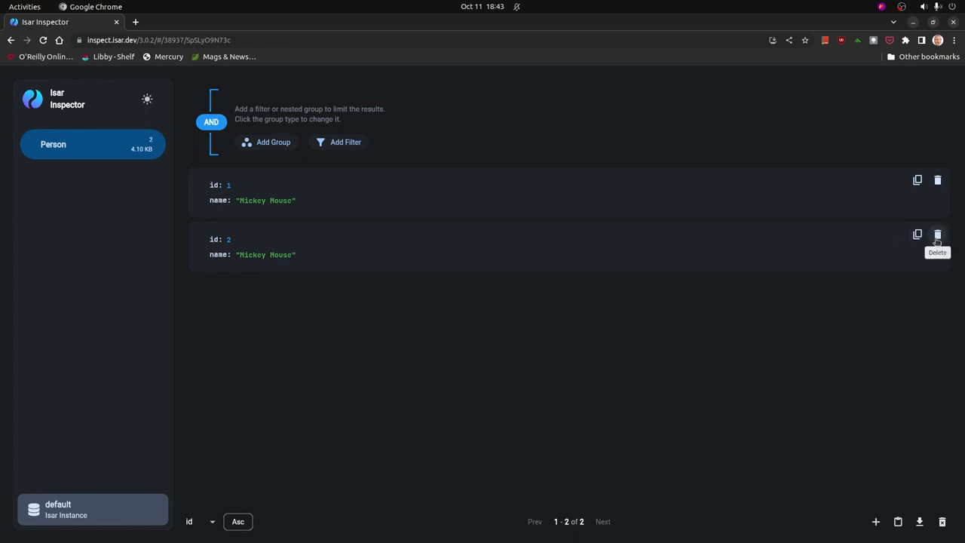
{"action": "left_click", "coordinate": [938, 235]}
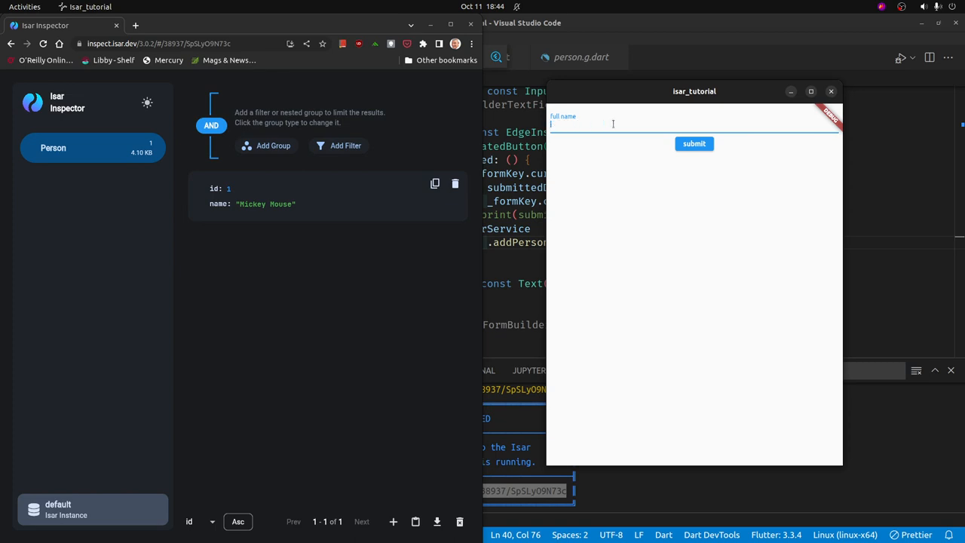
Submit Donald Duck and then Luke Skywalker as new people from the app's name field
{"action": "type", "text": "Donald"}
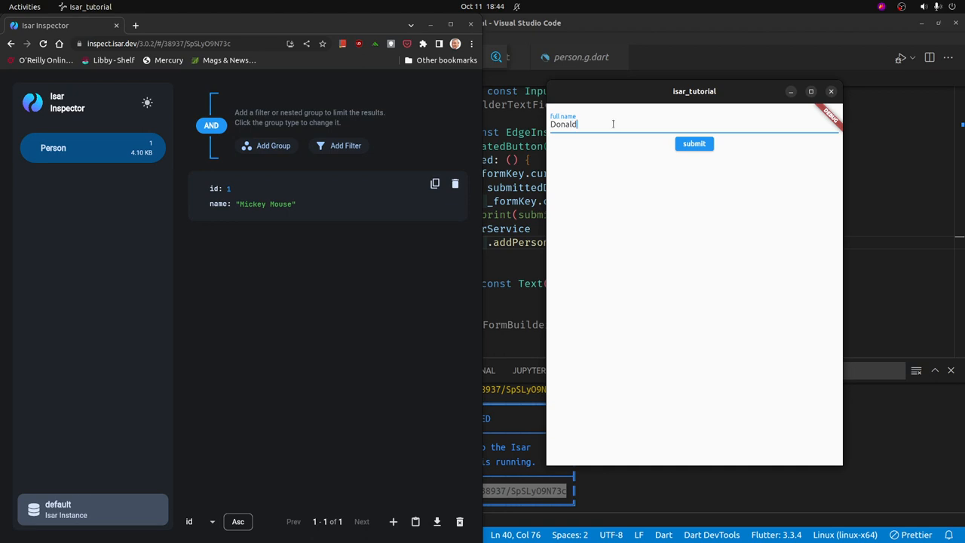
{"action": "type", "text": "Dck"}
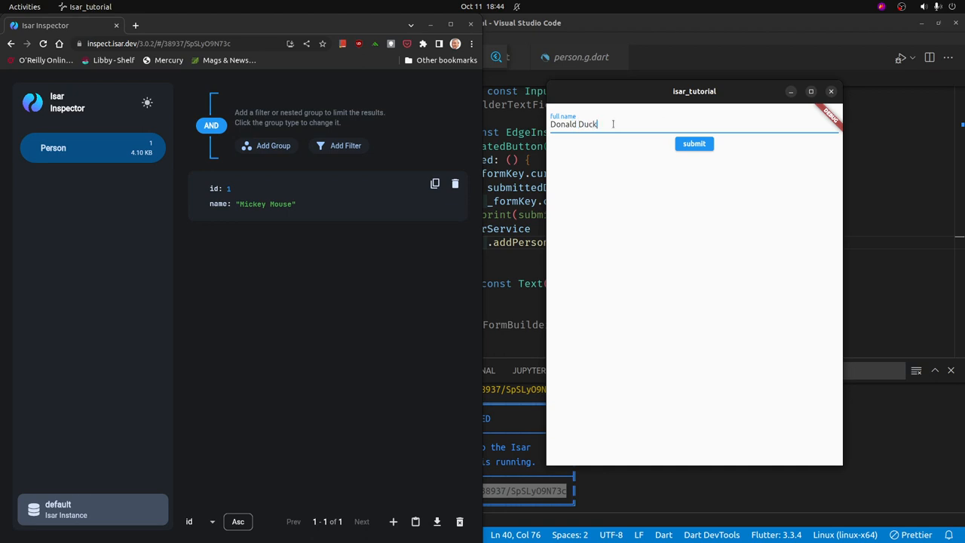
{"action": "left_click", "coordinate": [694, 143]}
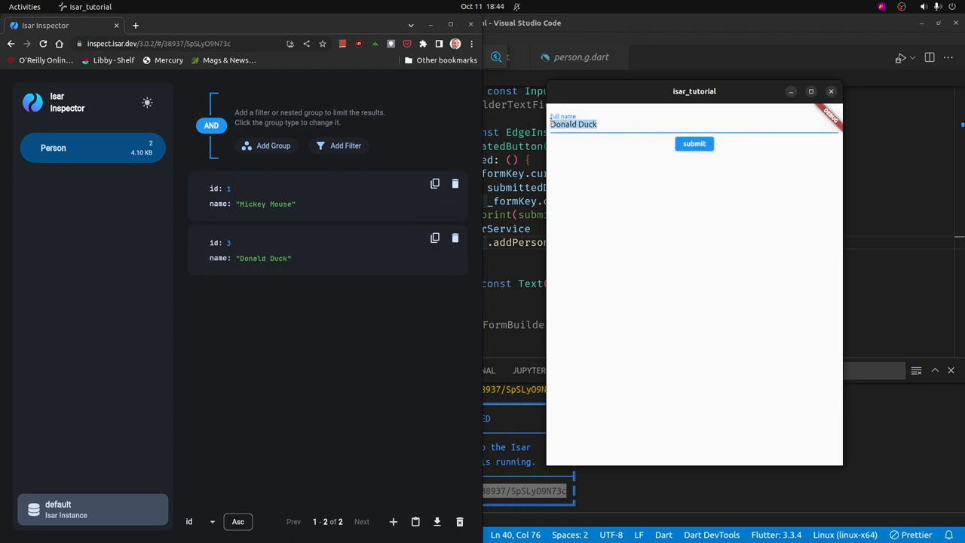
{"action": "type", "text": "Luke"}
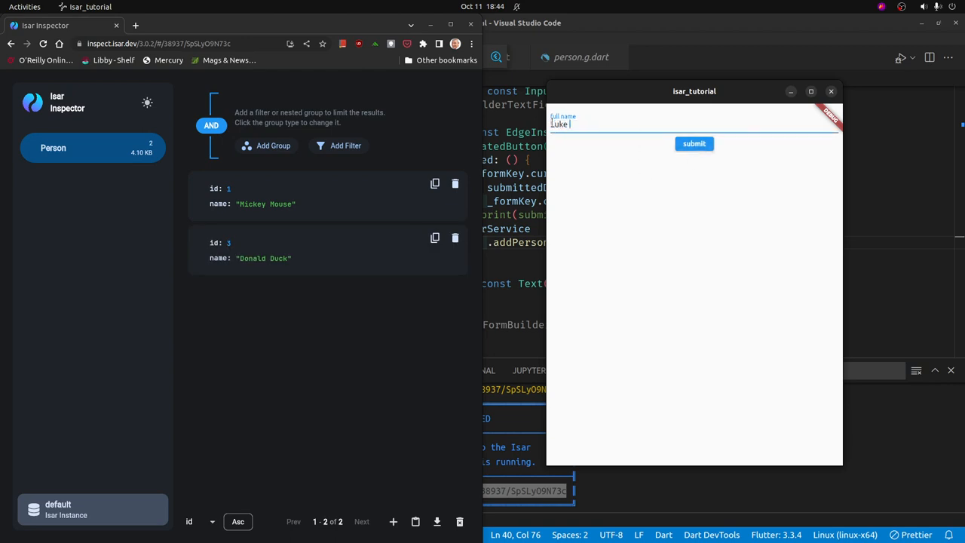
{"action": "type", "text": "Skywalker"}
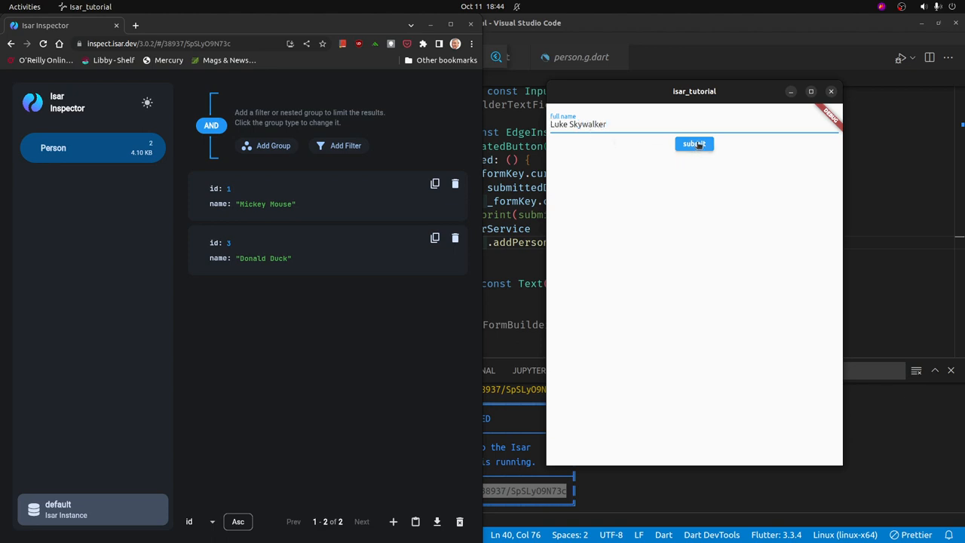
{"action": "left_click", "coordinate": [694, 144]}
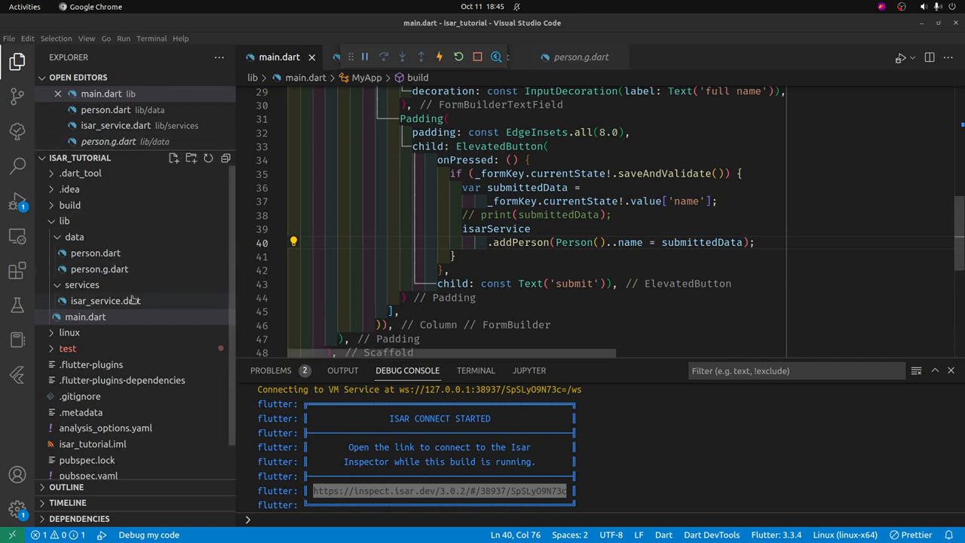
{"action": "mouse_move", "coordinate": [131, 283]}
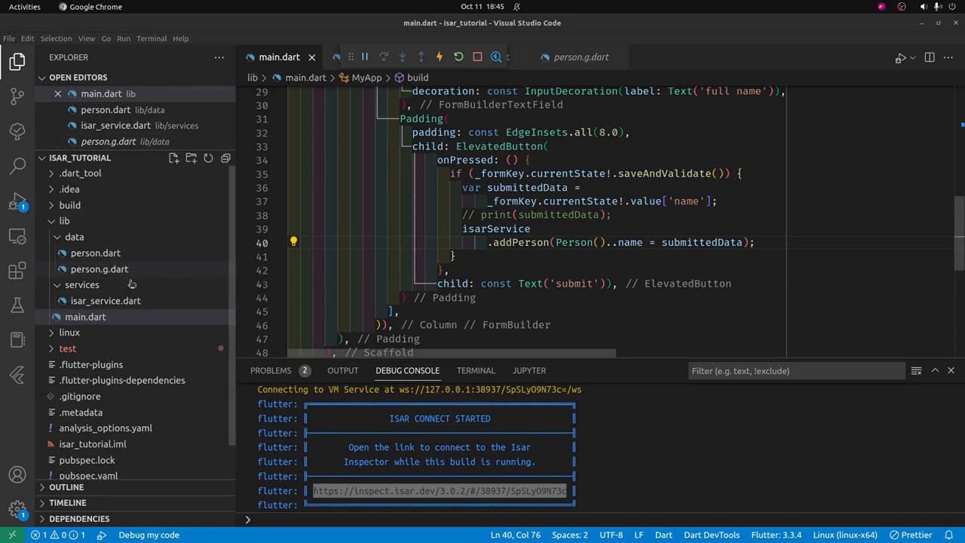
In isar_service.dart start 'Future<List<Person>> getPeople() async {}' below addPerson
{"action": "left_click", "coordinate": [106, 300]}
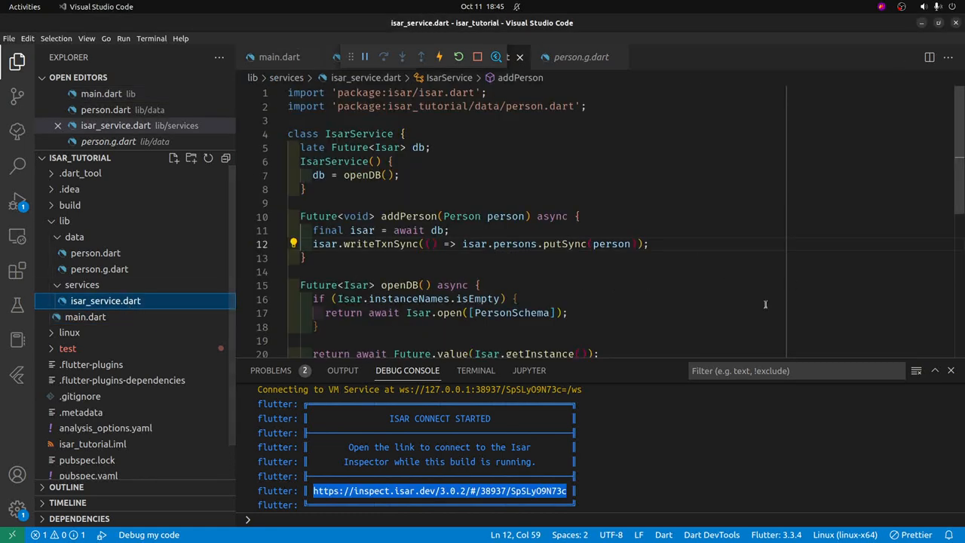
{"action": "scroll", "scroll_direction": "down", "scroll_amount": 3}
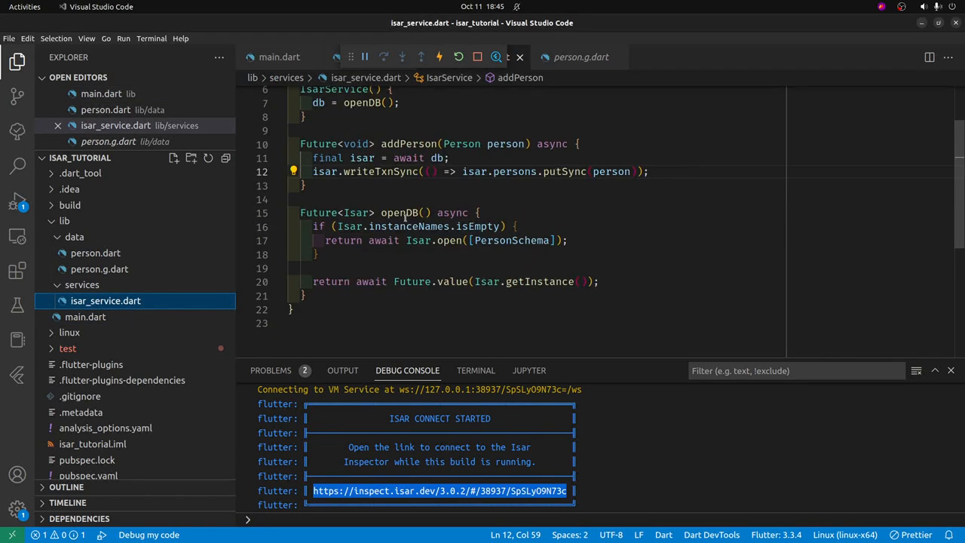
{"action": "left_click", "coordinate": [414, 186]}
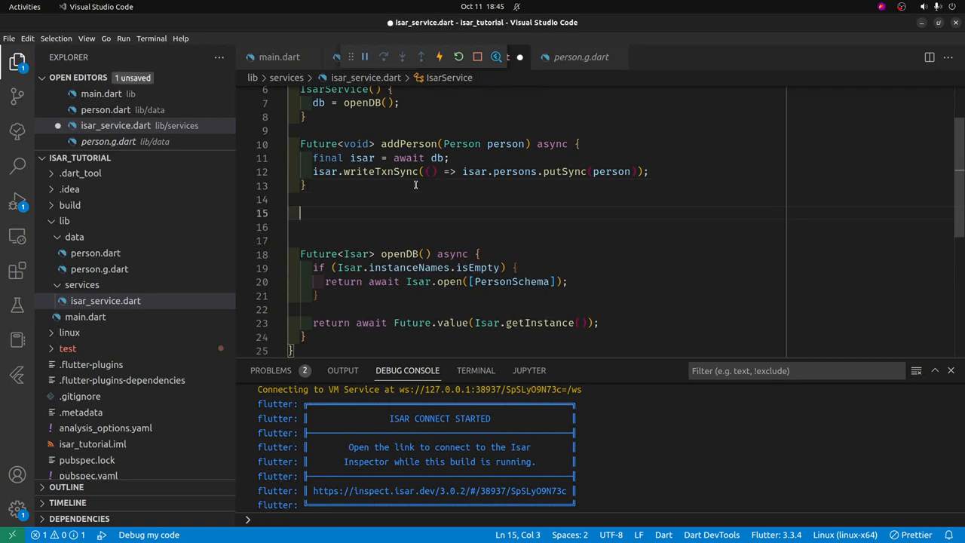
{"action": "type", "text": "Futur"}
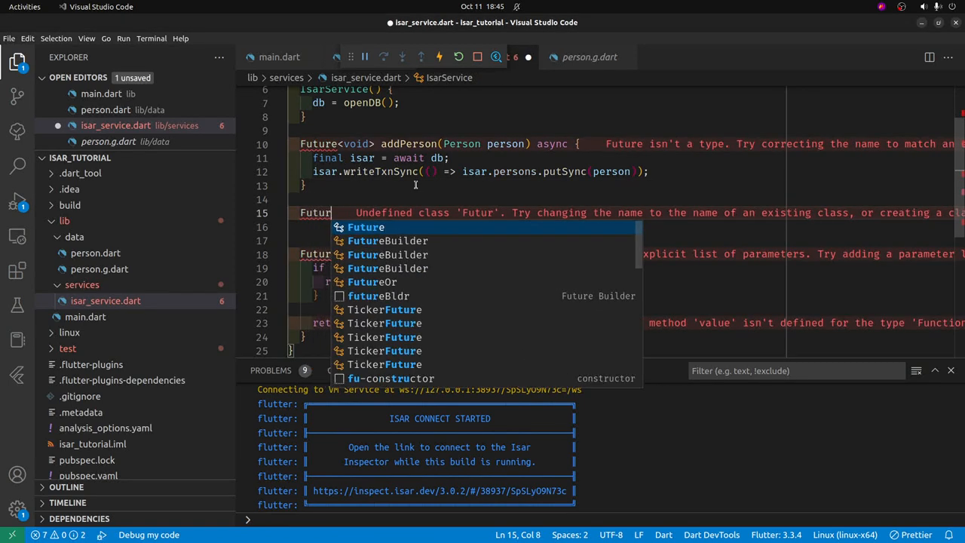
{"action": "type", "text": "e"}
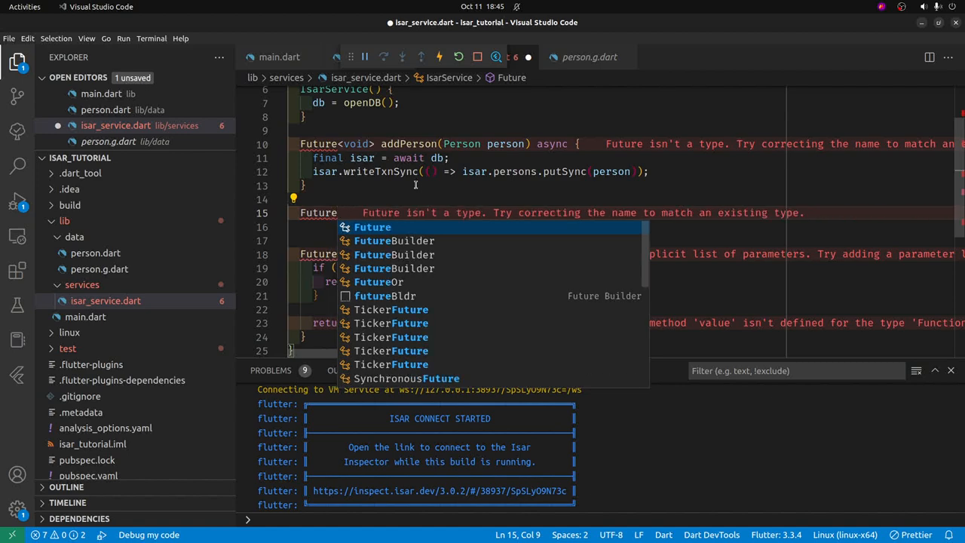
{"action": "type", "text": "<List"}
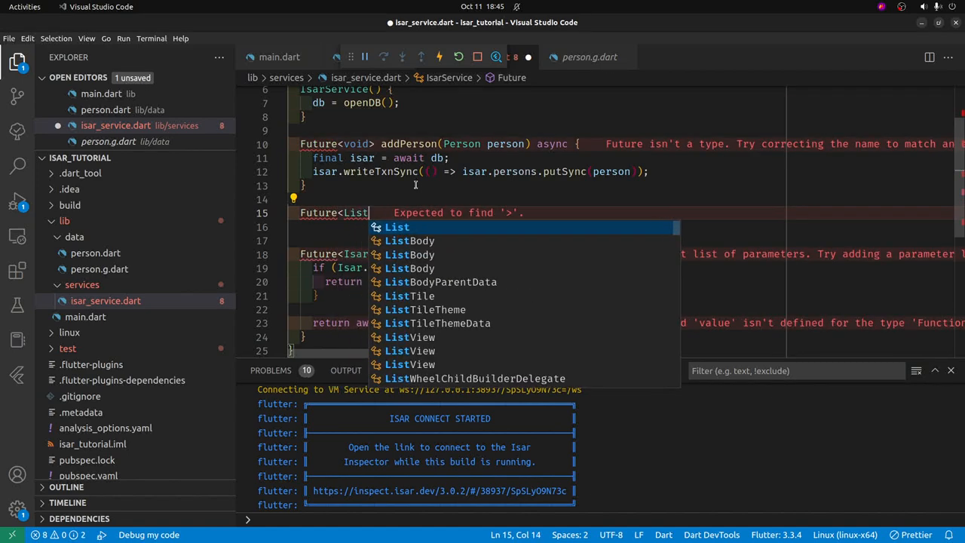
{"action": "type", "text": "<Person>>"}
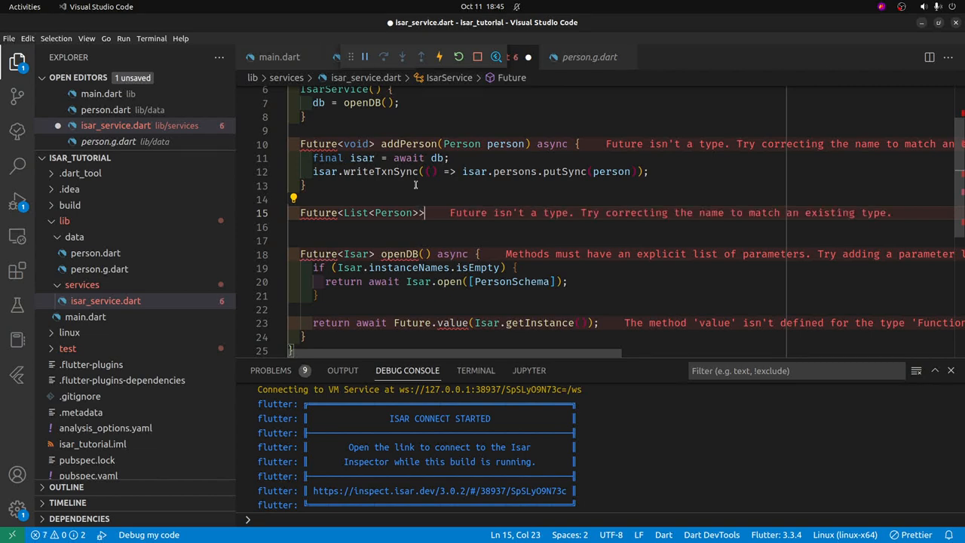
{"action": "type", "text": "getPeople"}
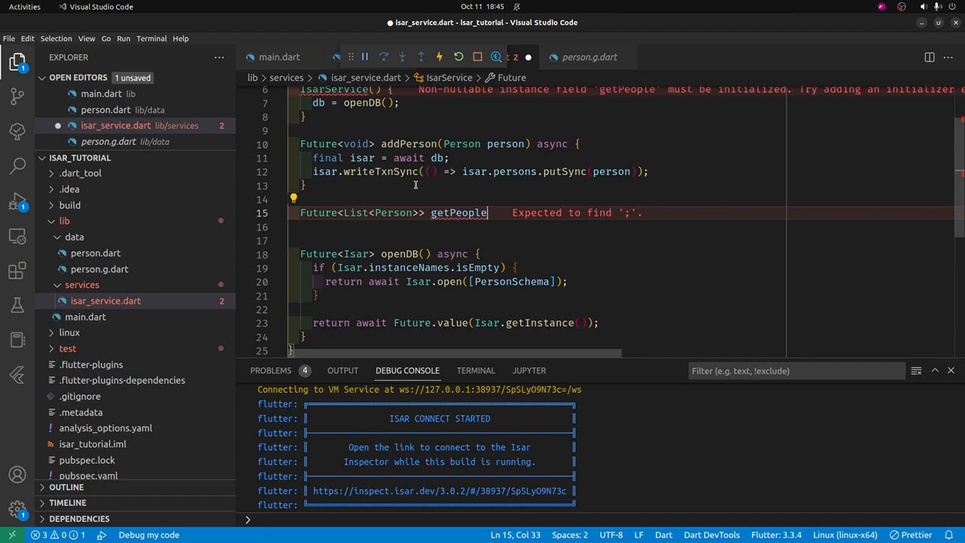
{"action": "type", "text": "()"}
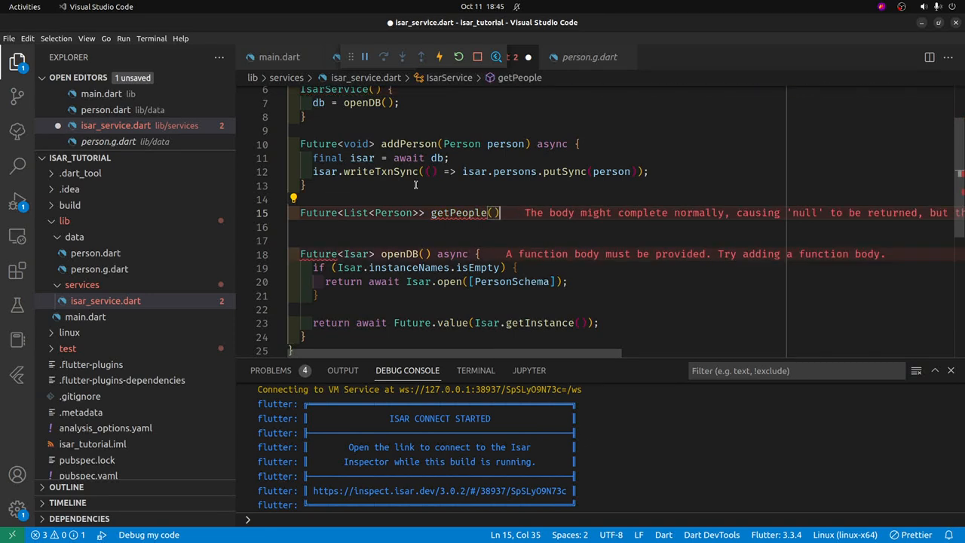
{"action": "type", "text": "async {}"}
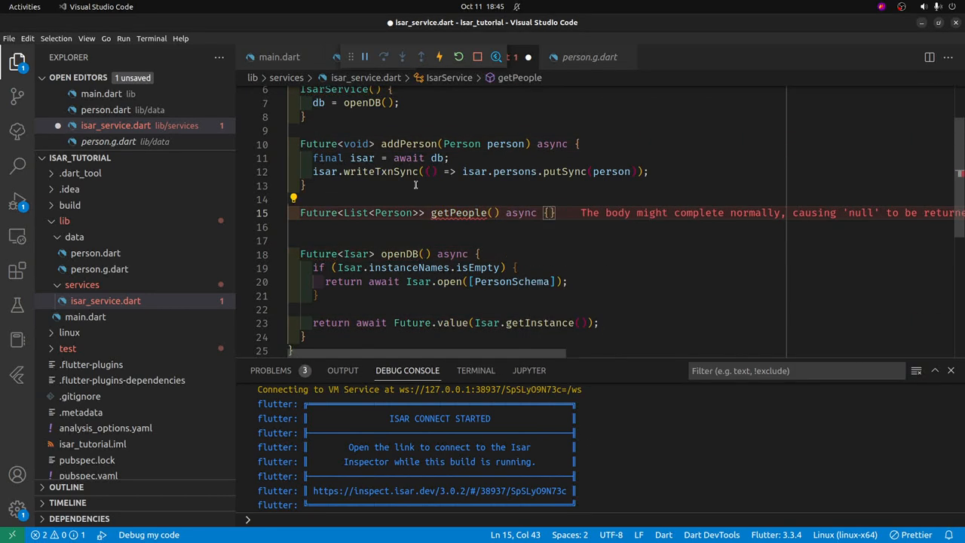
Fill getPeople with 'final isar = await db; return isar.persons.where().findAll();'
{"action": "type", "text": "final"}
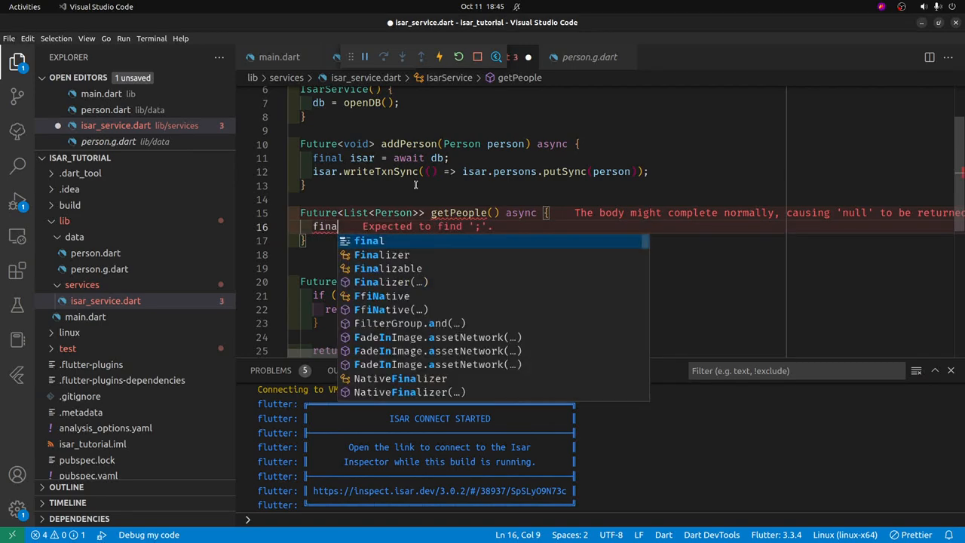
{"action": "type", "text": "isar ="}
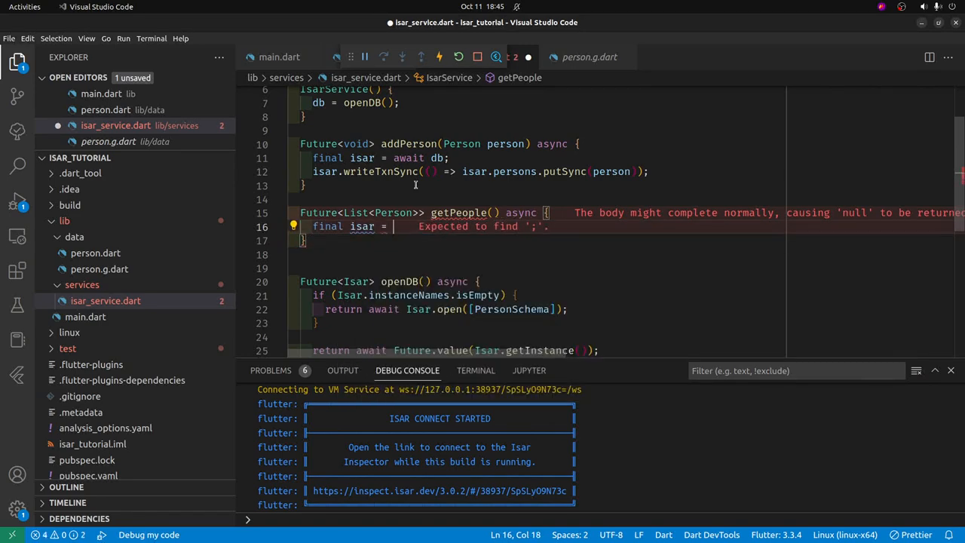
{"action": "type", "text": "await db;"}
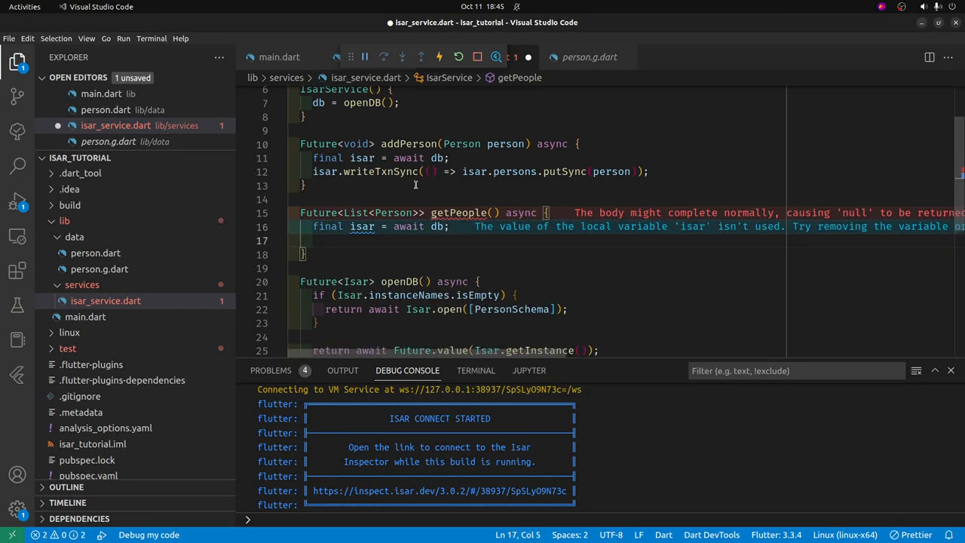
{"action": "type", "text": "return isar.persons.where("}
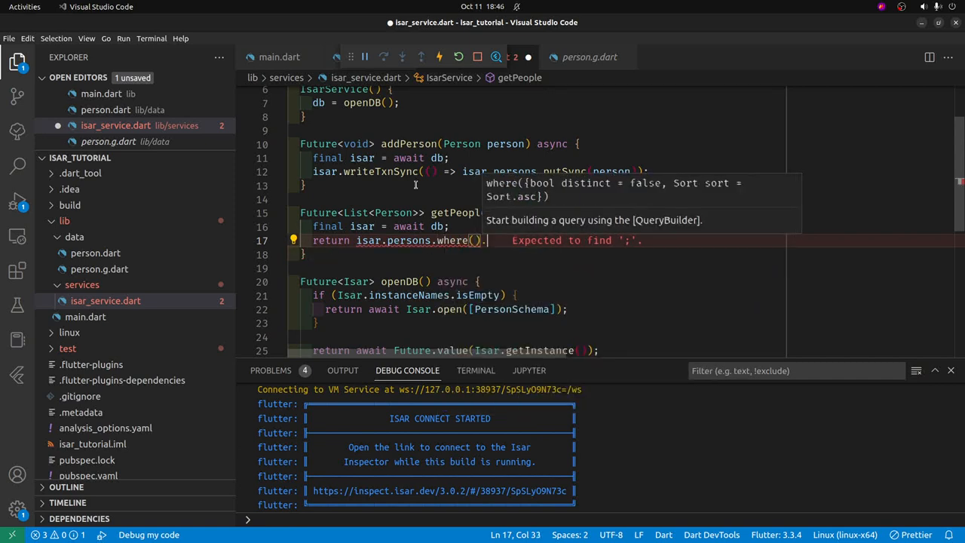
{"action": "type", "text": ".findAll()"}
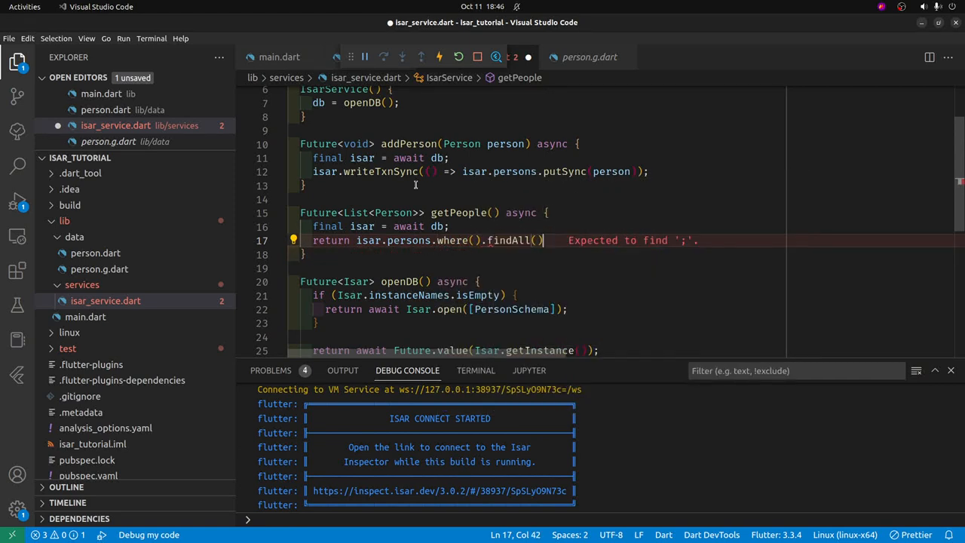
{"action": "type", "text": ";"}
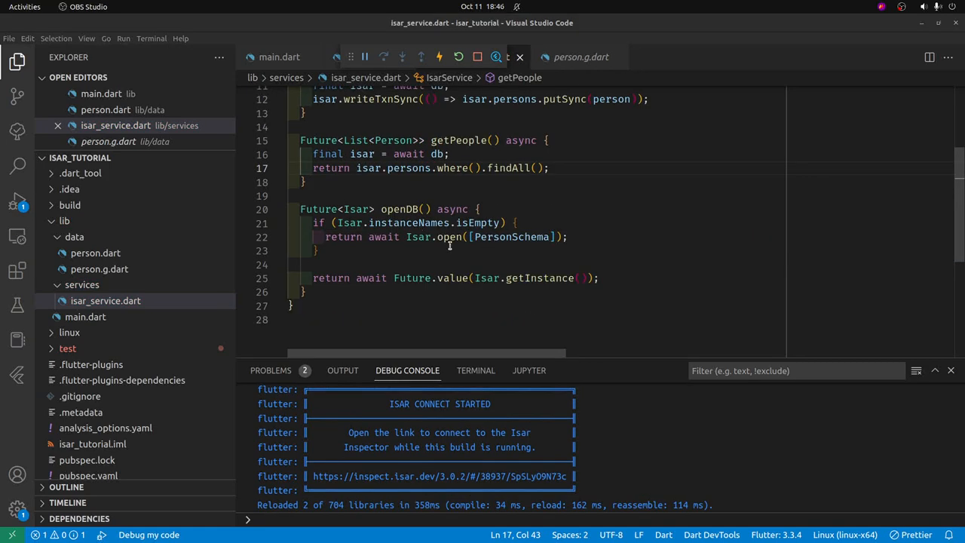
Add a second ElevatedButton with child Text('get all') calling isarService.getPeople()
{"action": "scroll", "scroll_direction": "up", "scroll_amount": 3}
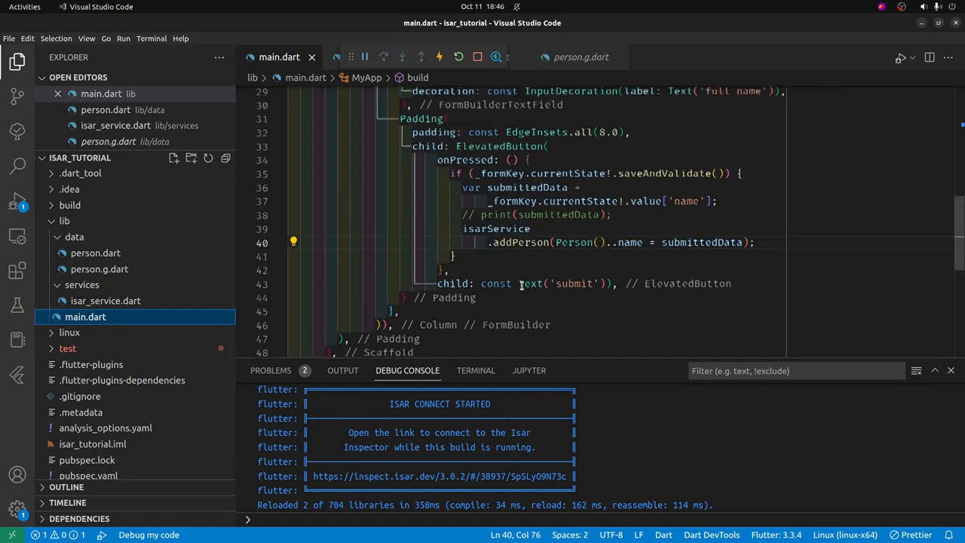
{"action": "mouse_move", "coordinate": [531, 283]}
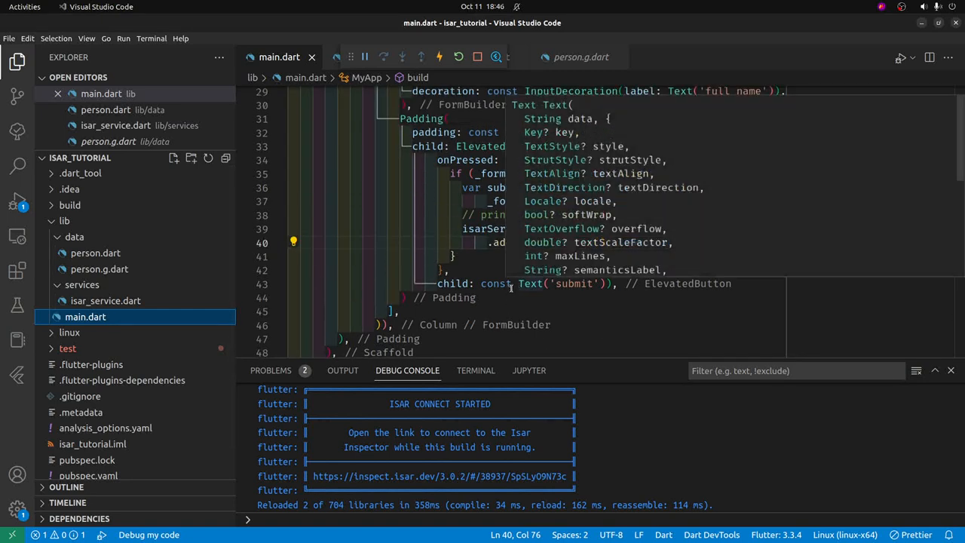
{"action": "left_click", "coordinate": [497, 297]}
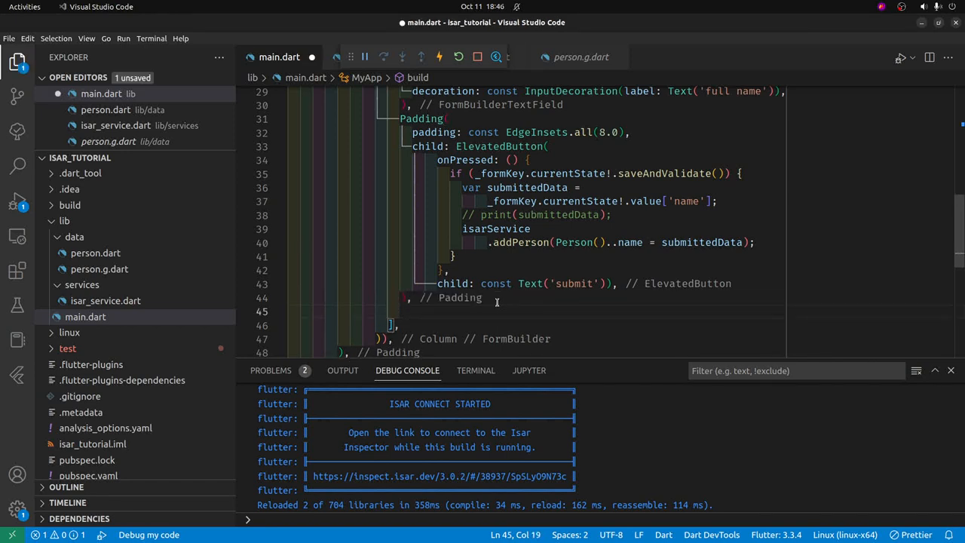
{"action": "type", "text": "ElevatedButton onPressed: onPressed, child: child)"}
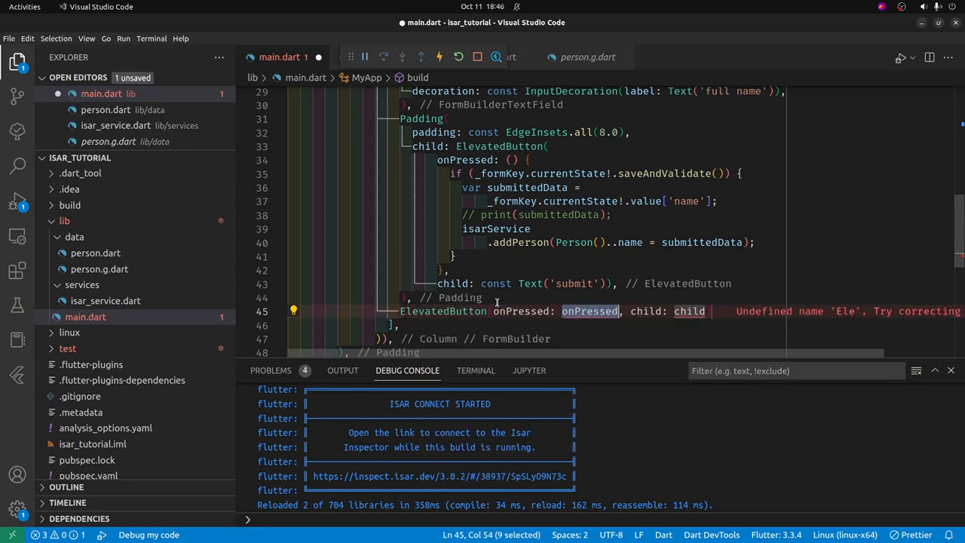
{"action": "key", "text": "Delete"}
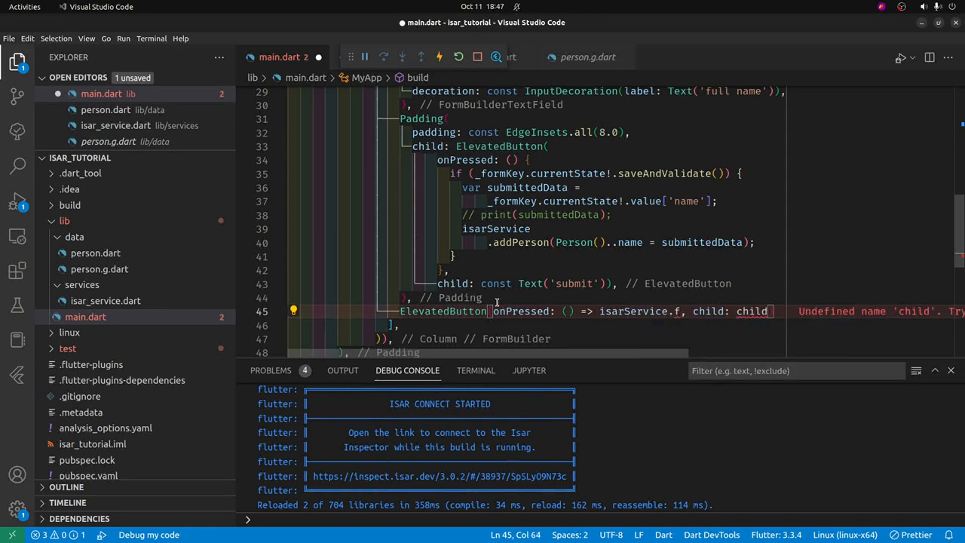
{"action": "type", "text": "getPeople()"}
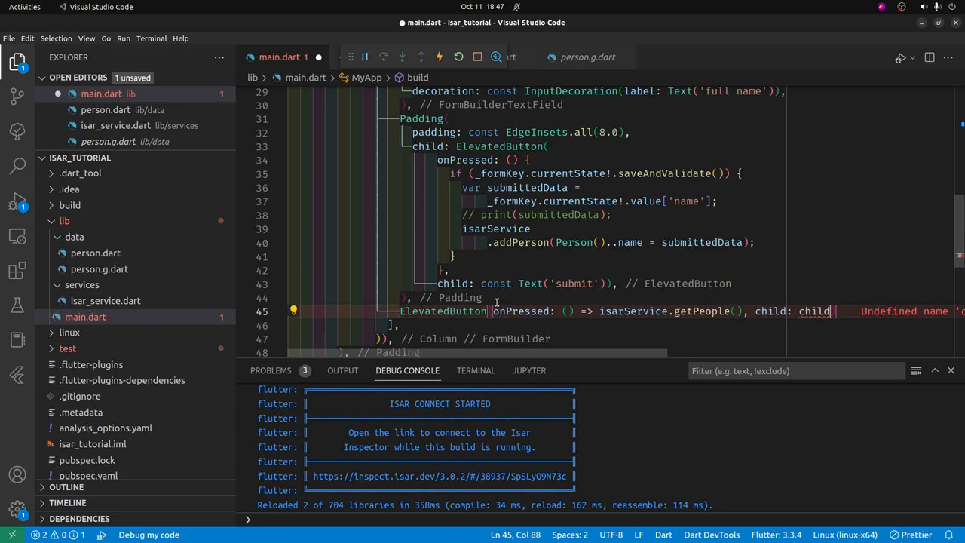
{"action": "type", "text": "Text('ge"}
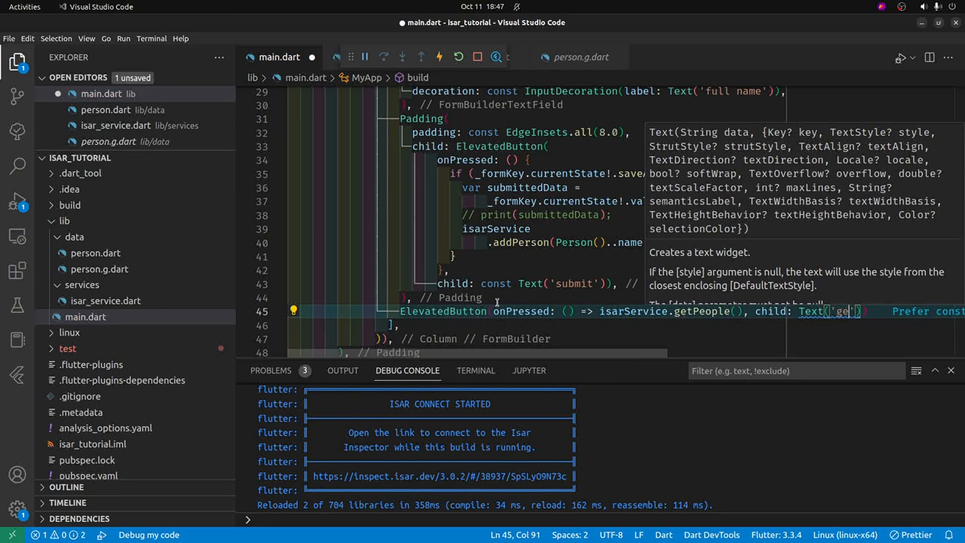
{"action": "type", "text": "t Text('get all'),"}
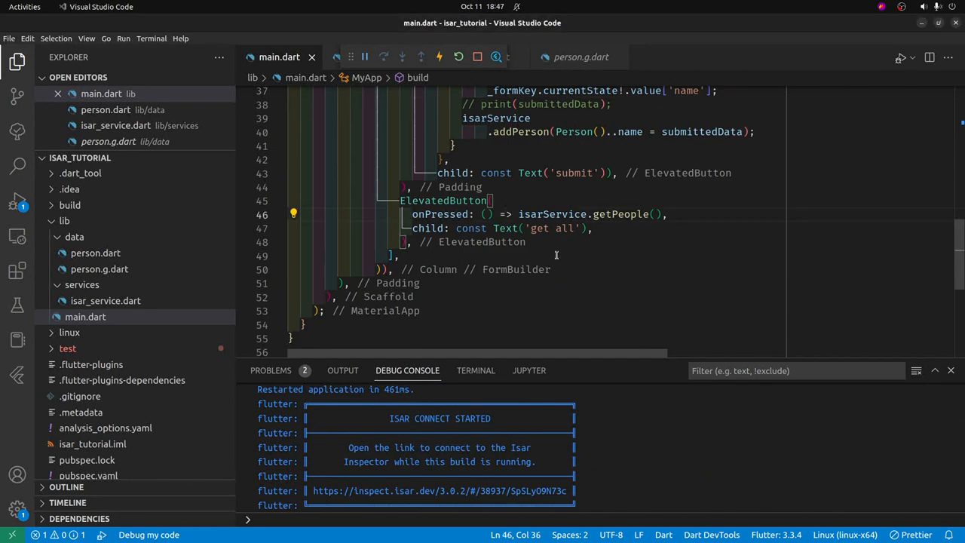
Turn the get all onPressed into a block body and save to hot reload
{"action": "key", "text": "BackSpace"}
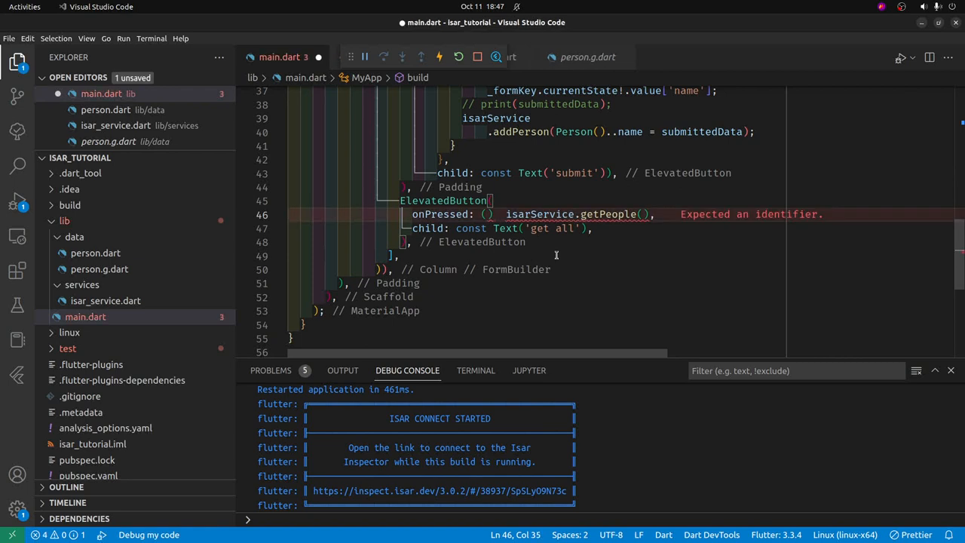
{"action": "type", "text": "{"}
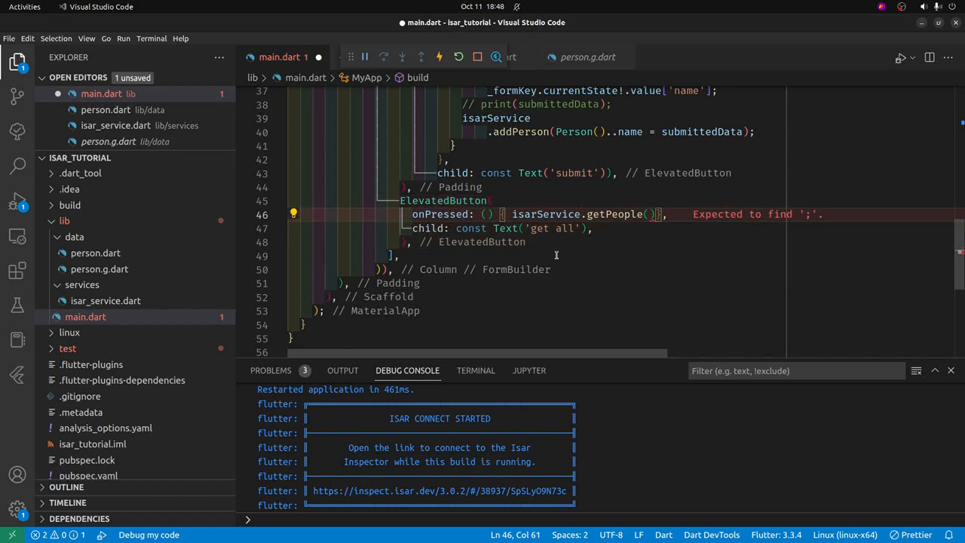
{"action": "key", "text": "ctrl+s"}
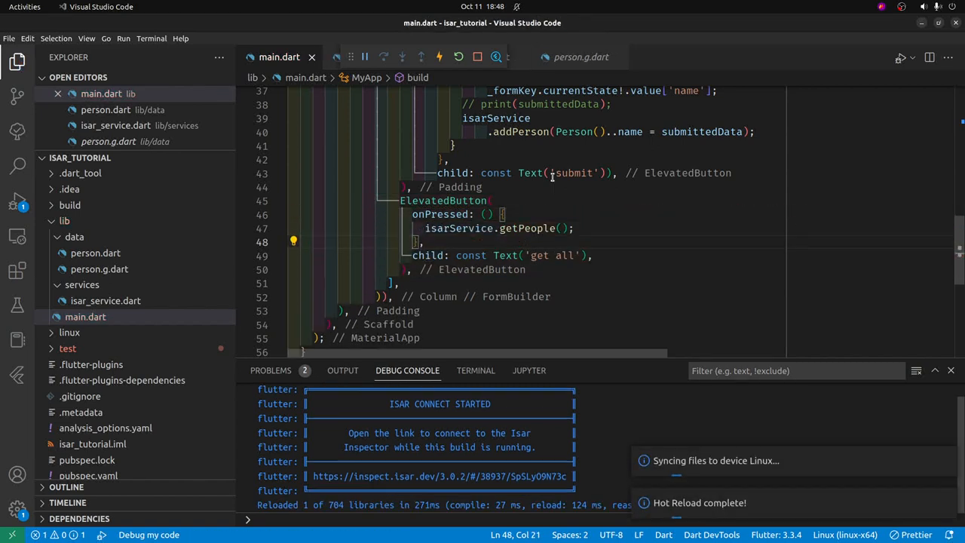
Make onPressed async with 'results = await isarService.getPeople()' and print(results.map((person) => person.name))
{"action": "type", "text": "var results ="}
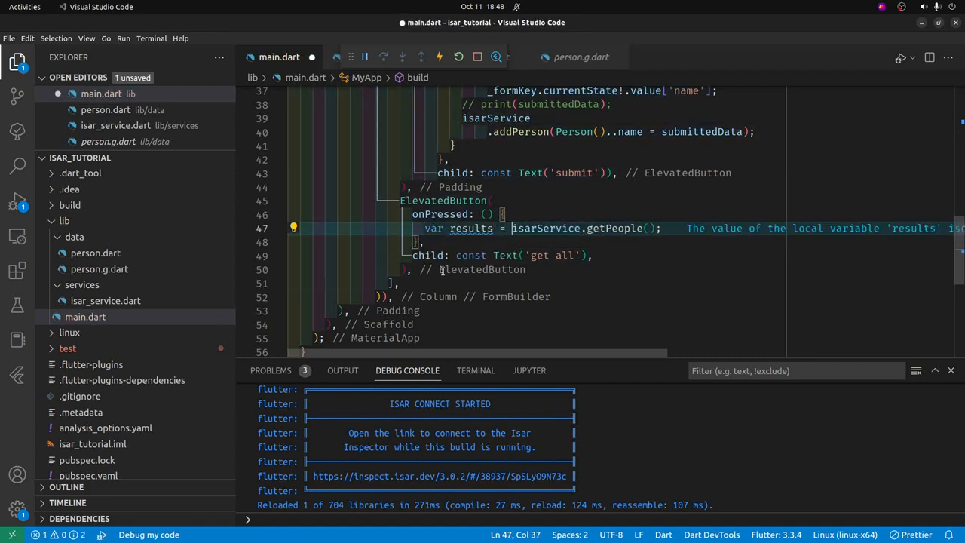
{"action": "type", "text": "await"}
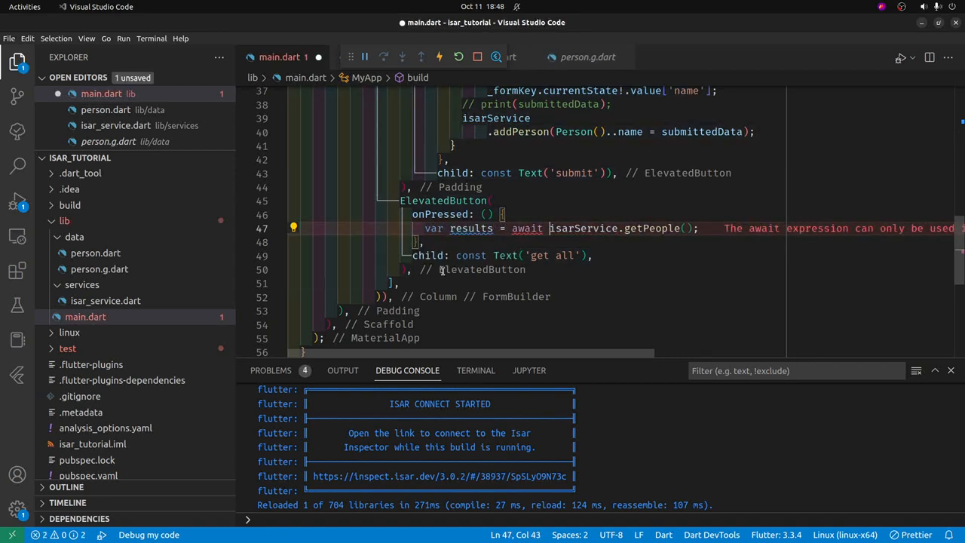
{"action": "type", "text": "a"}
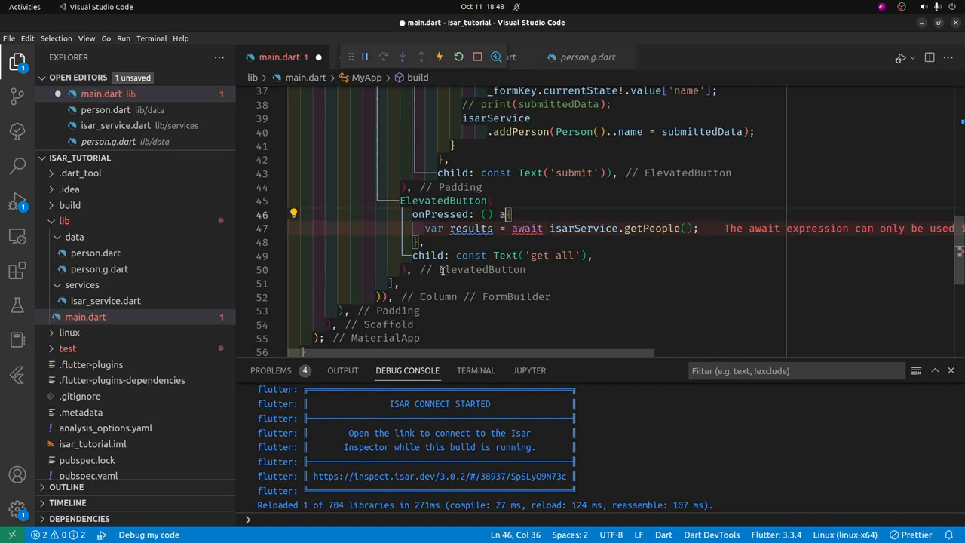
{"action": "type", "text": "async"}
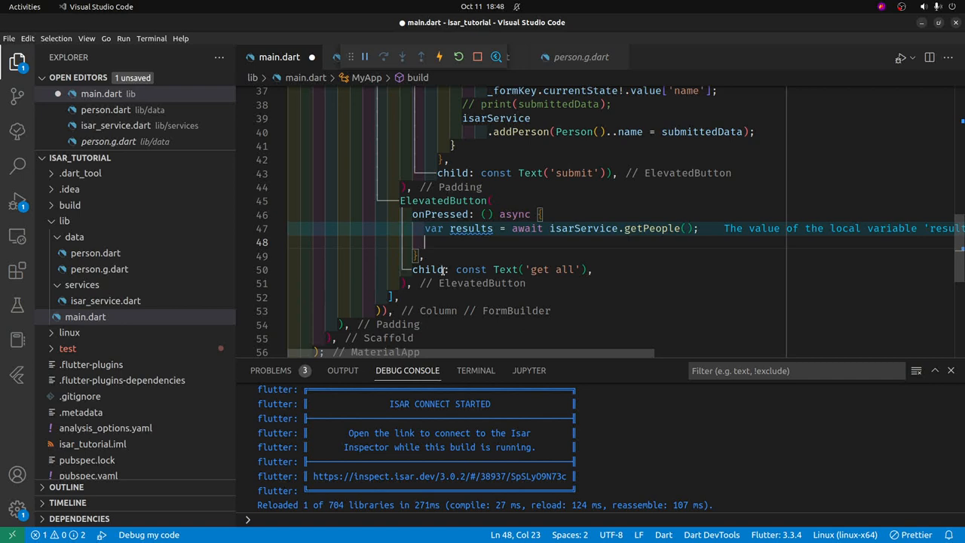
{"action": "type", "text": "print(results);"}
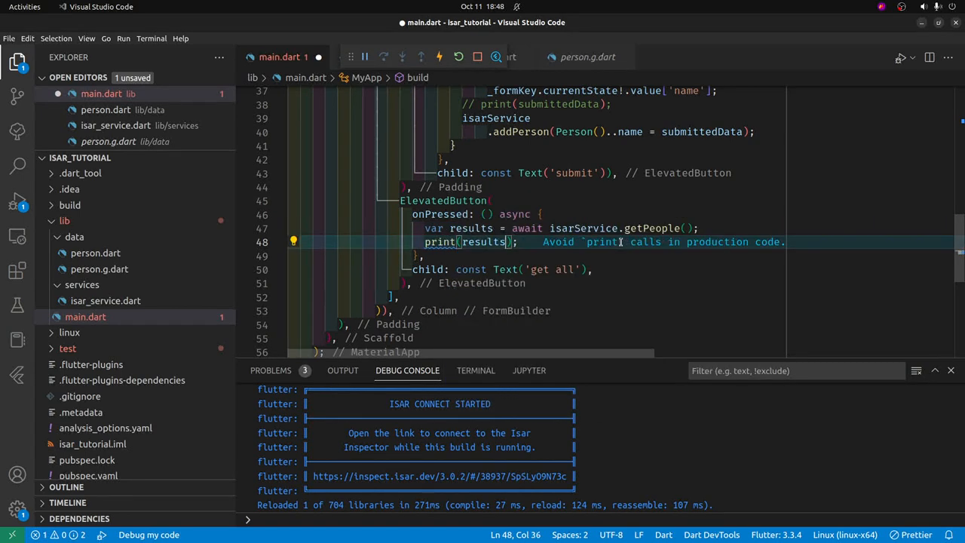
{"action": "type", "text": ".map((e) => null"}
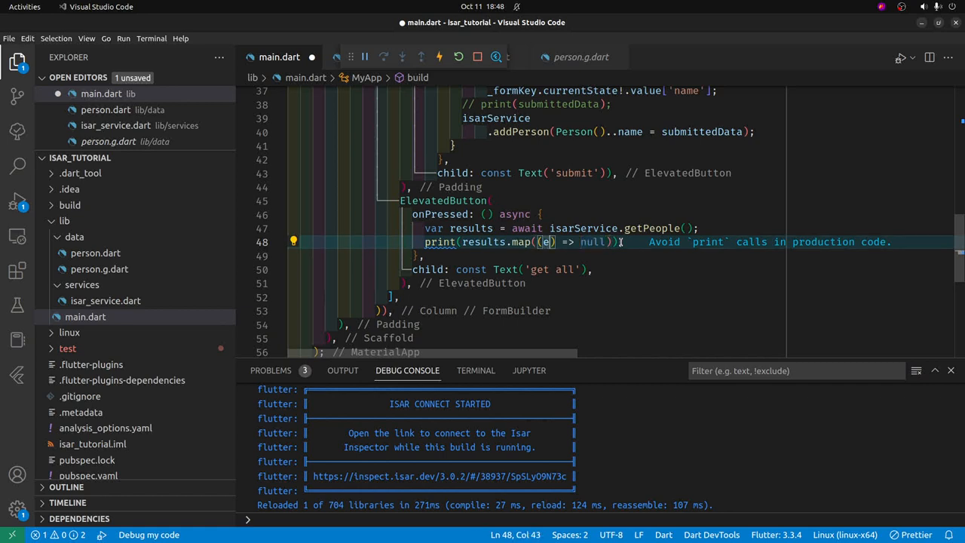
{"action": "type", "text": "erson"}
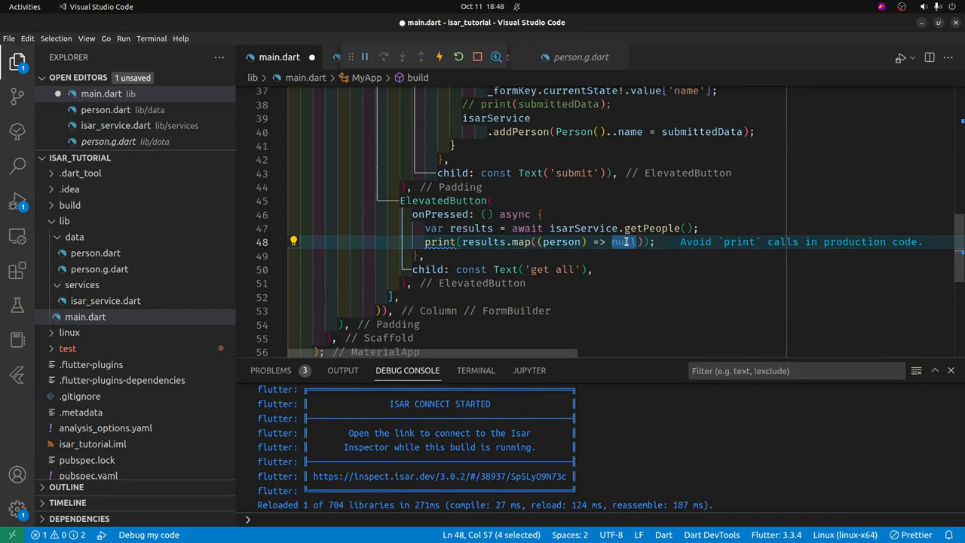
{"action": "type", "text": "person.n"}
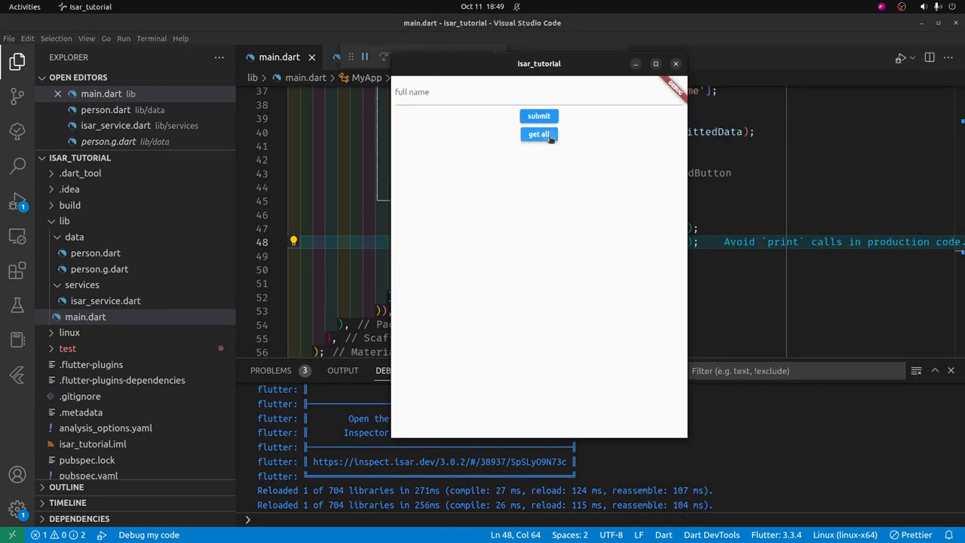
Press 'get all' in the running app, printing (Mickey Mouse, Donald Duck, Luke Skywalker), and return to the editor
{"action": "left_click", "coordinate": [538, 135]}
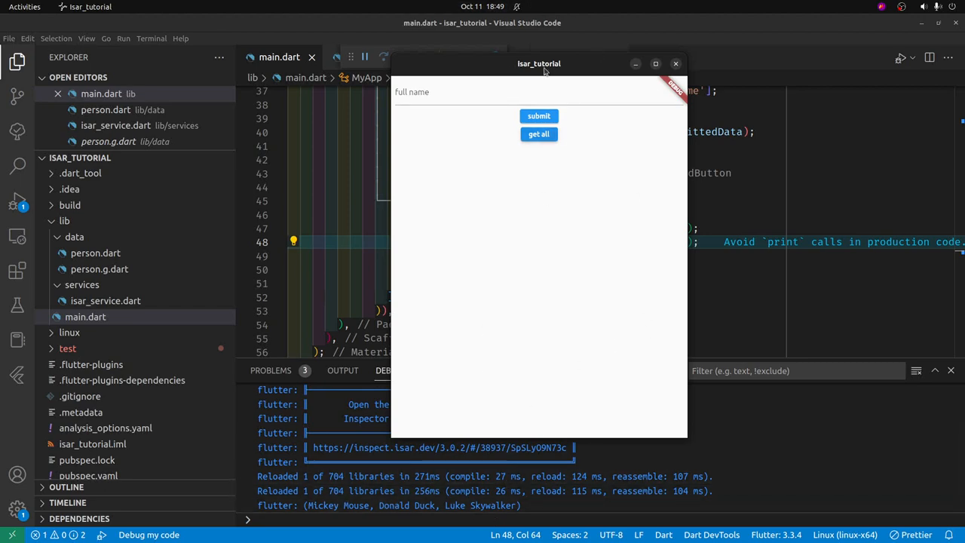
{"action": "left_click", "coordinate": [676, 63]}
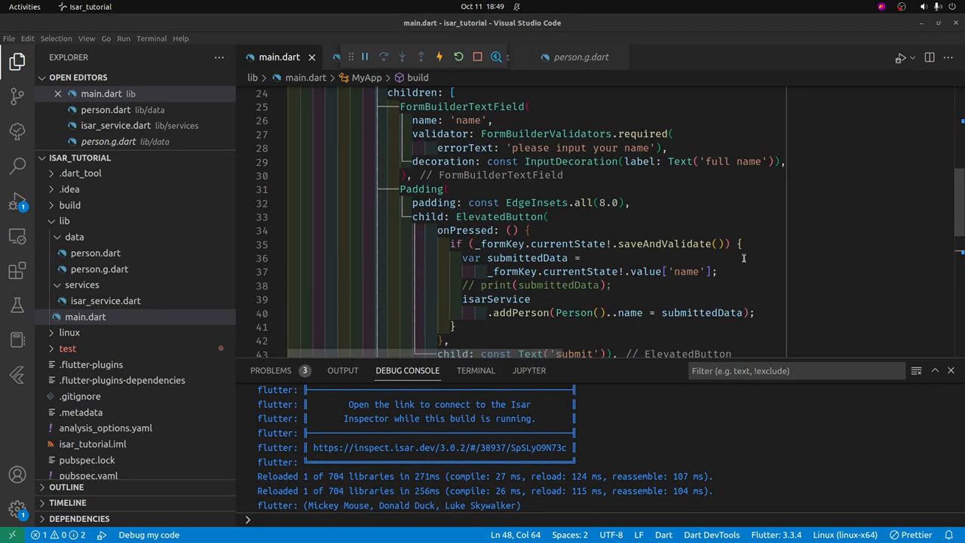
{"action": "scroll", "scroll_direction": "up", "scroll_amount": 3}
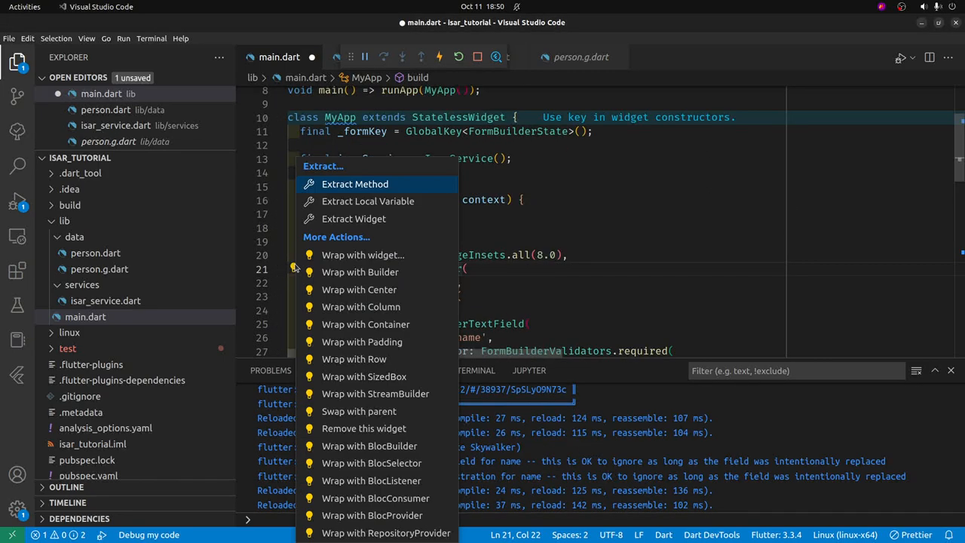
{"action": "mouse_move", "coordinate": [353, 218]}
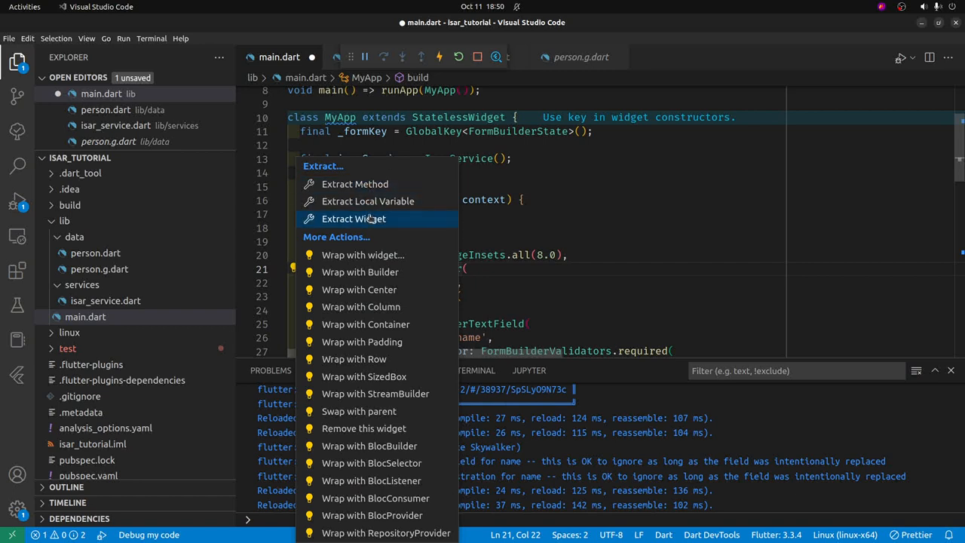
Extract the FormBuilder into a new widget named MainForm
{"action": "left_click", "coordinate": [353, 219]}
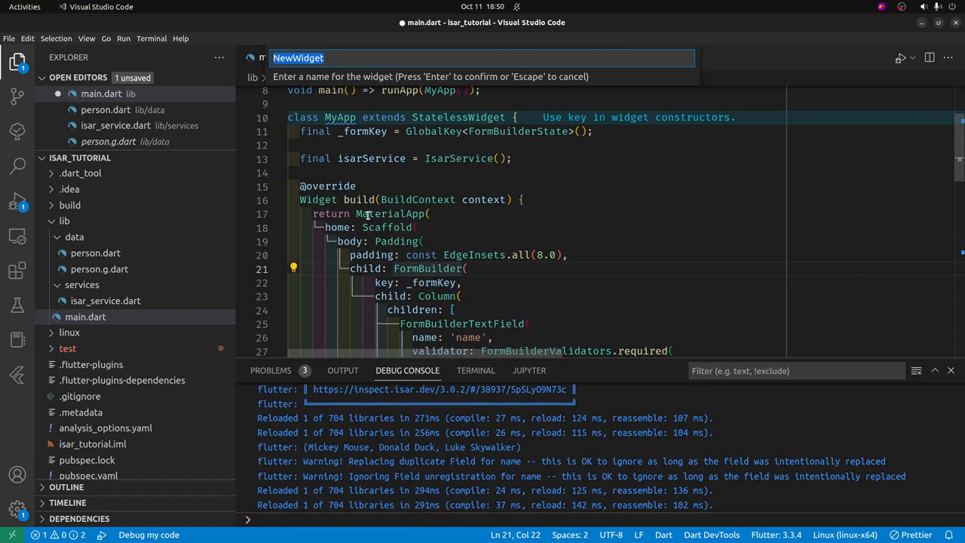
{"action": "type", "text": "Main"}
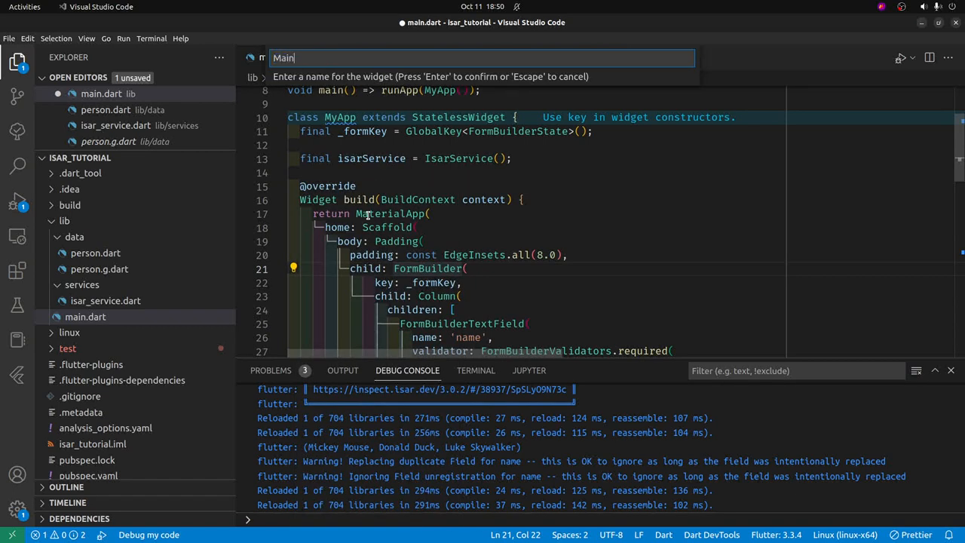
{"action": "type", "text": "Form"}
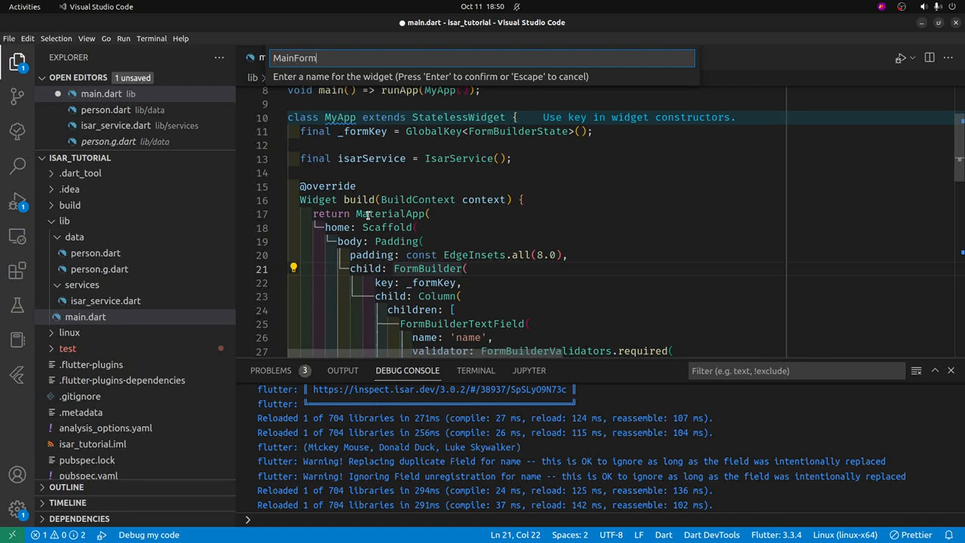
{"action": "key", "text": "Return"}
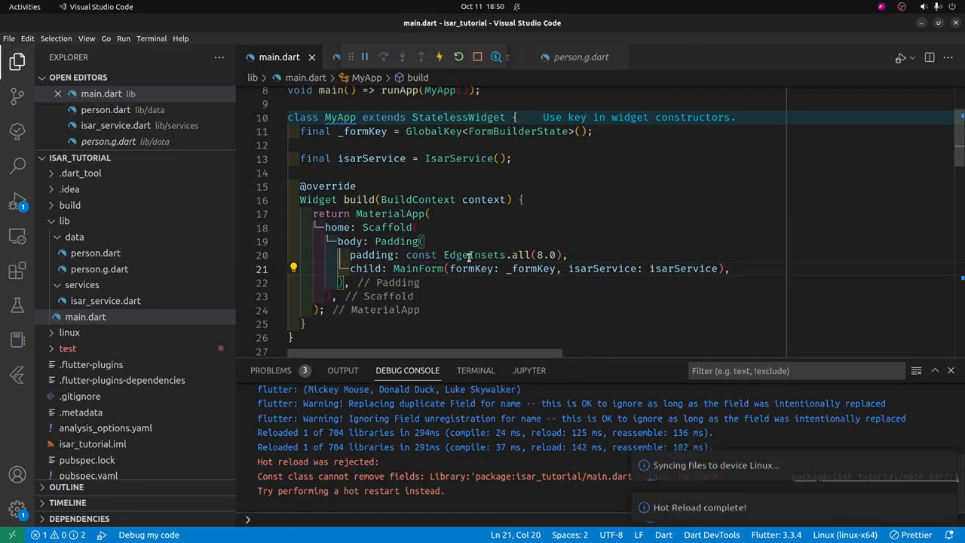
{"action": "scroll", "scroll_direction": "down", "scroll_amount": 3}
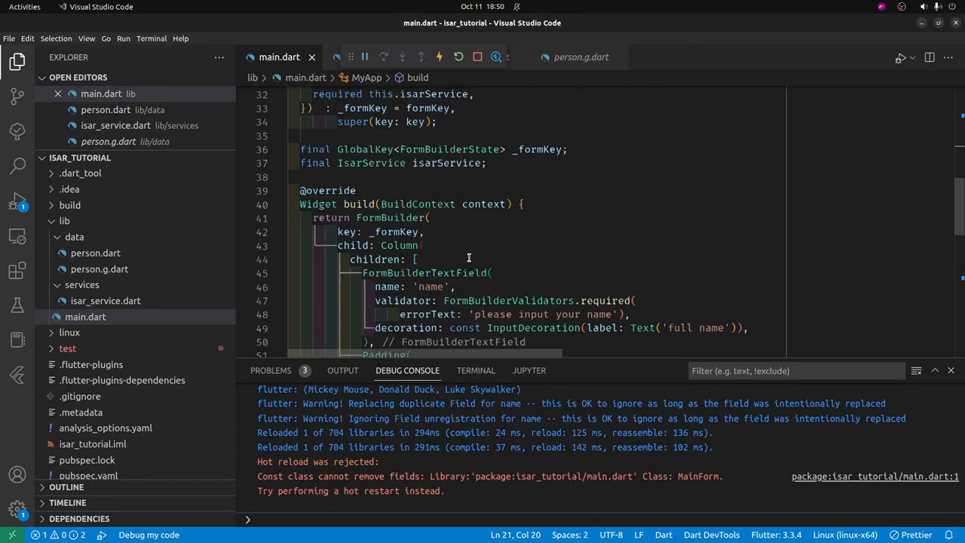
{"action": "scroll", "scroll_direction": "down", "scroll_amount": 3}
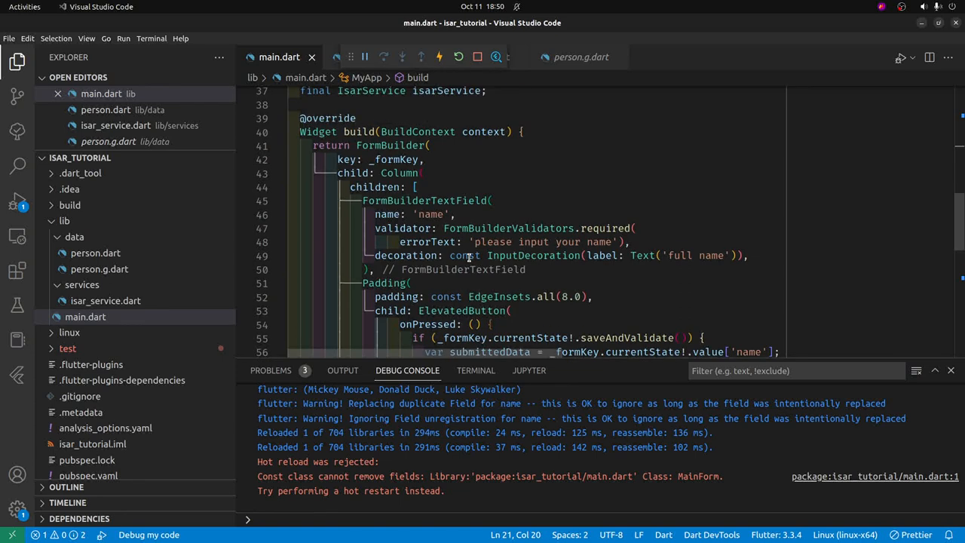
{"action": "scroll", "scroll_direction": "down", "scroll_amount": 3}
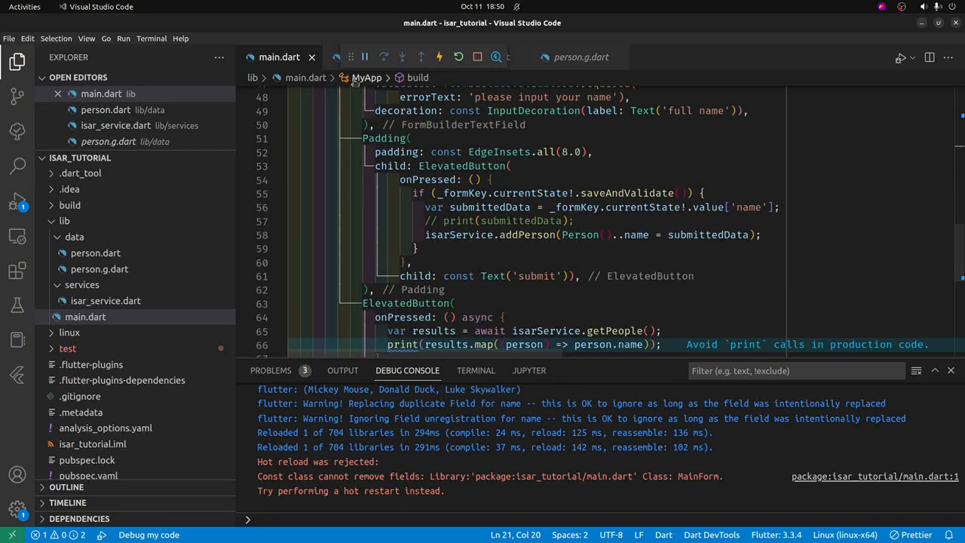
Hot restart the app so the MainForm refactor takes effect
{"action": "left_click", "coordinate": [438, 57]}
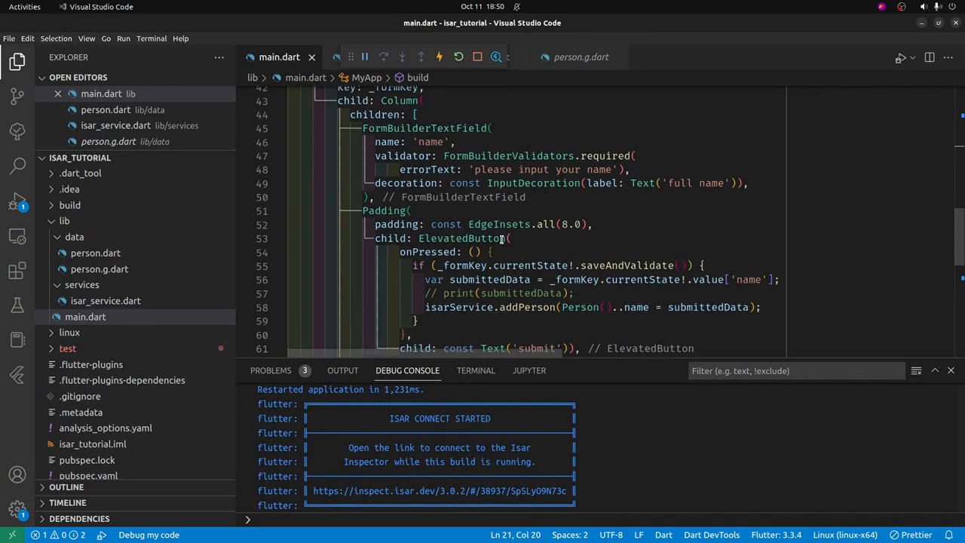
{"action": "scroll", "scroll_direction": "down", "scroll_amount": 3}
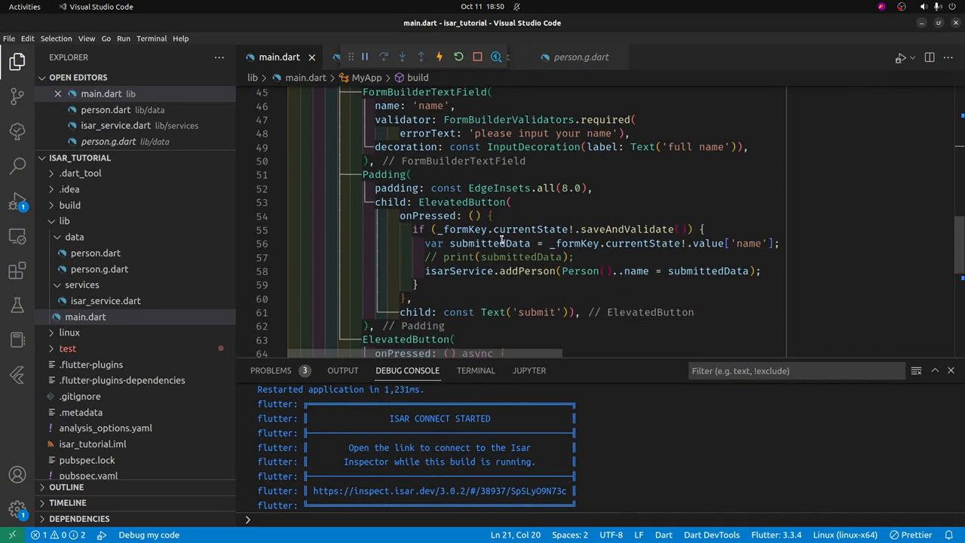
{"action": "scroll", "scroll_direction": "up", "scroll_amount": 3}
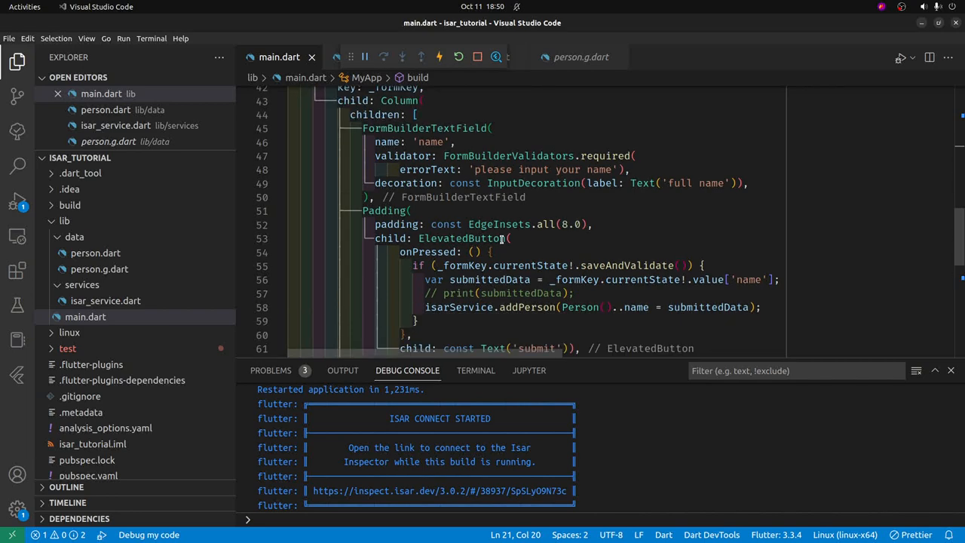
{"action": "scroll", "scroll_direction": "down", "scroll_amount": 3}
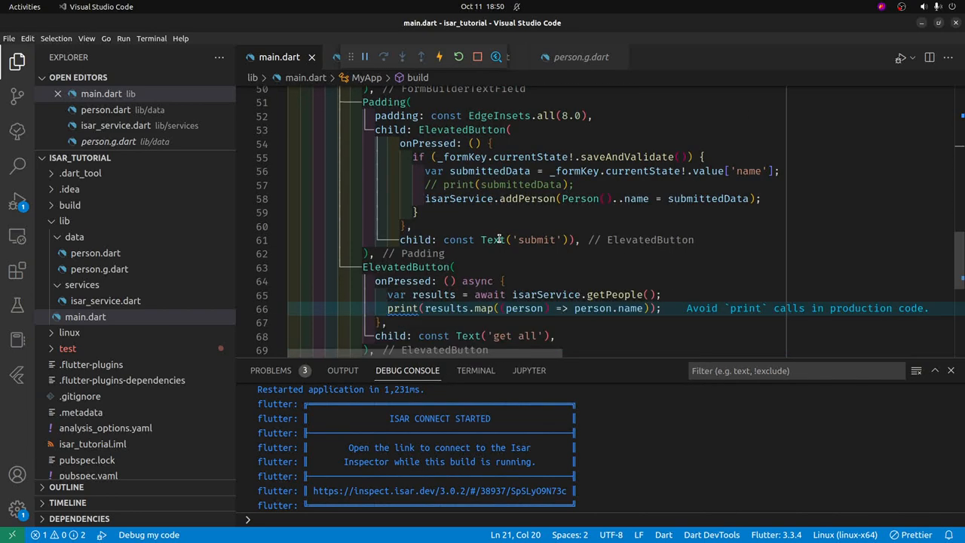
{"action": "mouse_move", "coordinate": [543, 214]}
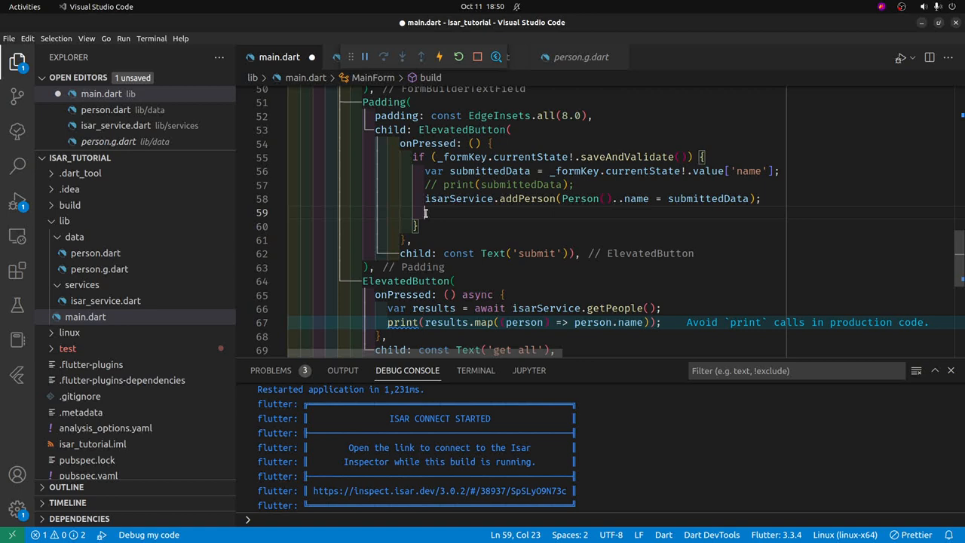
Show a SnackBar with Text('added $submittedData') after addPerson, then save and hot reload
{"action": "type", "text": "ScaffoldMessenger.of(context"}
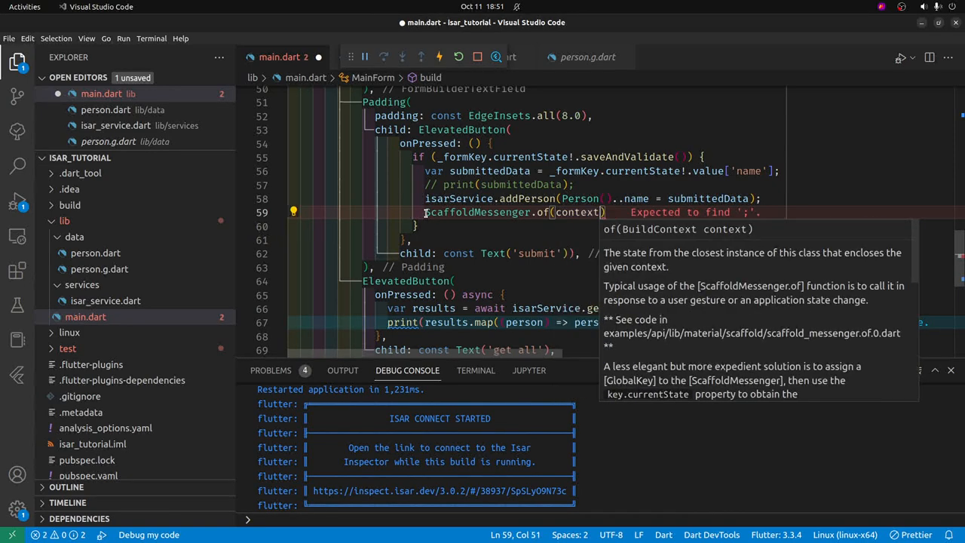
{"action": "type", "text": ".sh"}
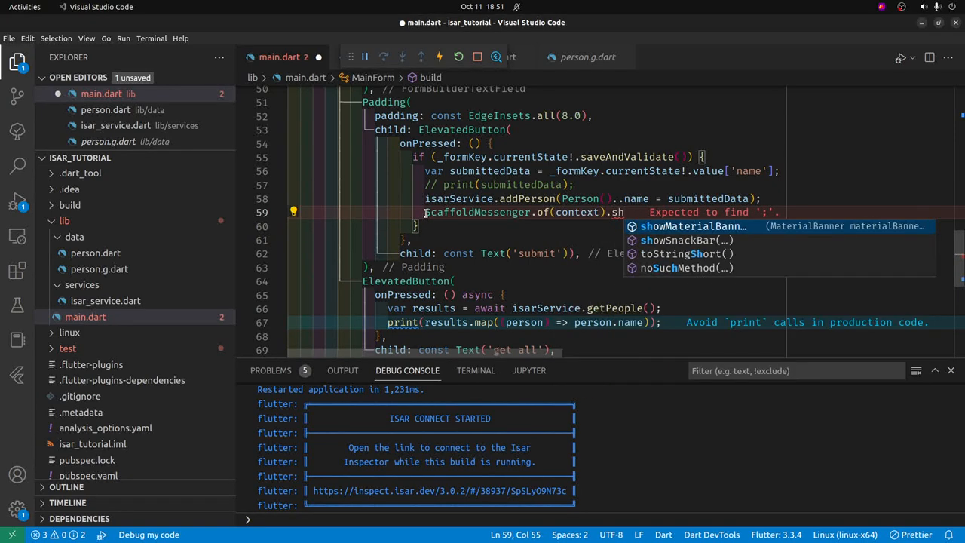
{"action": "left_click", "coordinate": [688, 240]}
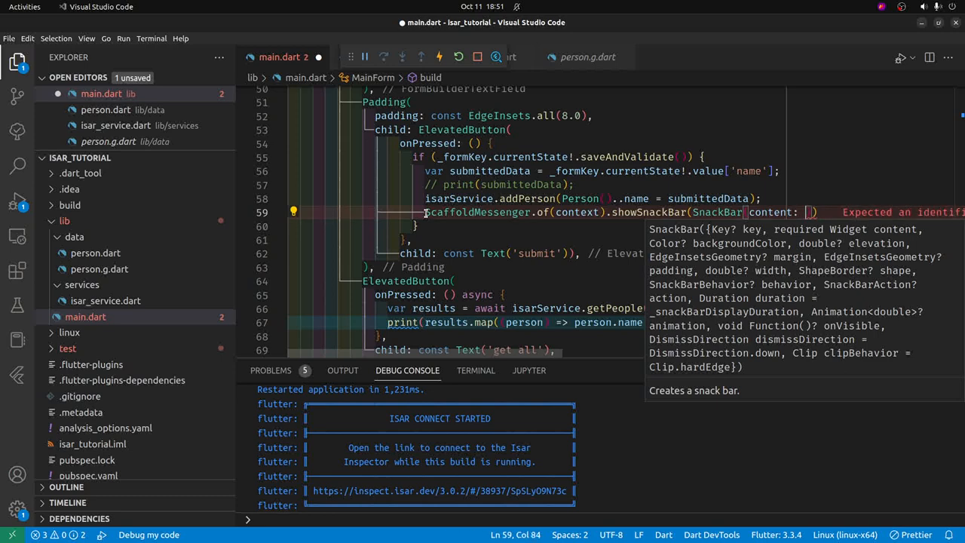
{"action": "type", "text": "Text("}
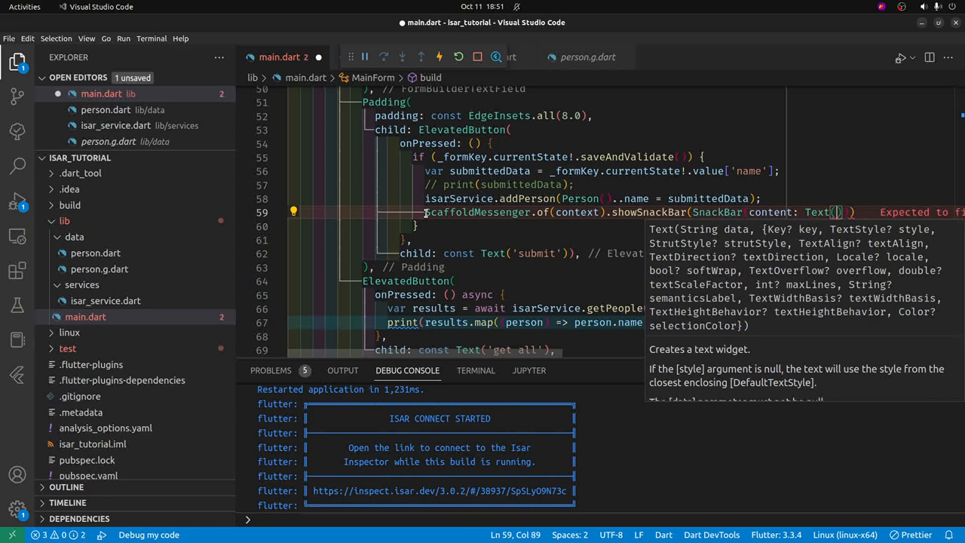
{"action": "type", "text": "submittedData'"}
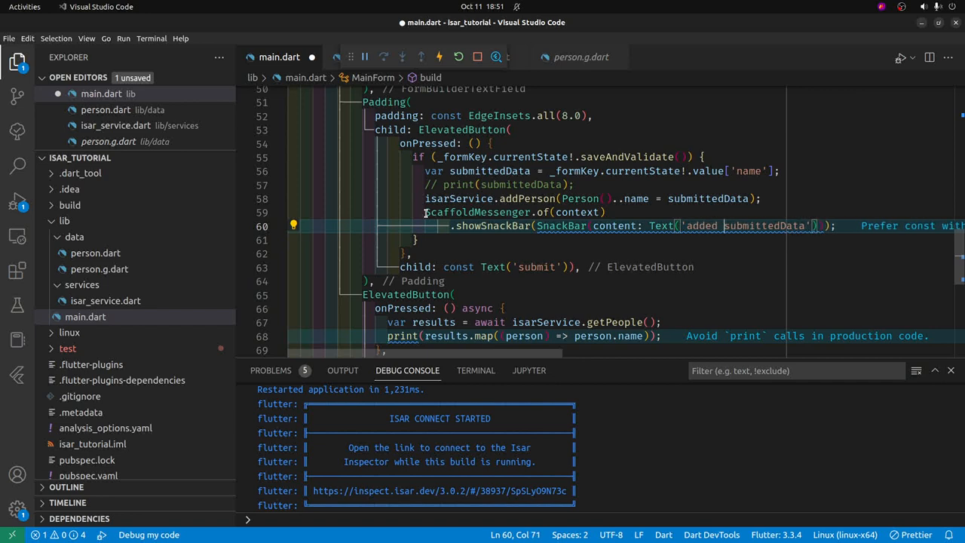
{"action": "key", "text": "ctrl+s"}
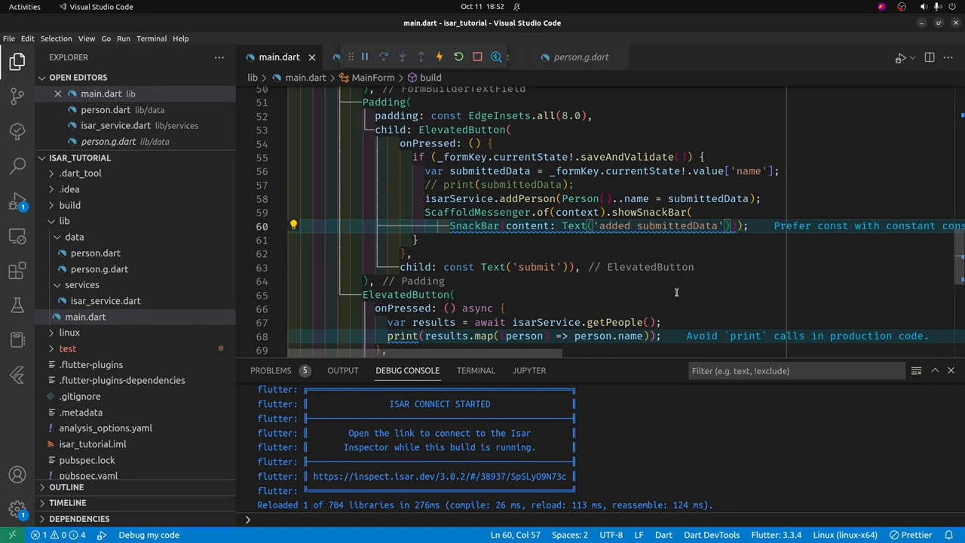
{"action": "type", "text": "$"}
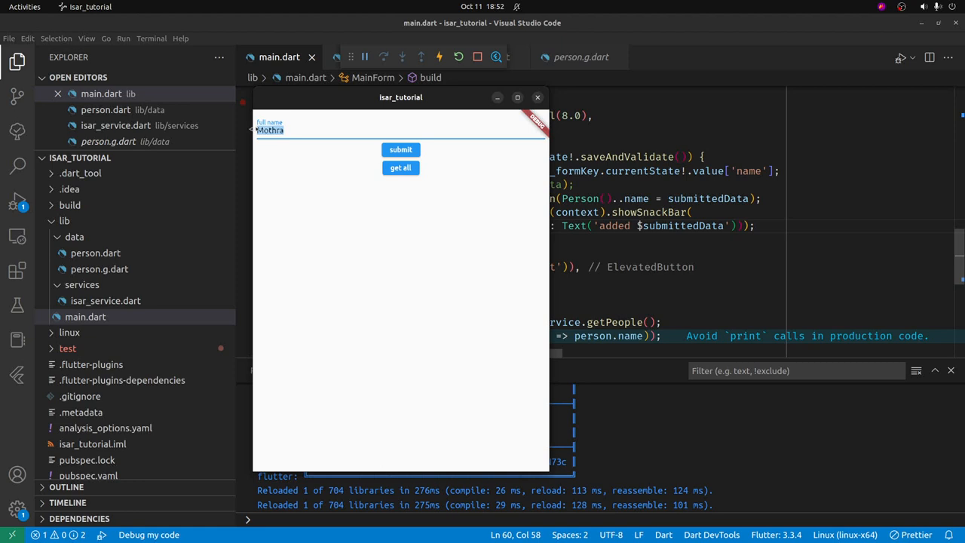
Enter 'Ultra Man' in the app's Full name field and submit it to the database
{"action": "type", "text": "Ultra Man"}
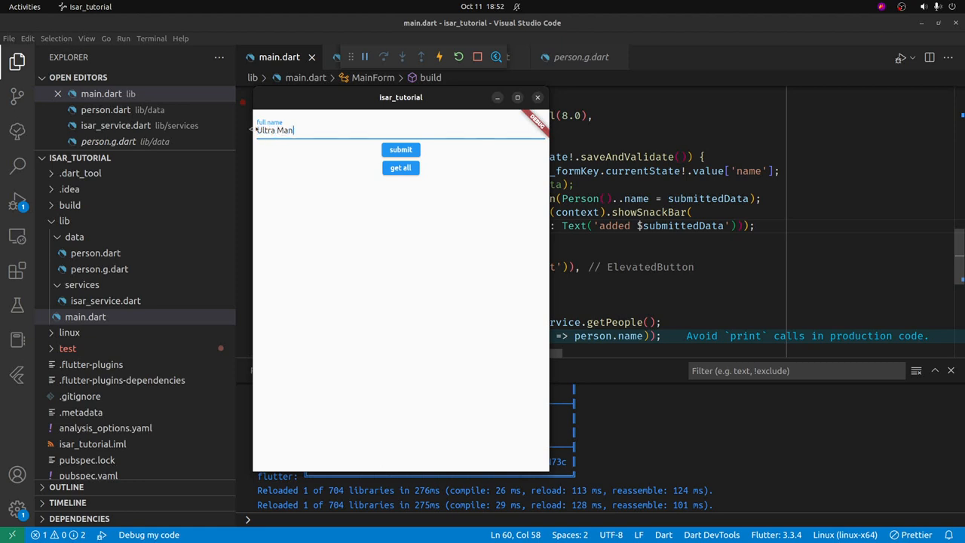
{"action": "left_click", "coordinate": [401, 150]}
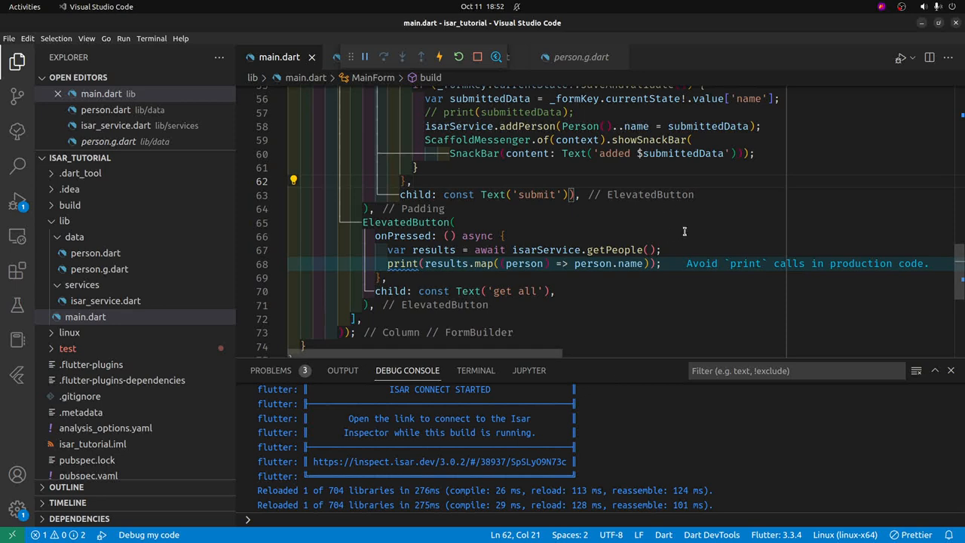
Declare var allPeople = '' and append results.map(...).toString() in the get all handler
{"action": "left_click", "coordinate": [662, 250]}
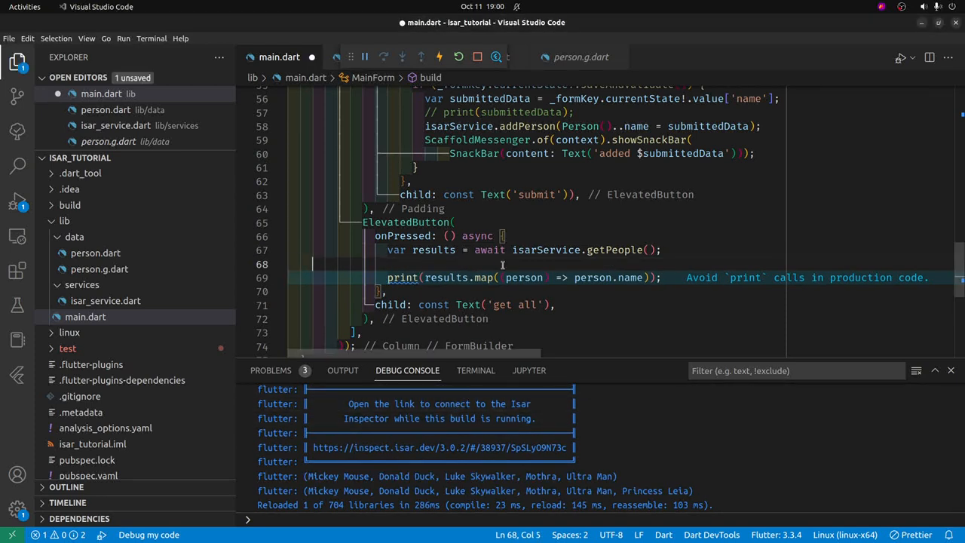
{"action": "type", "text": "var allPe"}
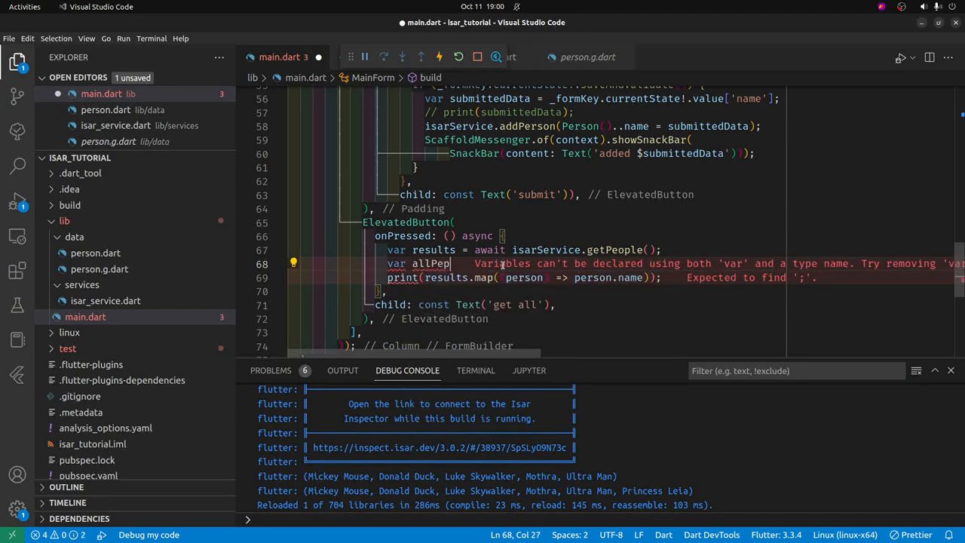
{"action": "type", "text": "ple"}
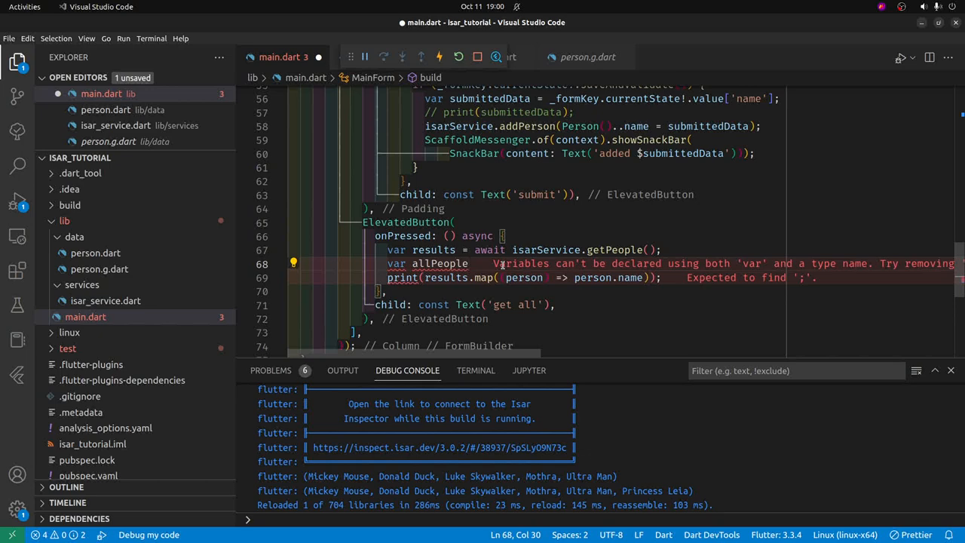
{"action": "type", "text": "= ''"}
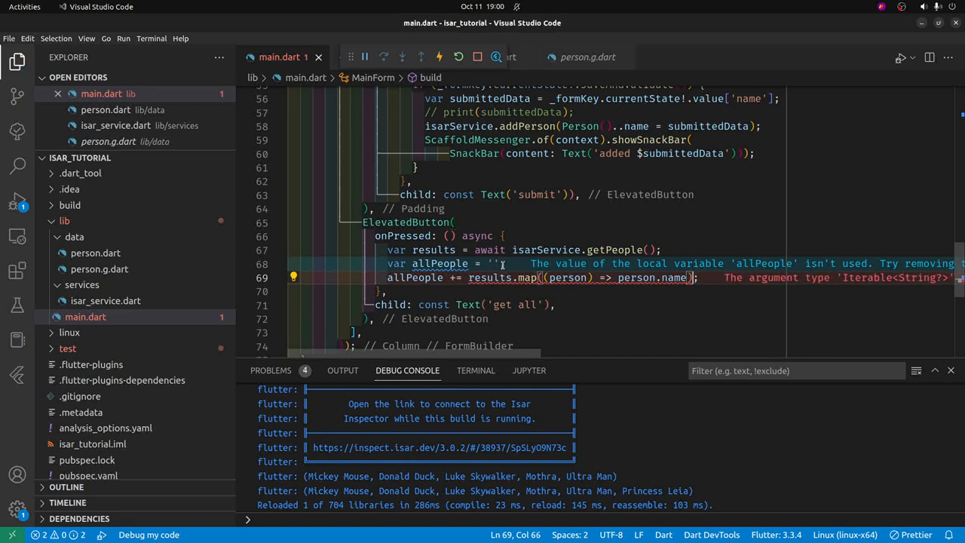
{"action": "type", "text": ".toString()"}
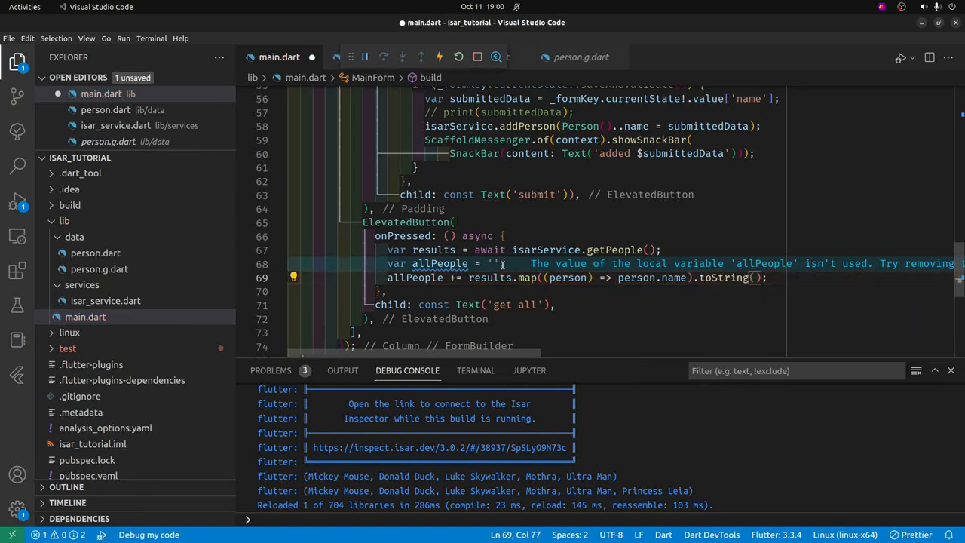
{"action": "key", "text": "Return"}
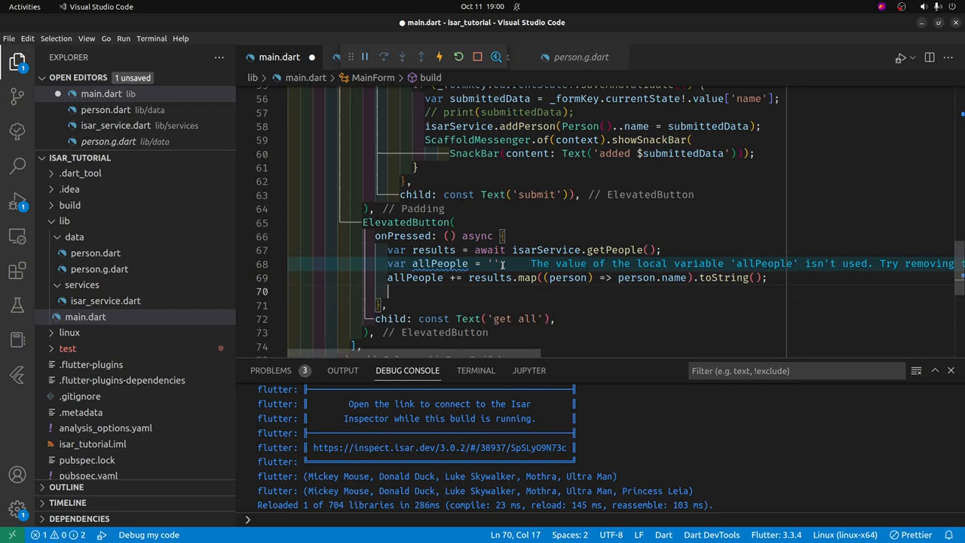
Show allPeople in a SnackBar via ScaffoldMessenger.of(context).showSnackBar
{"action": "type", "text": "ScaffoldMessenger.of"}
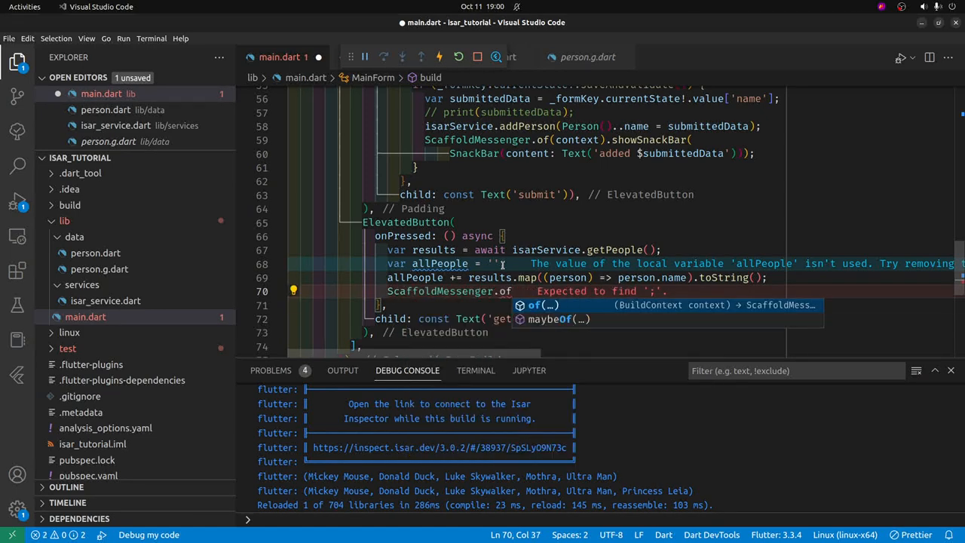
{"action": "type", "text": "context).sh"}
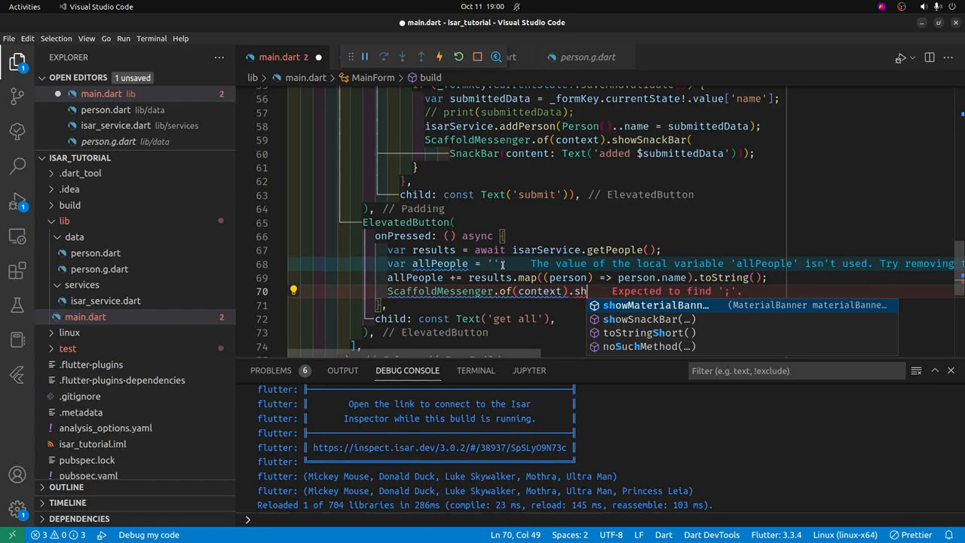
{"action": "left_click", "coordinate": [656, 305]}
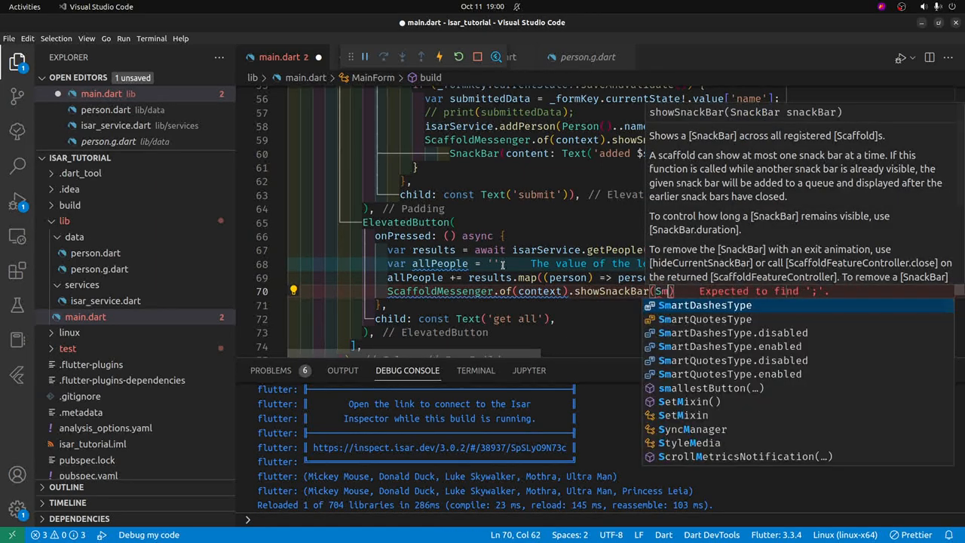
{"action": "type", "text": "ackBar(content: content"}
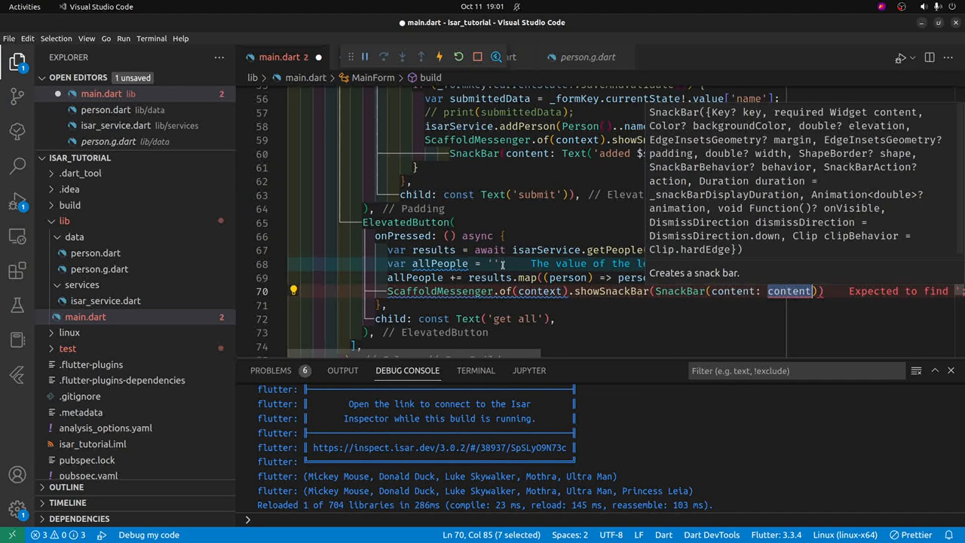
{"action": "type", "text": "Text"}
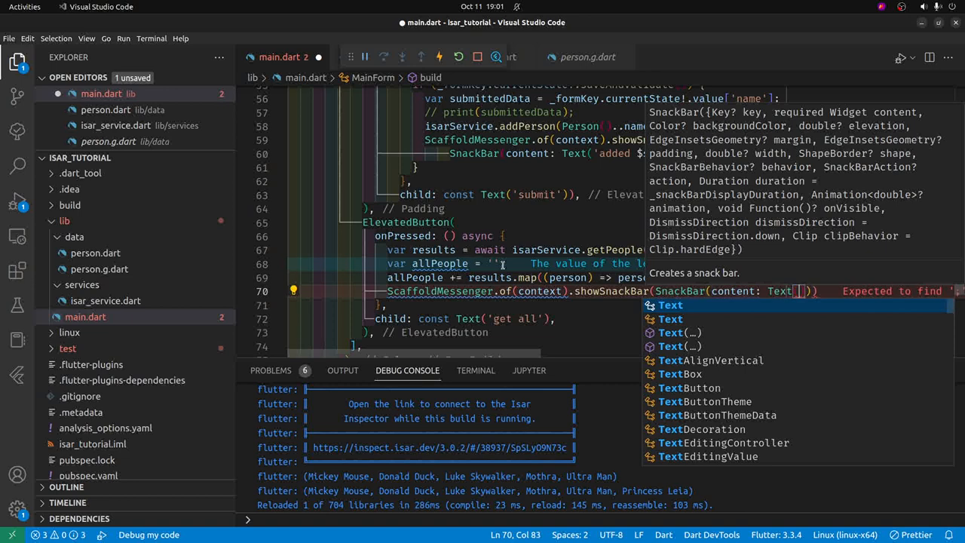
{"action": "type", "text": "allPeople));"}
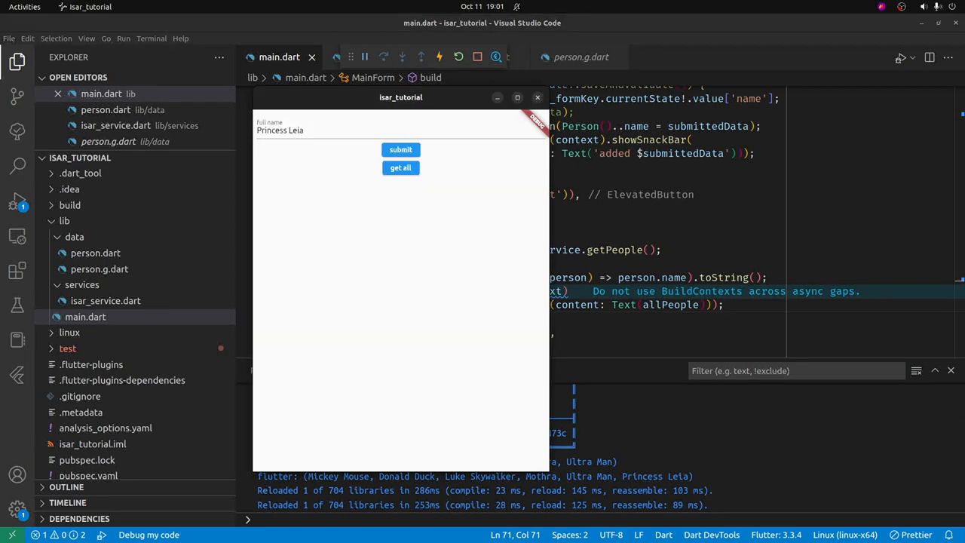
{"action": "mouse_move", "coordinate": [447, 184]}
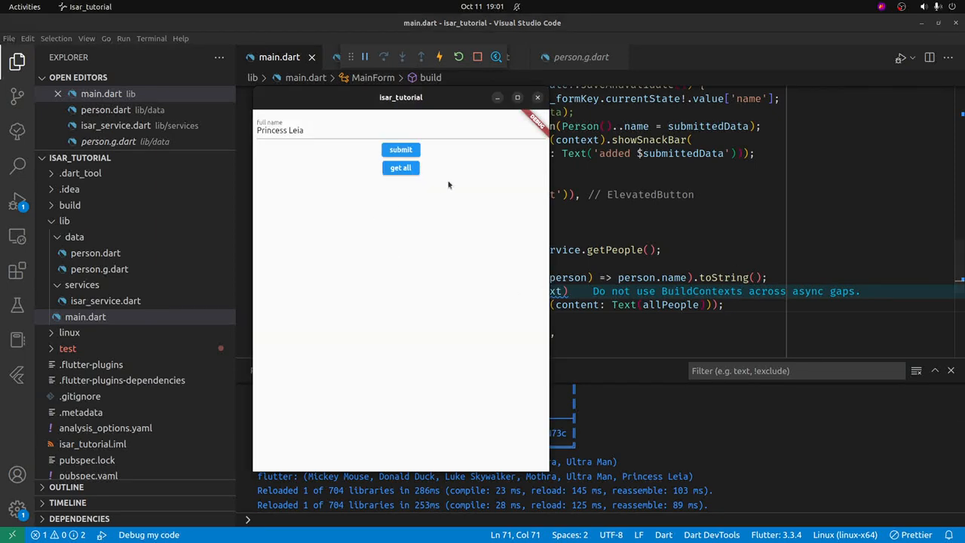
List all names, submit Darth Vader, then confirm the snackbar lists everyone including him
{"action": "left_click", "coordinate": [401, 167]}
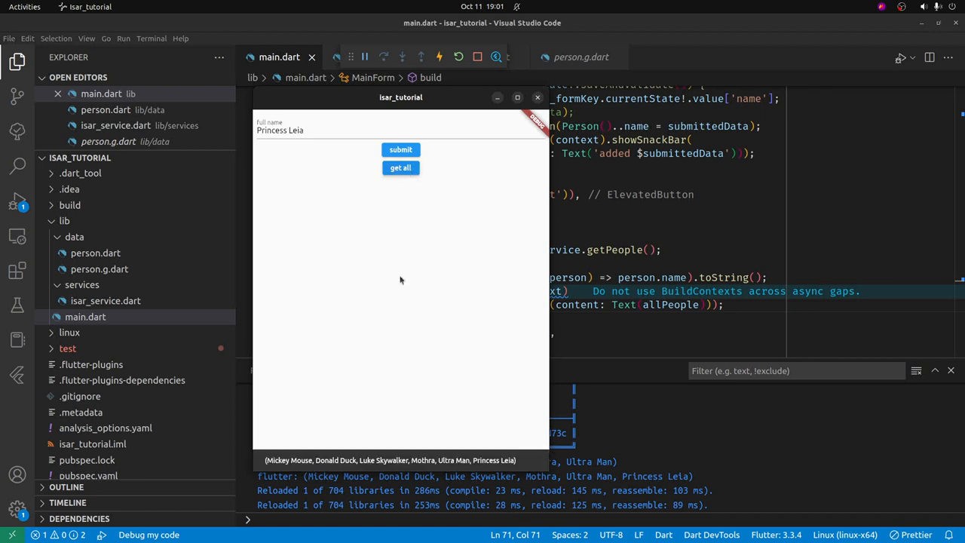
{"action": "mouse_move", "coordinate": [427, 310]}
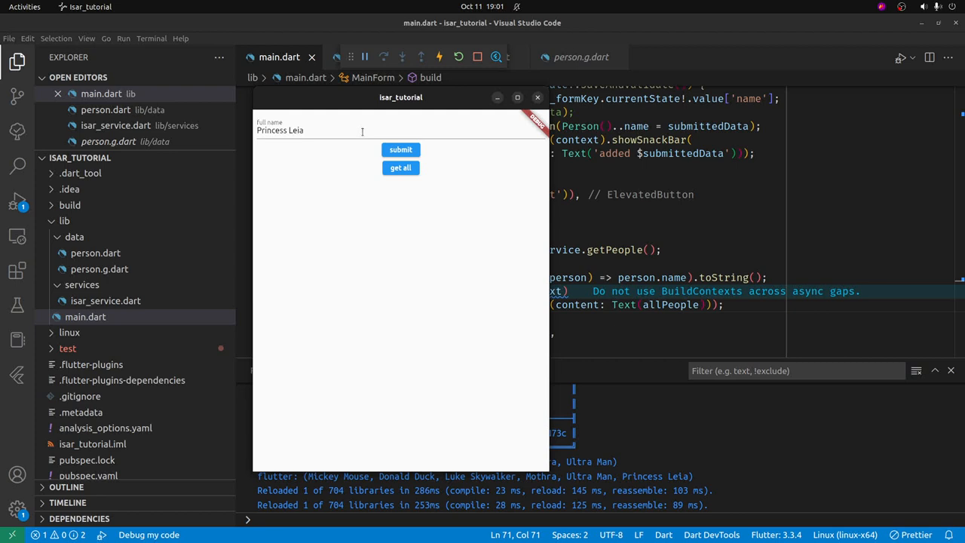
{"action": "left_click", "coordinate": [401, 167]}
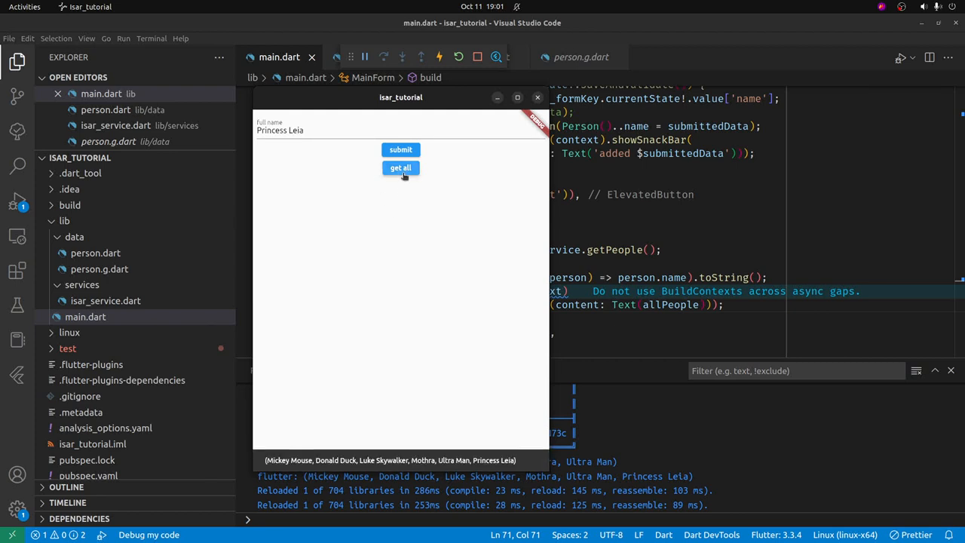
{"action": "mouse_move", "coordinate": [426, 31]}
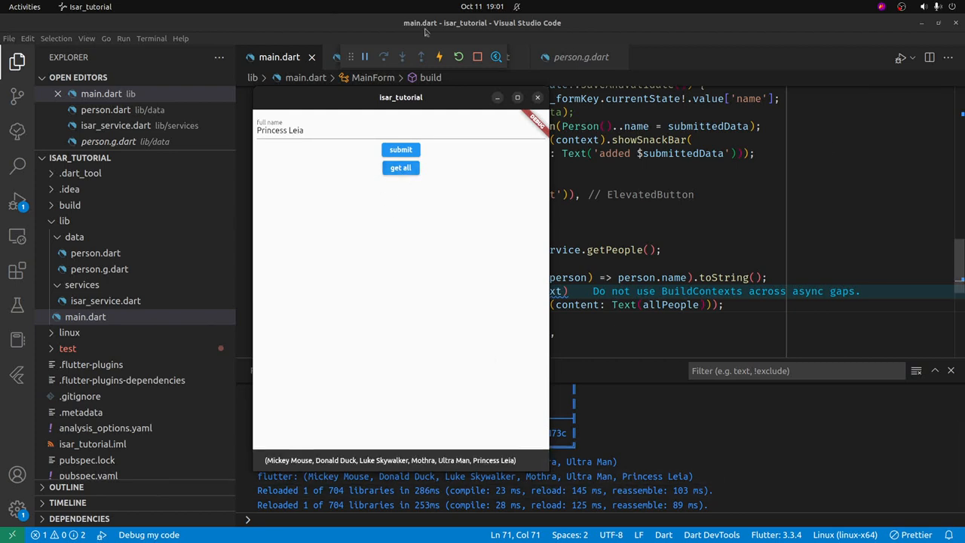
{"action": "left_click", "coordinate": [323, 129]}
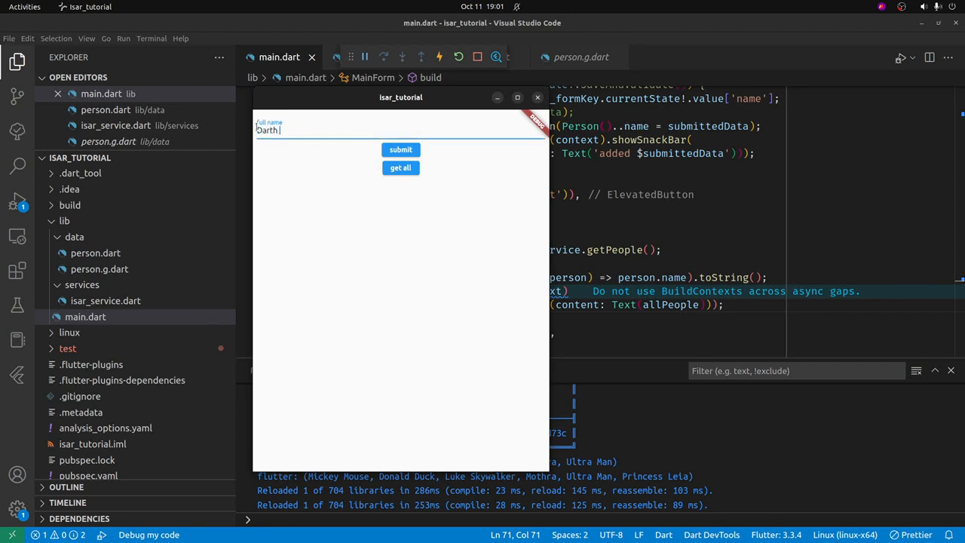
{"action": "type", "text": "Vader"}
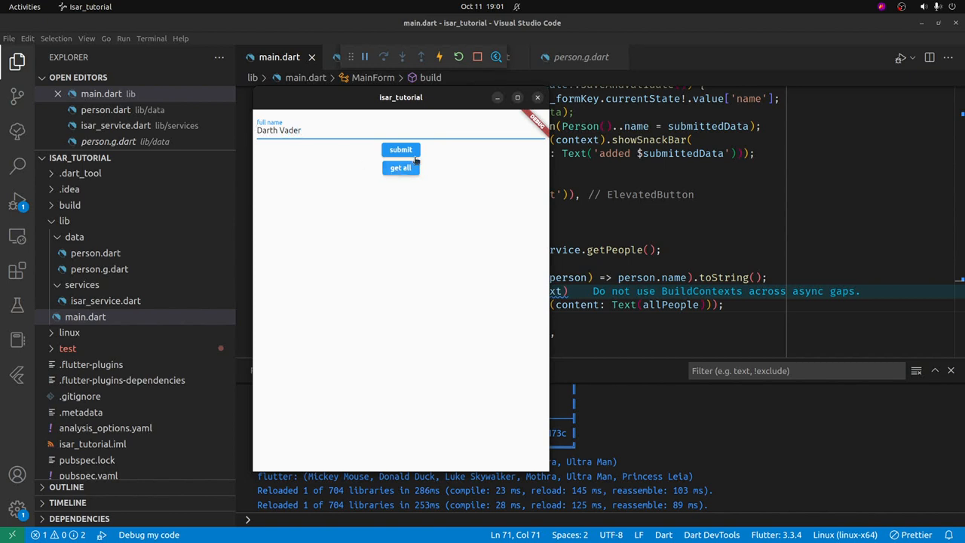
{"action": "left_click", "coordinate": [401, 150]}
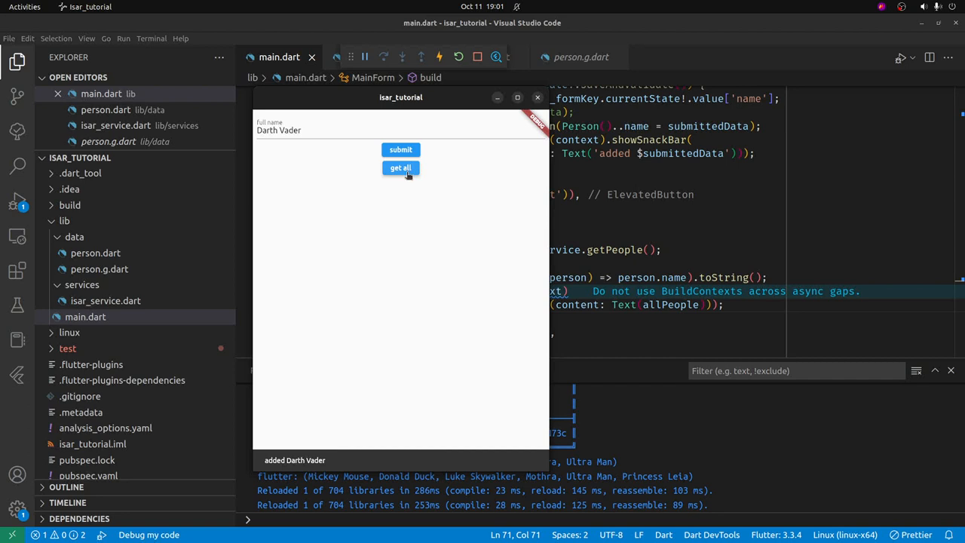
{"action": "left_click", "coordinate": [402, 167]}
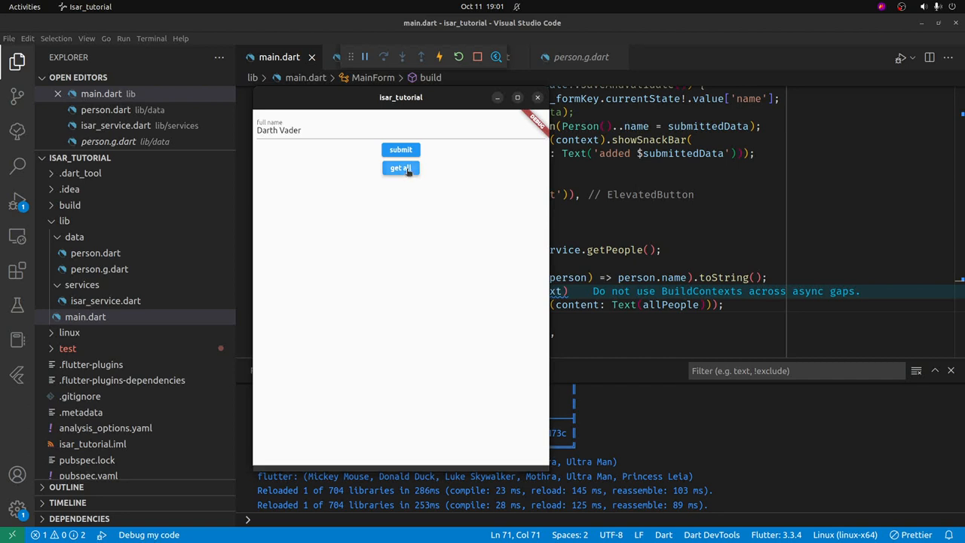
{"action": "left_click", "coordinate": [401, 167]}
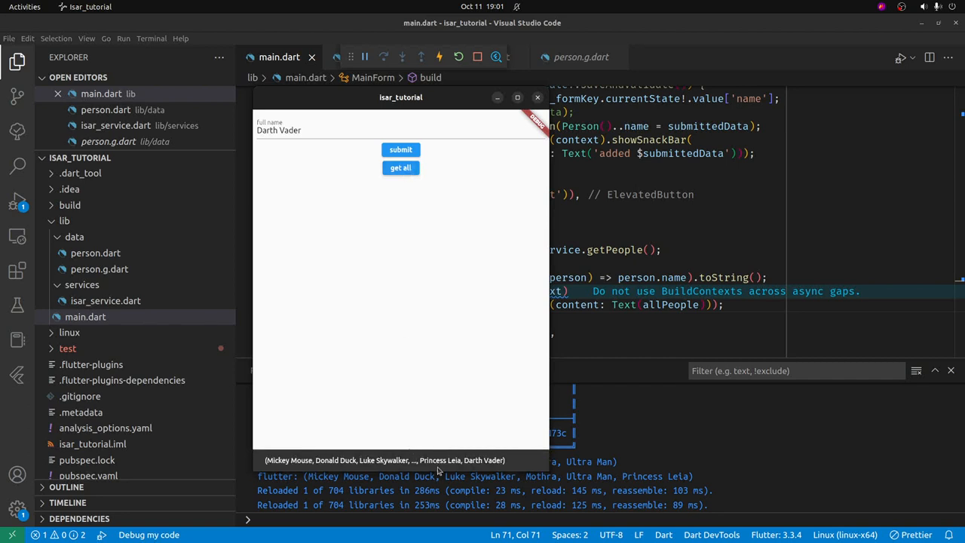